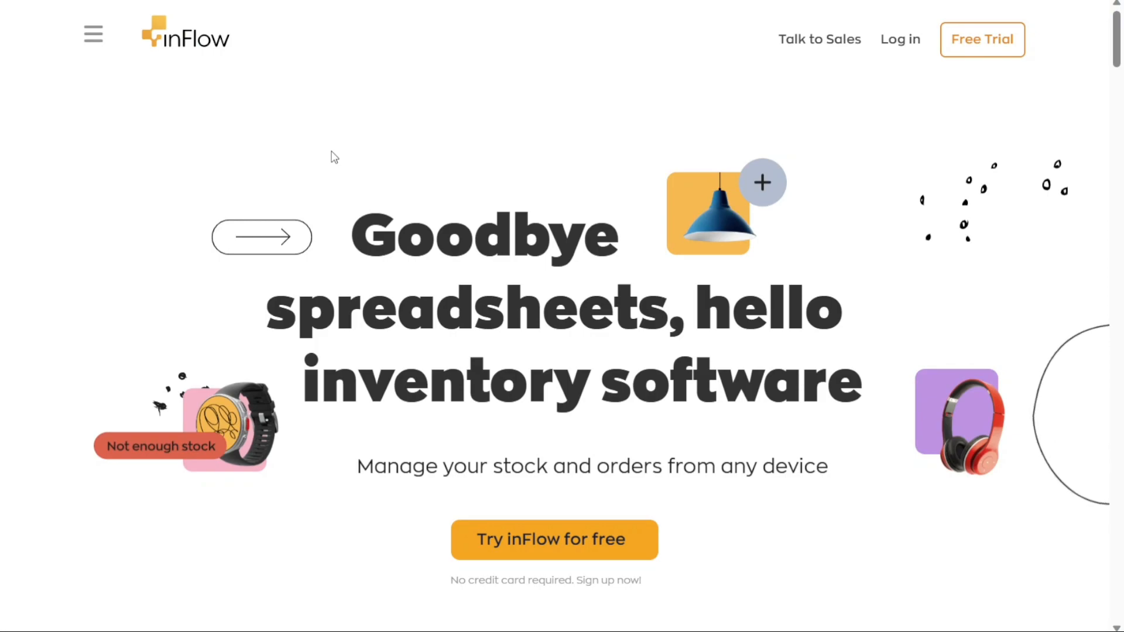
pyautogui.moveTo(191, 50)
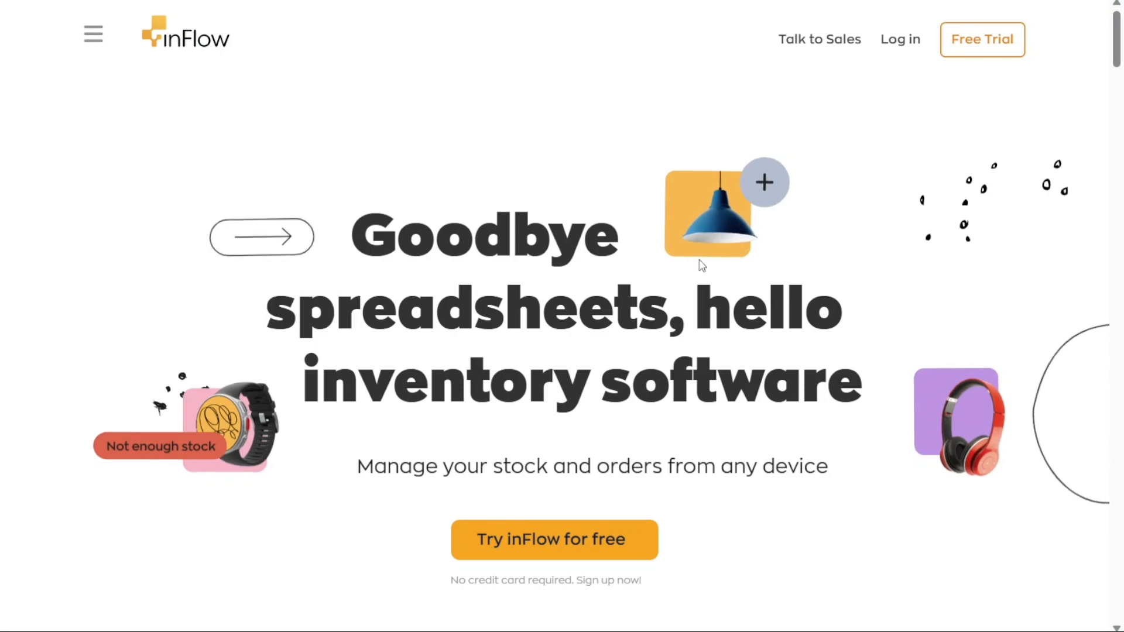
# Scroll the page and expand the YouTube JotForm tutorial video's full description
pyautogui.scroll(-3)
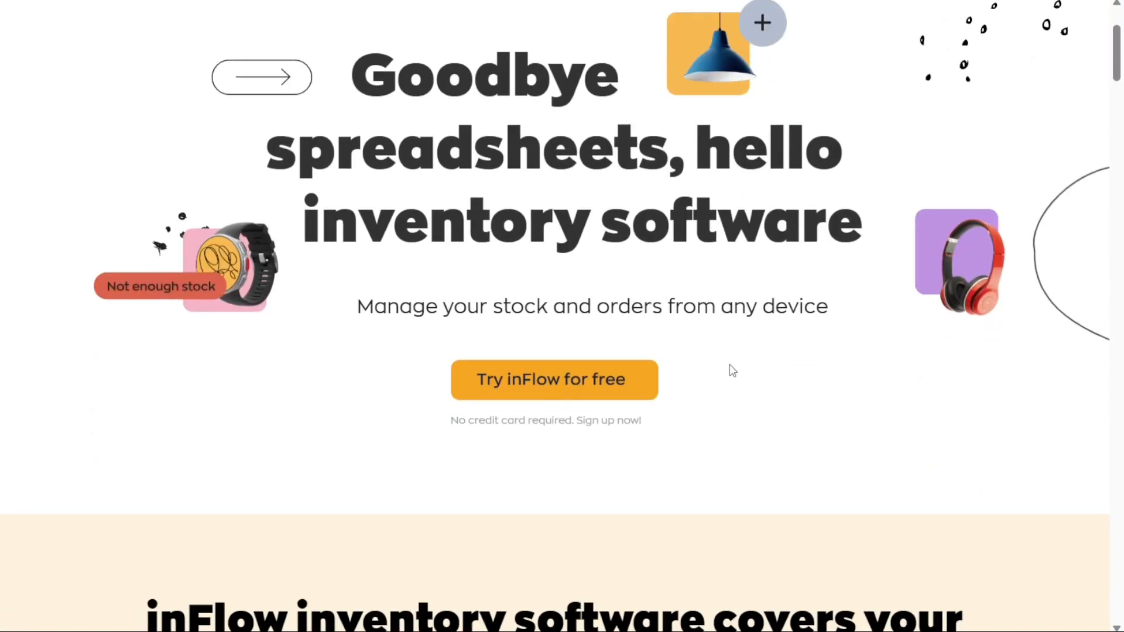
pyautogui.scroll(-3)
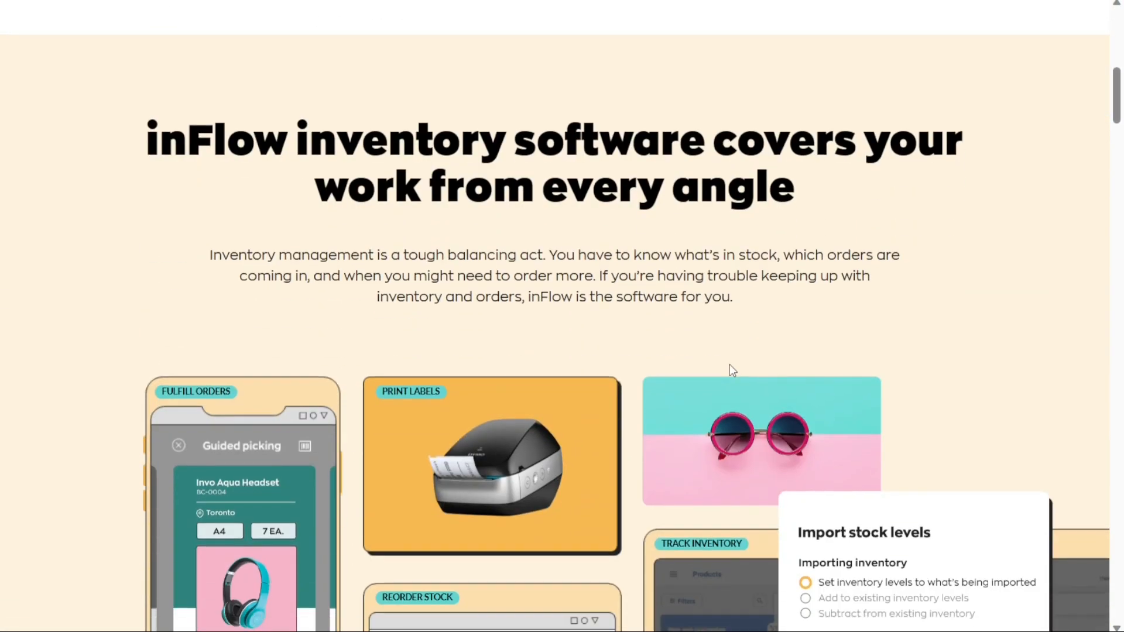
pyautogui.scroll(-3)
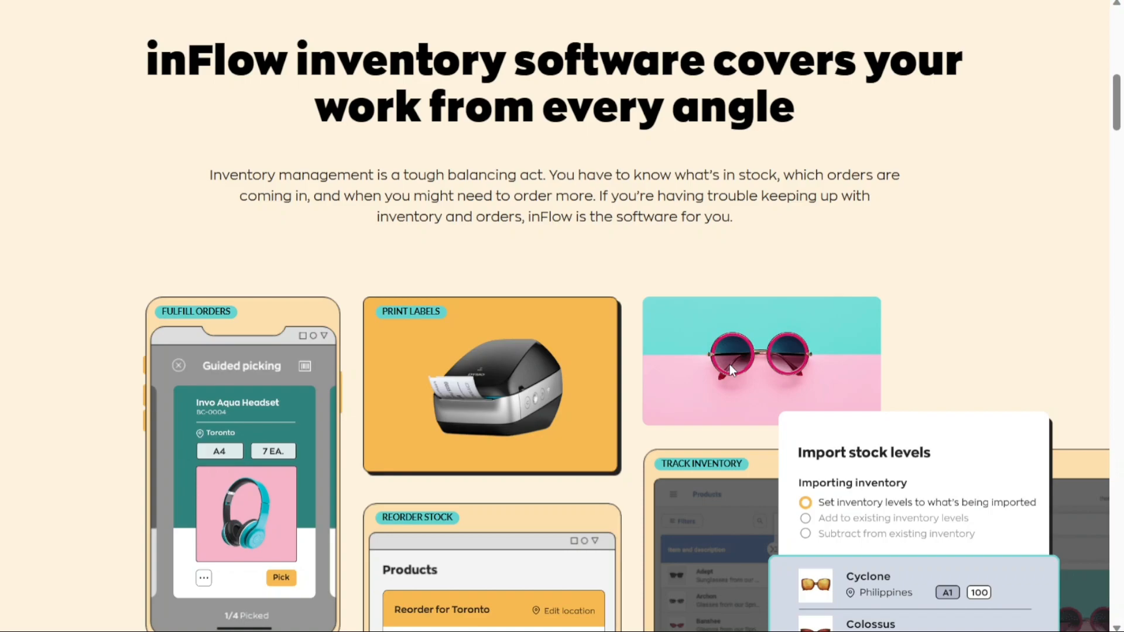
pyautogui.scroll(-3)
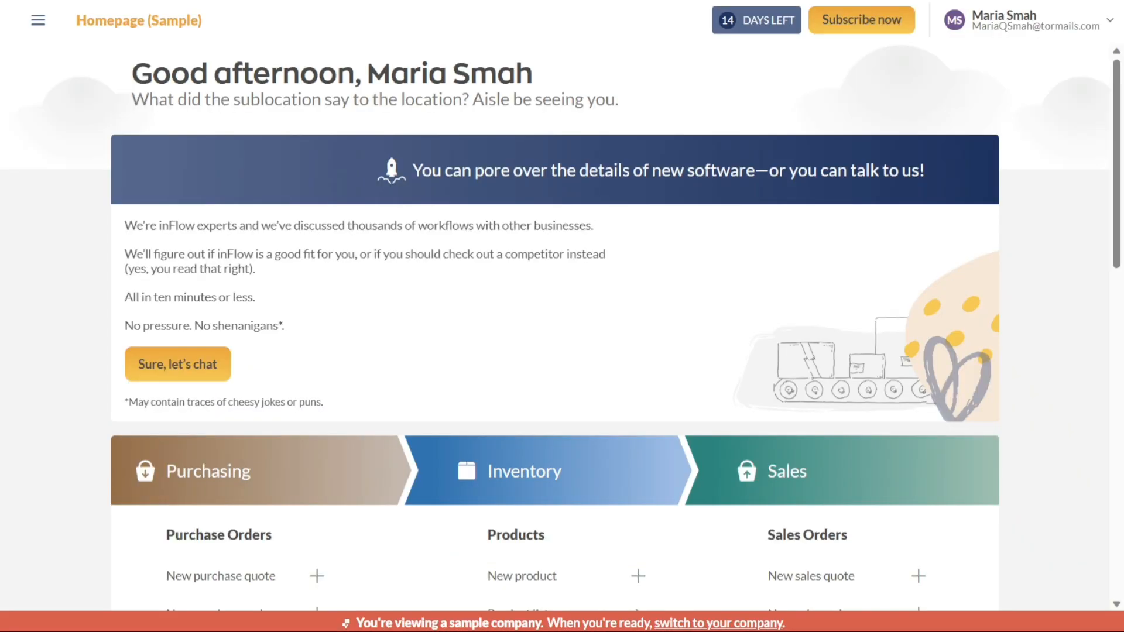
pyautogui.moveTo(91, 56)
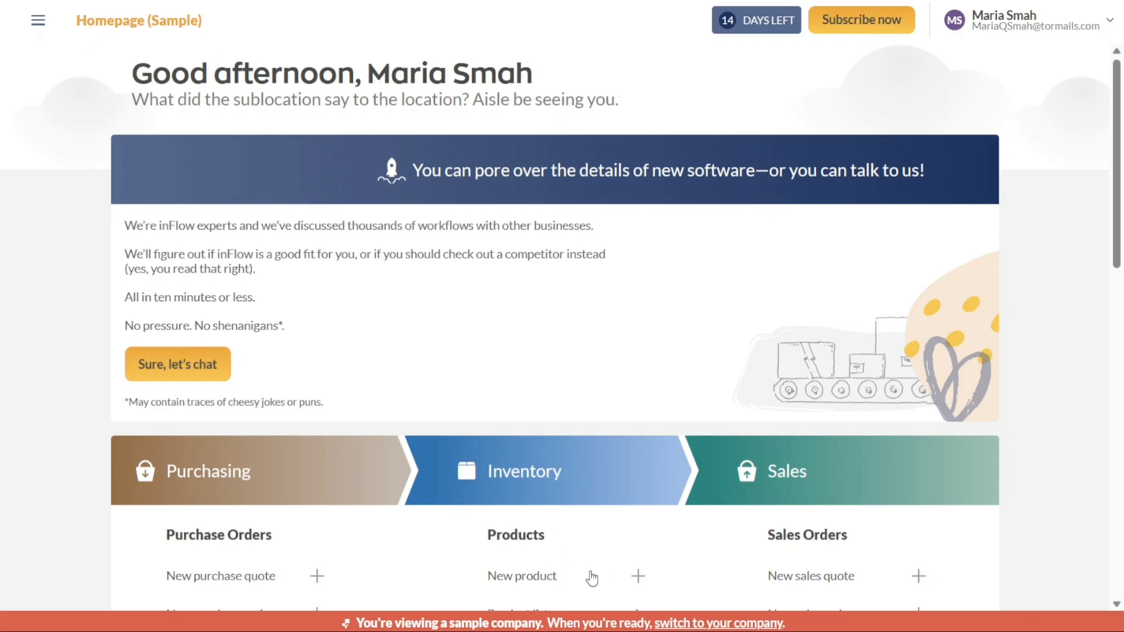
pyautogui.moveTo(927, 581)
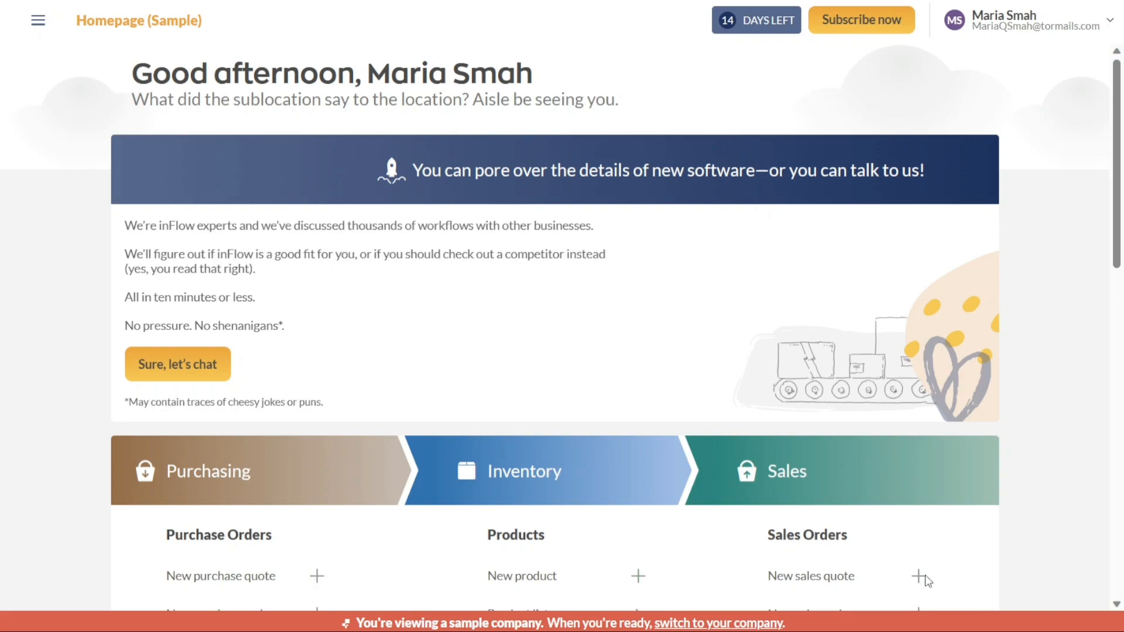
pyautogui.moveTo(927, 581)
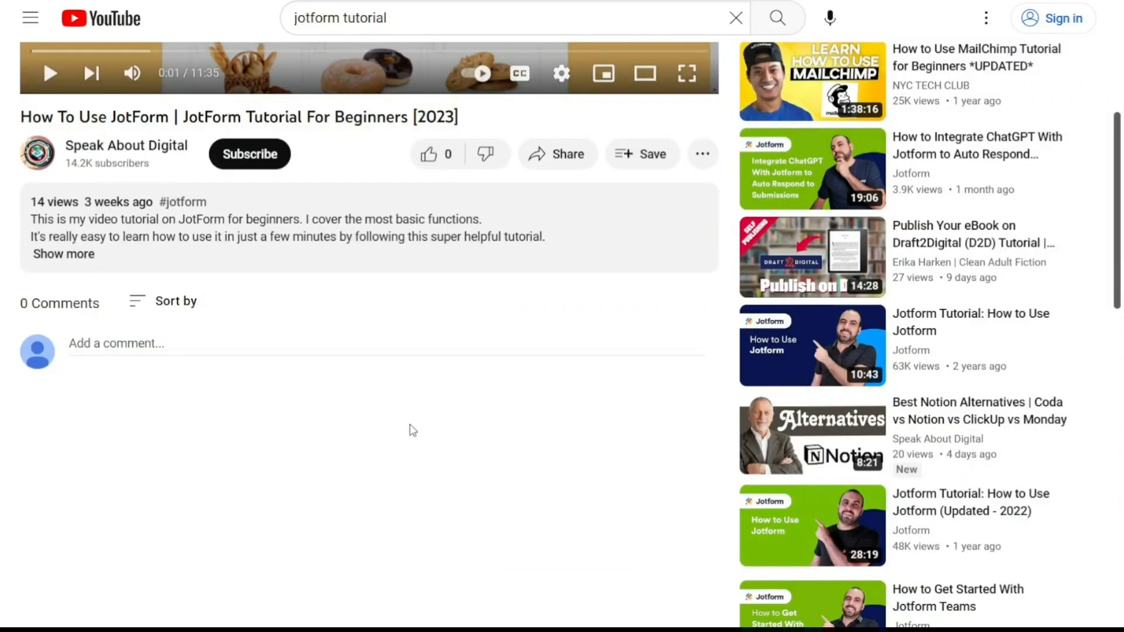
pyautogui.click(64, 253)
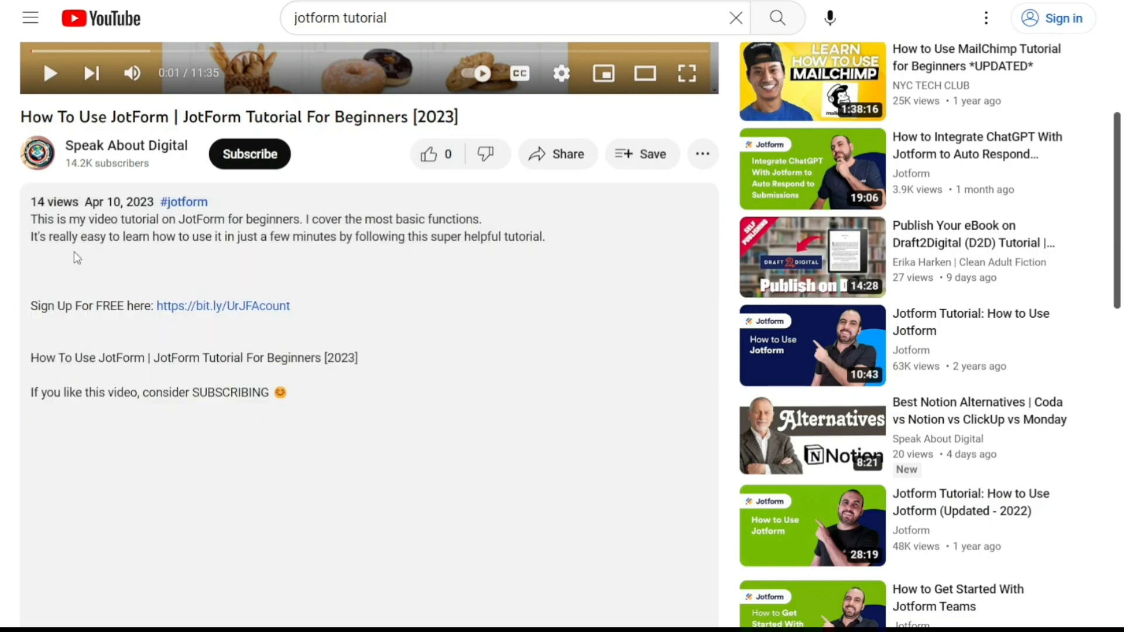
pyautogui.moveTo(226, 309)
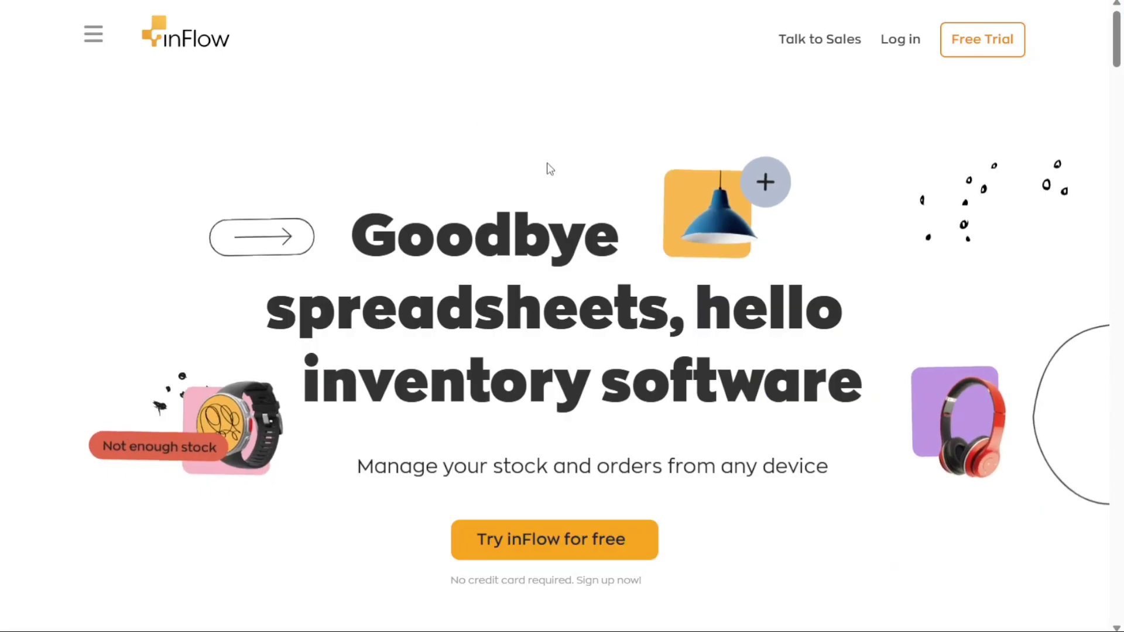
pyautogui.moveTo(552, 521)
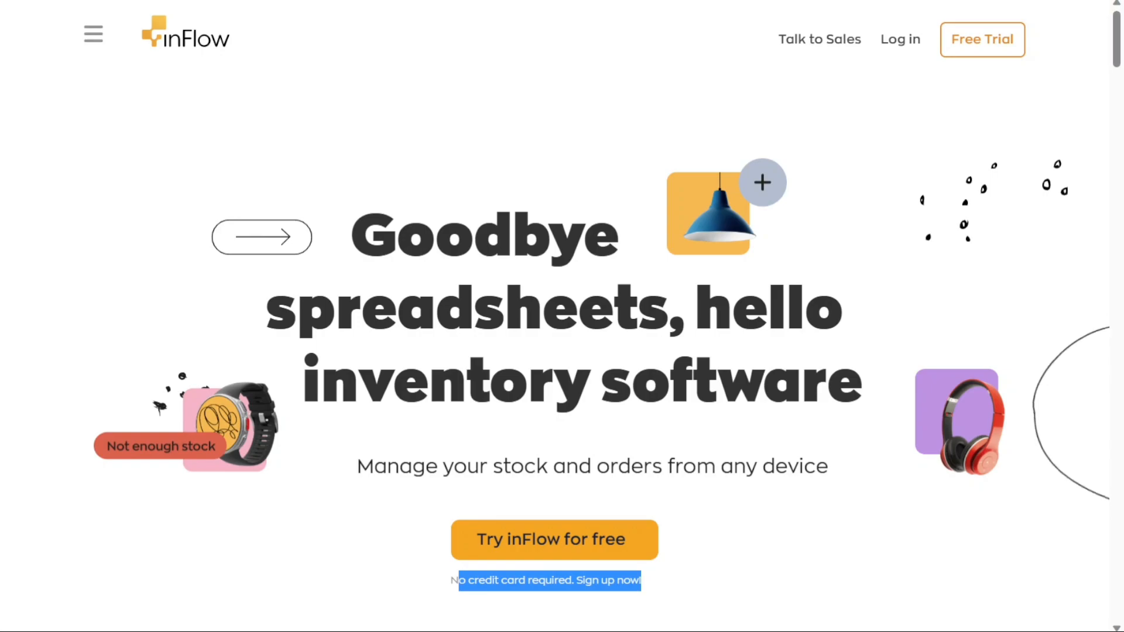
# Start the free 14-day trial sign-up from the inFlow homepage
pyautogui.click(553, 540)
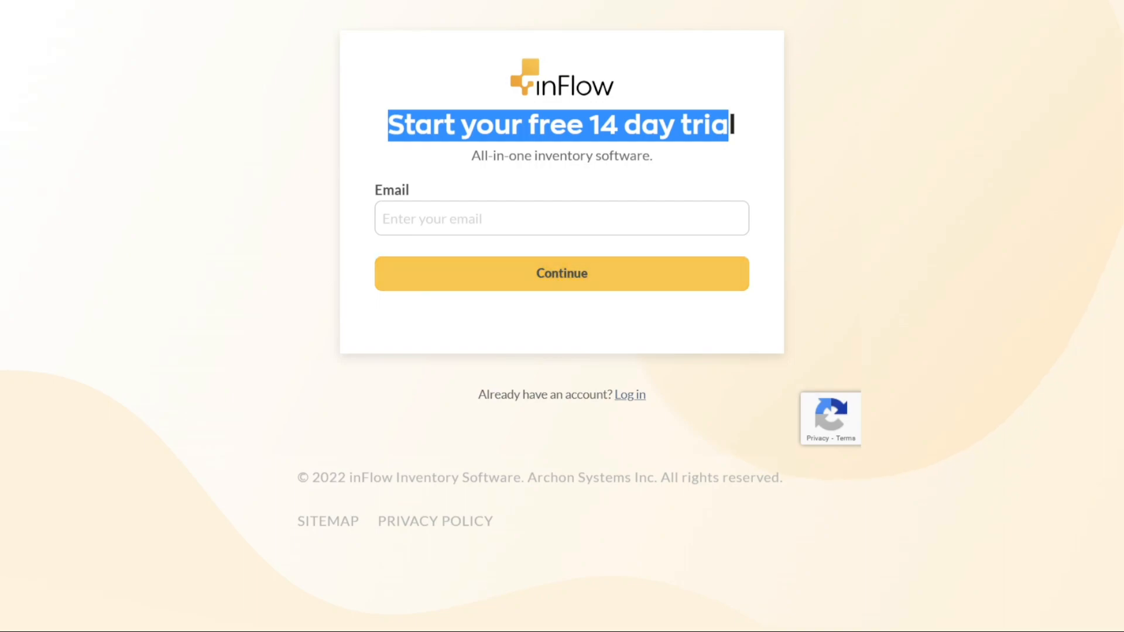
# Continue with the email, accept the Terms and Conditions, and submit the trial sign-up
pyautogui.click(562, 274)
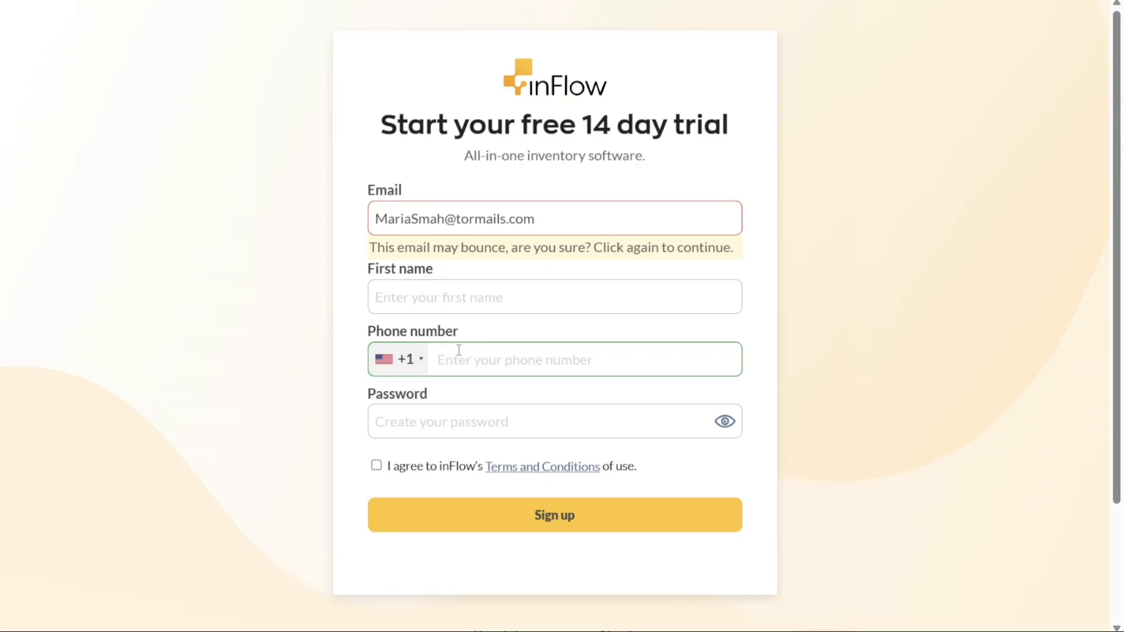
pyautogui.click(376, 465)
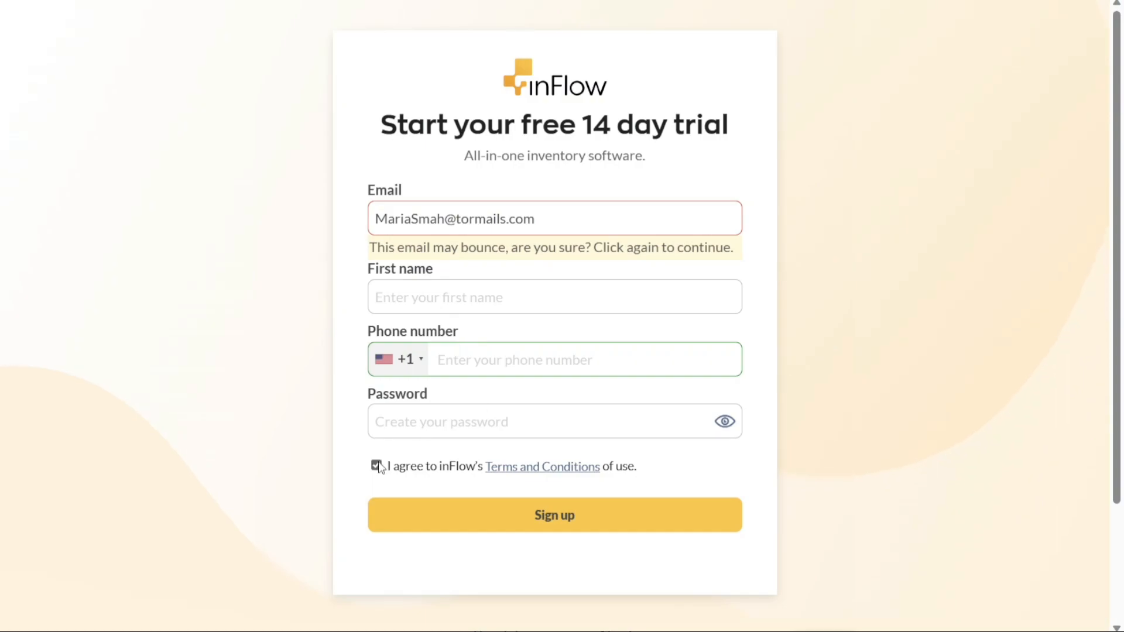
pyautogui.moveTo(554, 515)
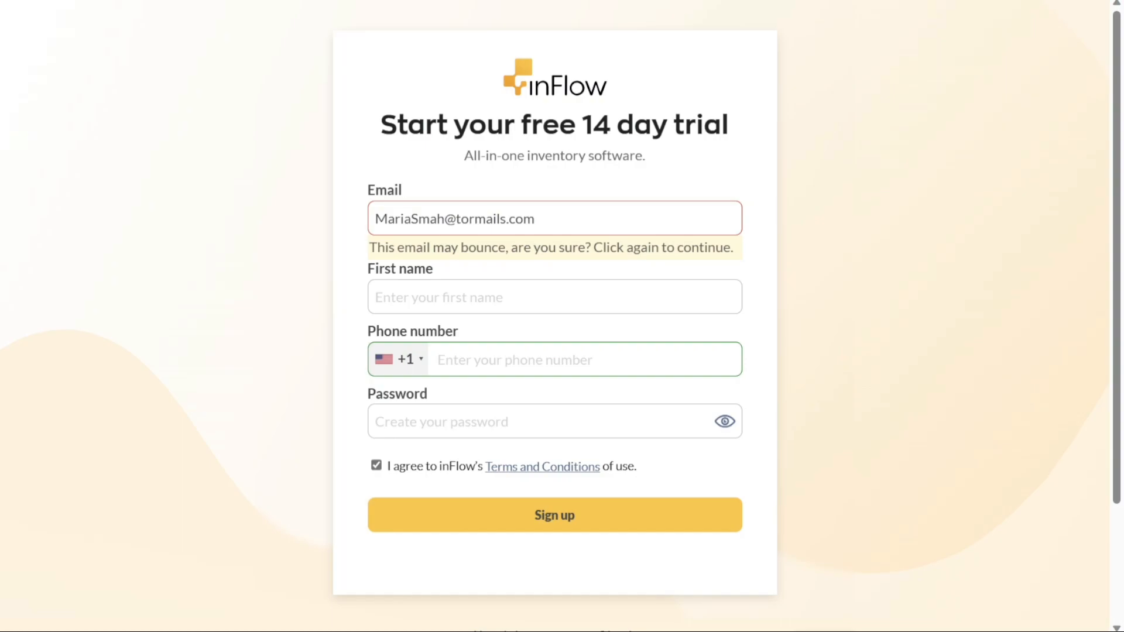
pyautogui.click(554, 515)
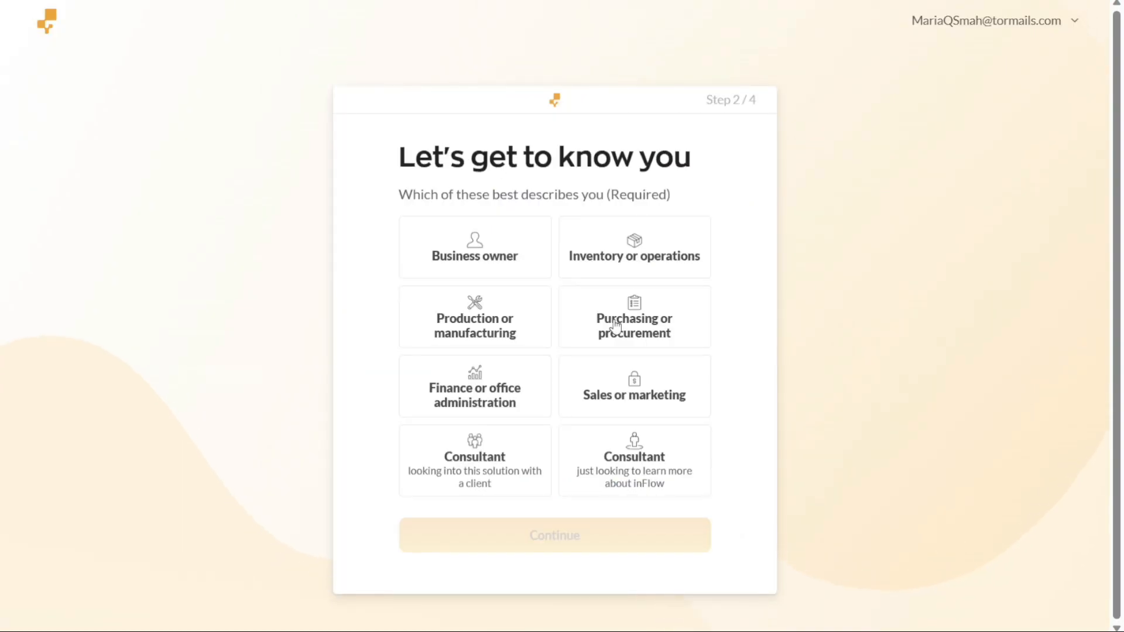
# Choose Business owner as the role and continue onboarding
pyautogui.click(474, 247)
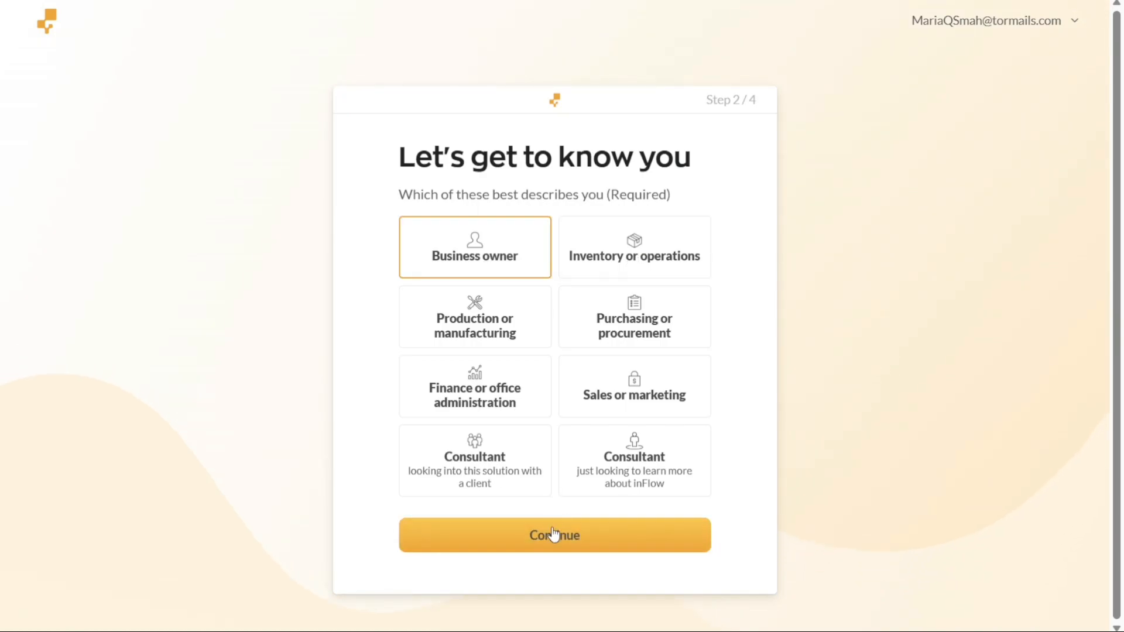
pyautogui.click(554, 535)
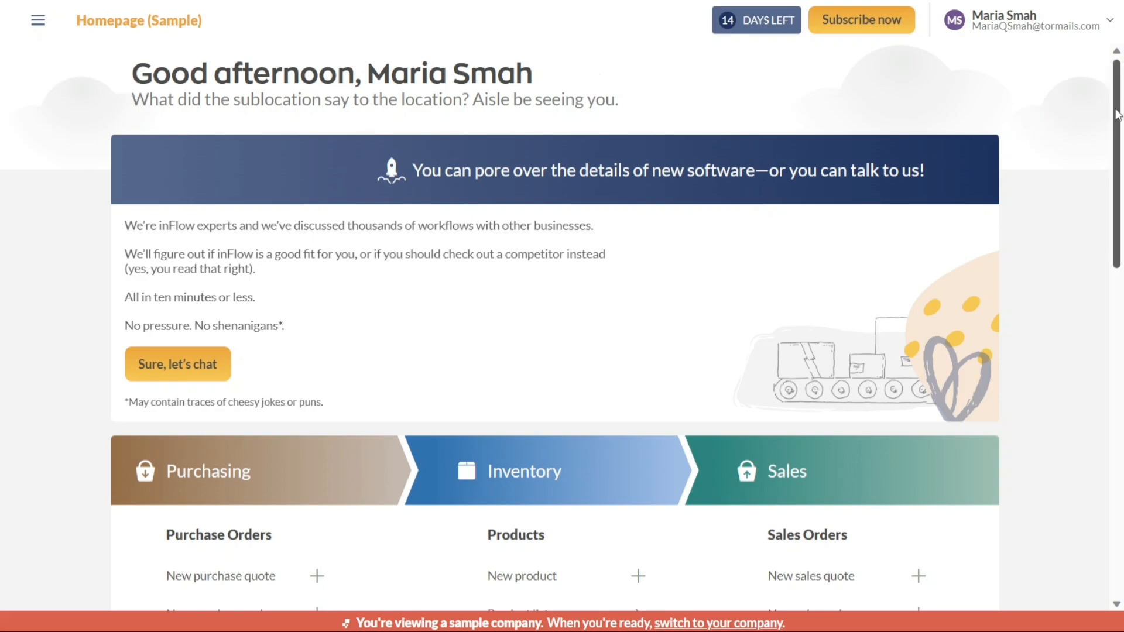
pyautogui.scroll(-3)
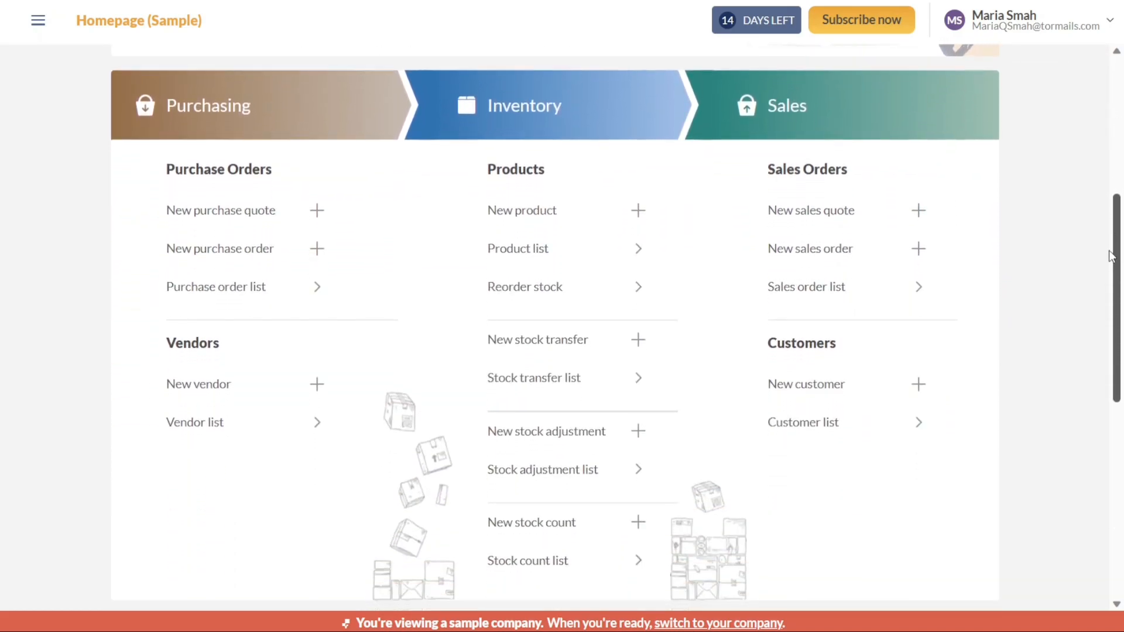
pyautogui.scroll(-3)
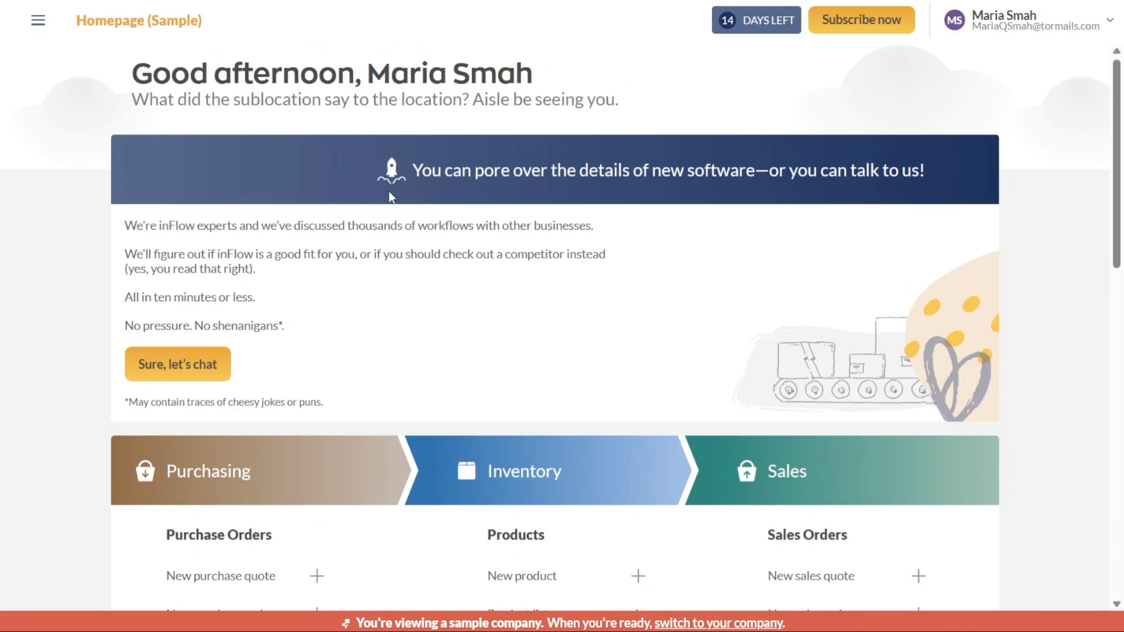
pyautogui.moveTo(38, 27)
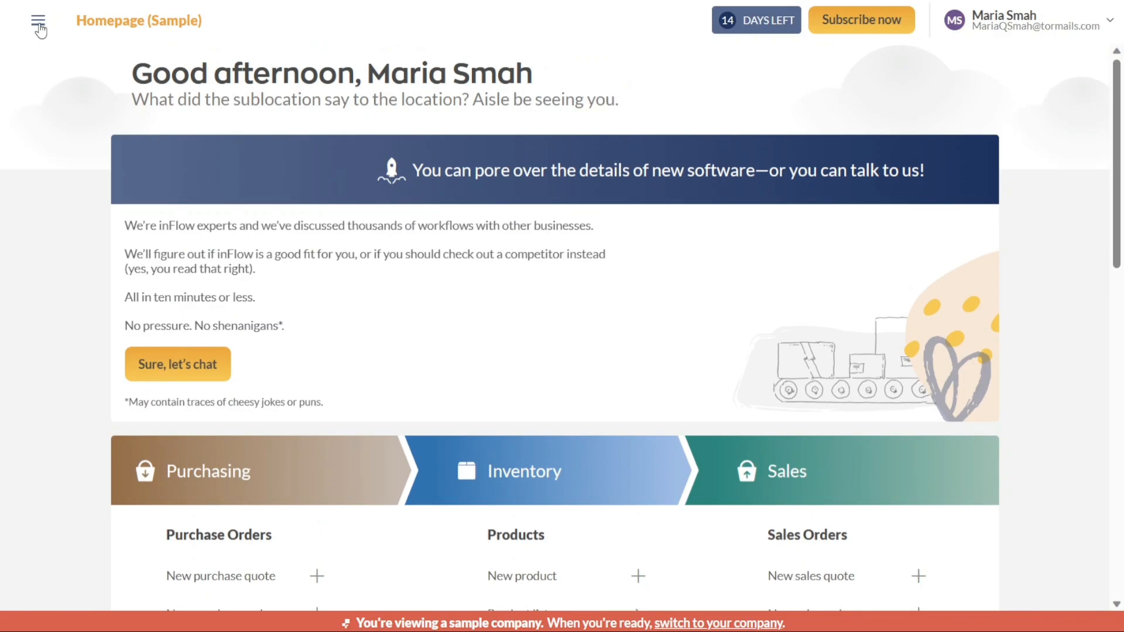
pyautogui.click(38, 21)
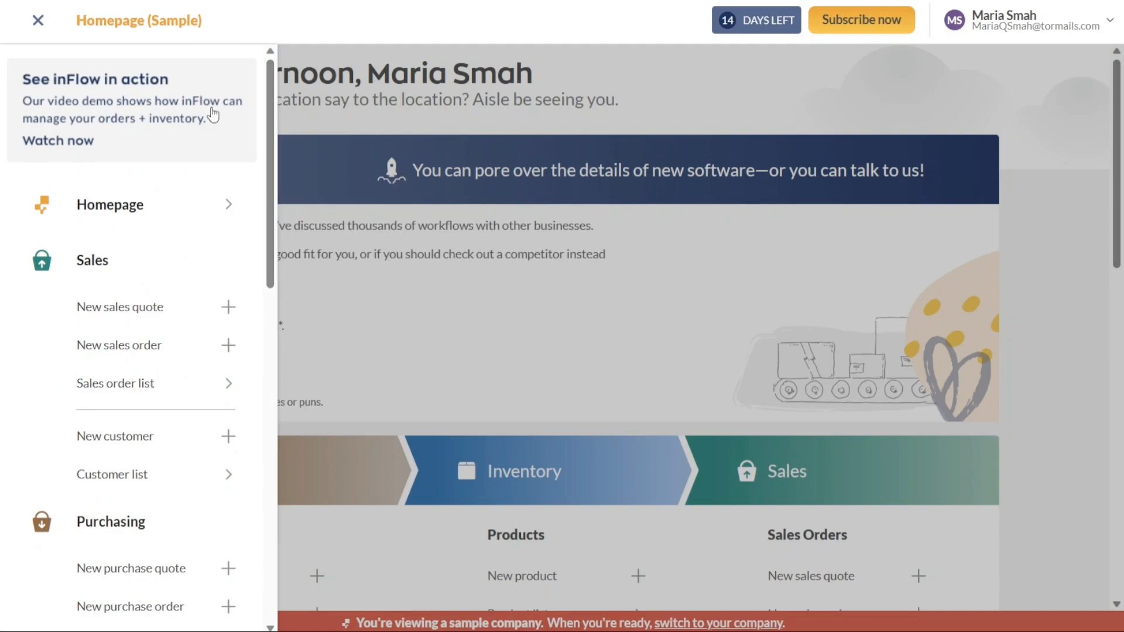
pyautogui.moveTo(278, 159)
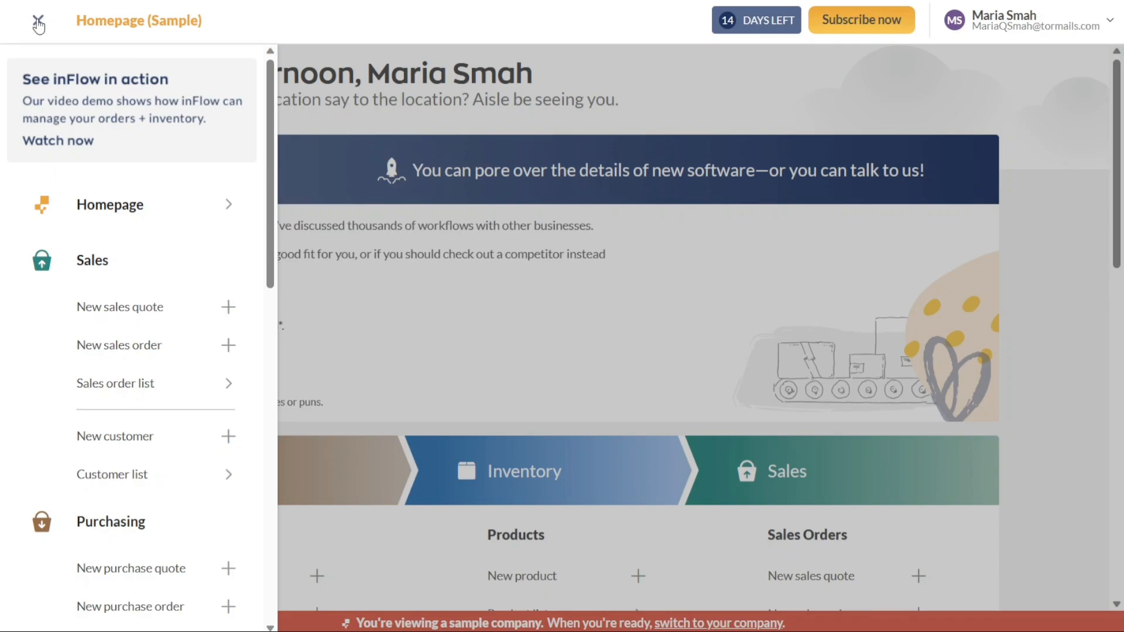
pyautogui.click(38, 19)
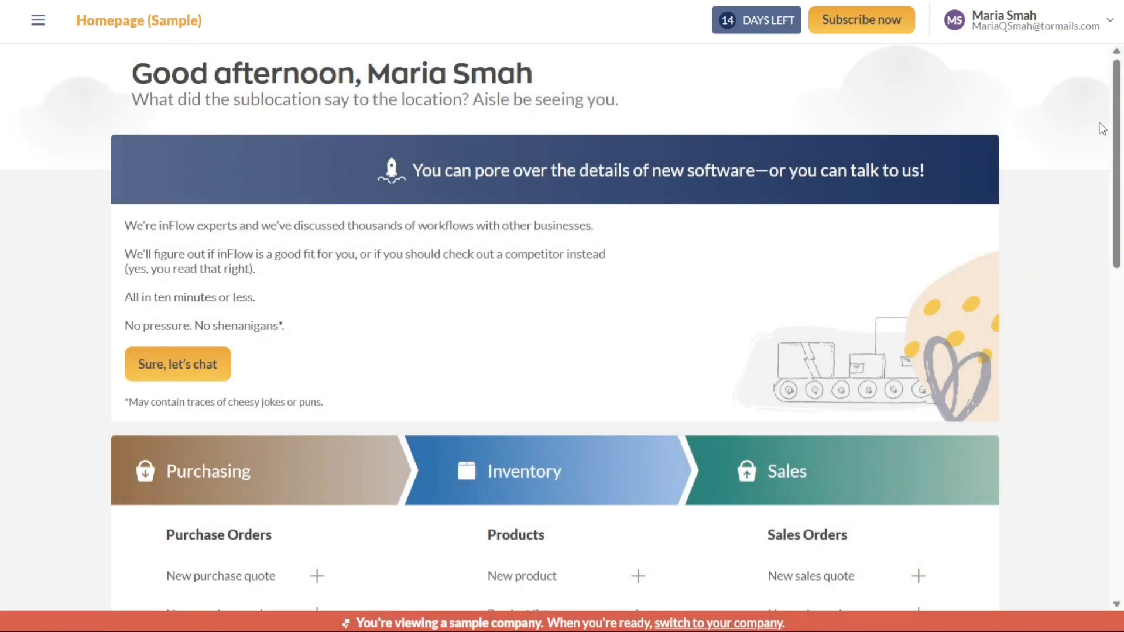
pyautogui.scroll(-3)
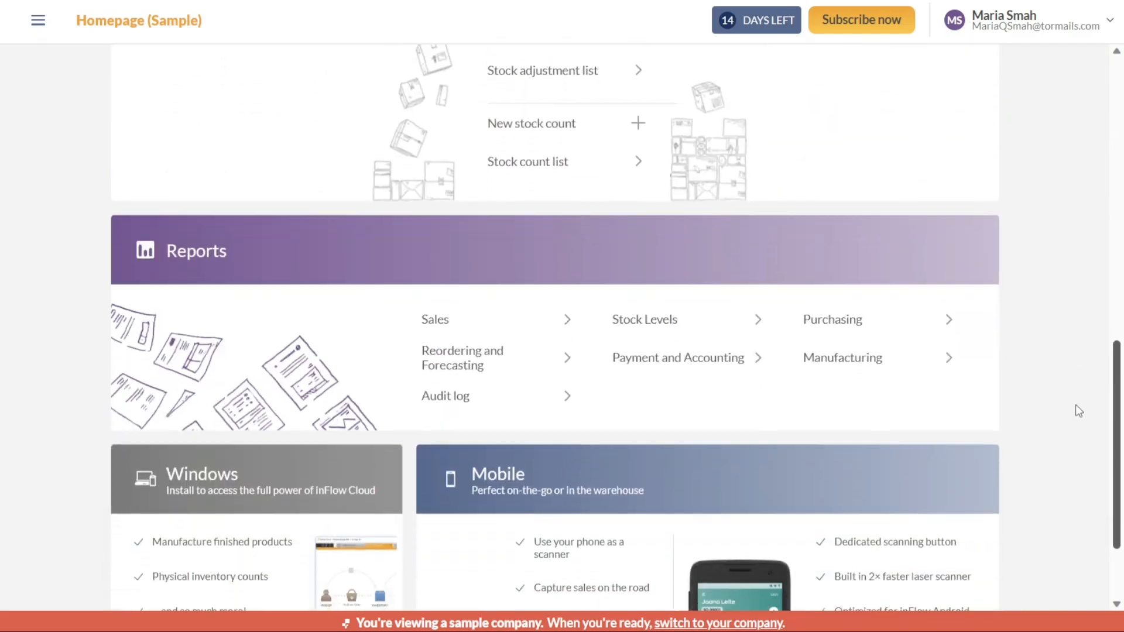
pyautogui.scroll(-3)
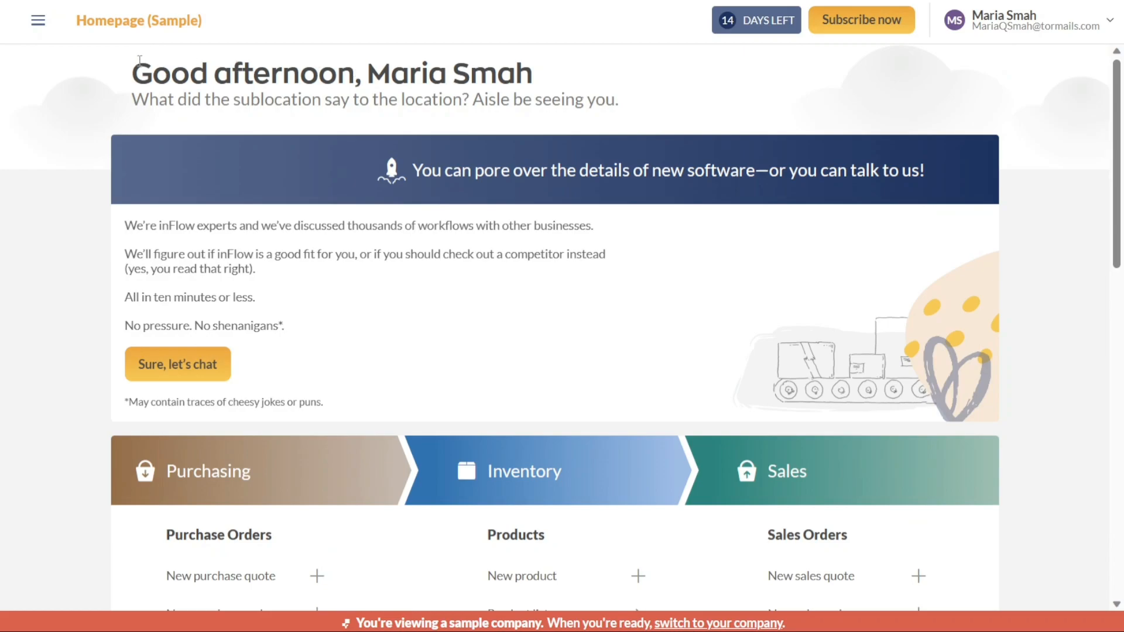
pyautogui.moveTo(1108, 174)
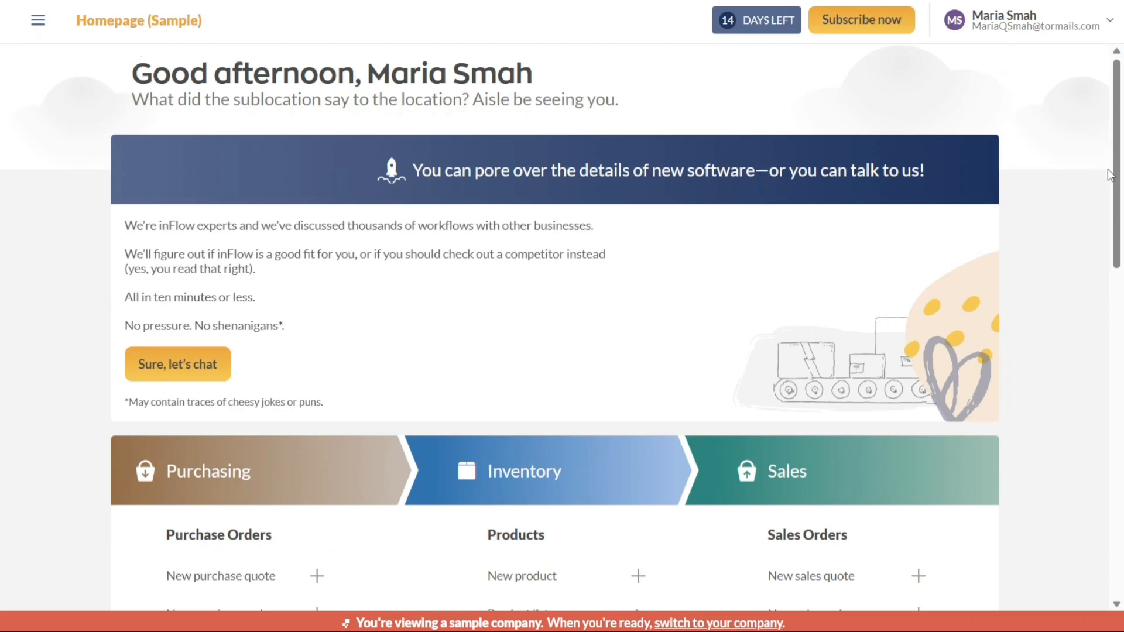
pyautogui.scroll(-3)
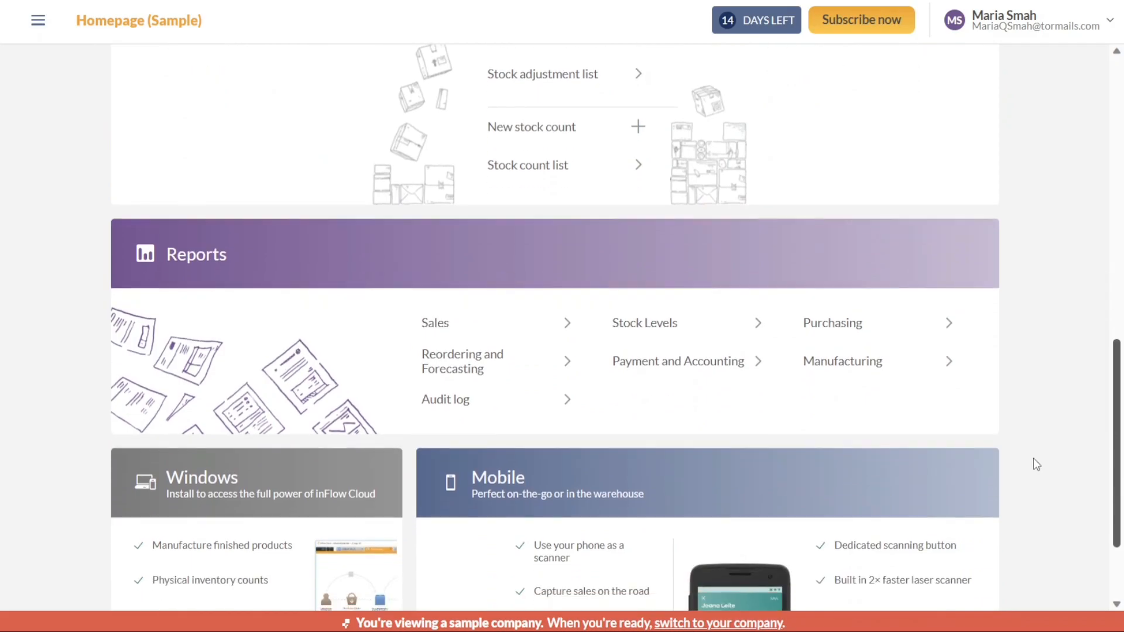
pyautogui.scroll(-3)
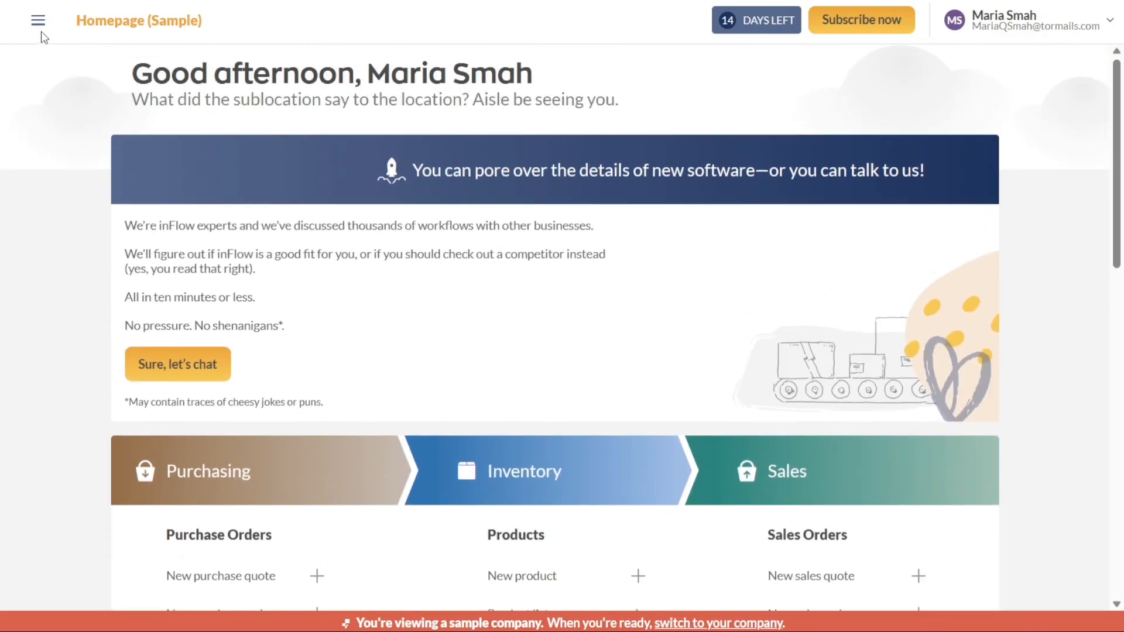
# Open the Customer list from the Sales section of the navigation menu
pyautogui.click(37, 20)
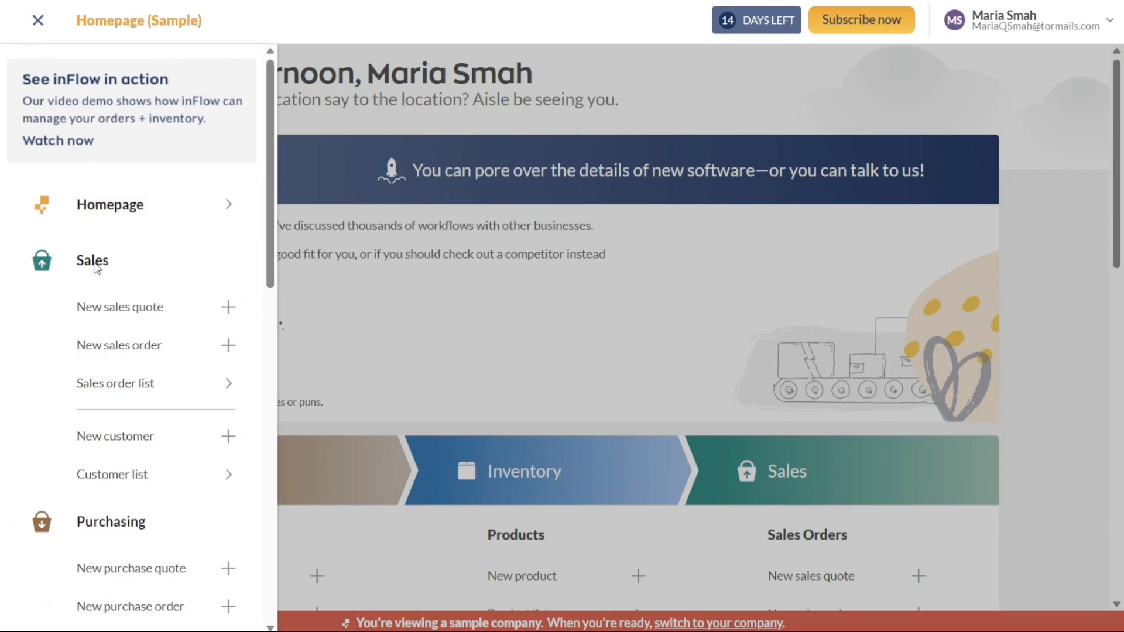
pyautogui.moveTo(102, 268)
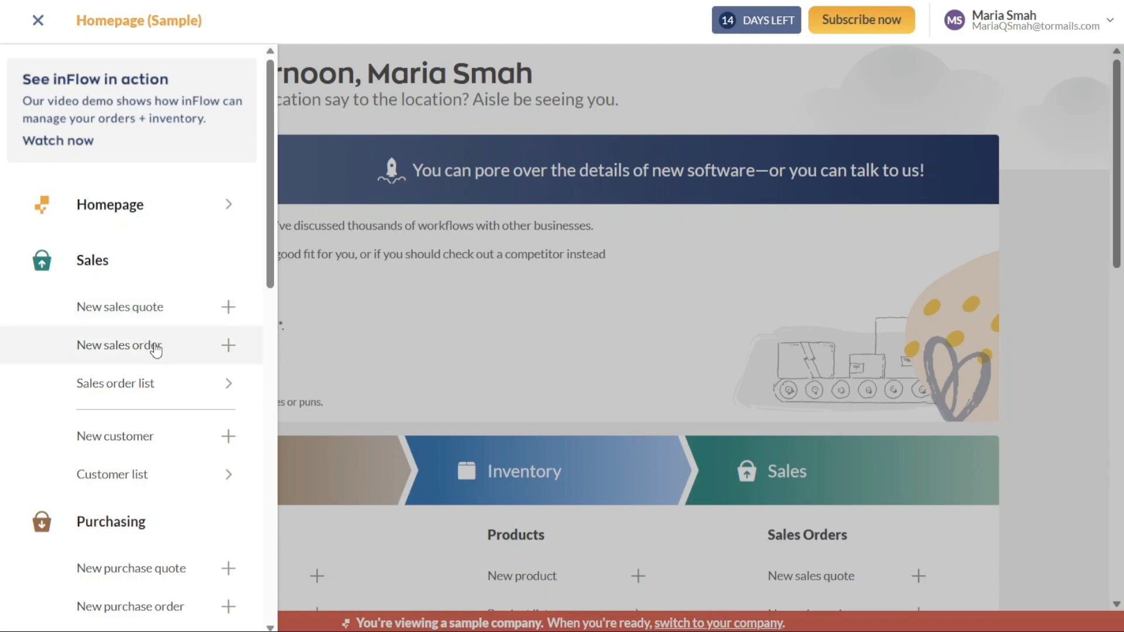
pyautogui.moveTo(136, 384)
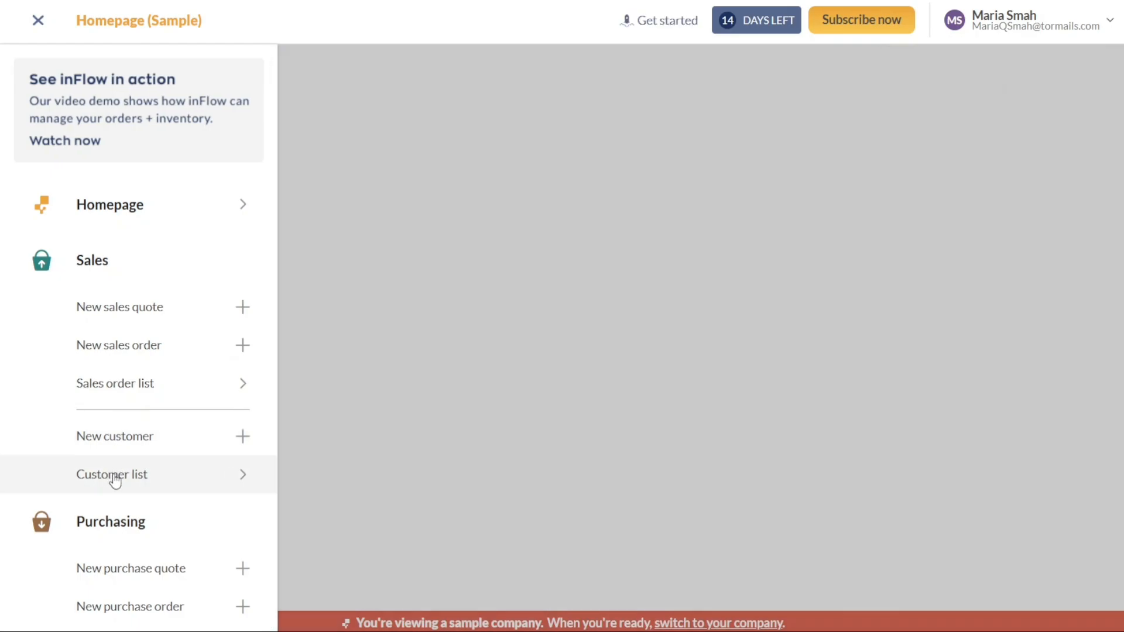
pyautogui.click(112, 475)
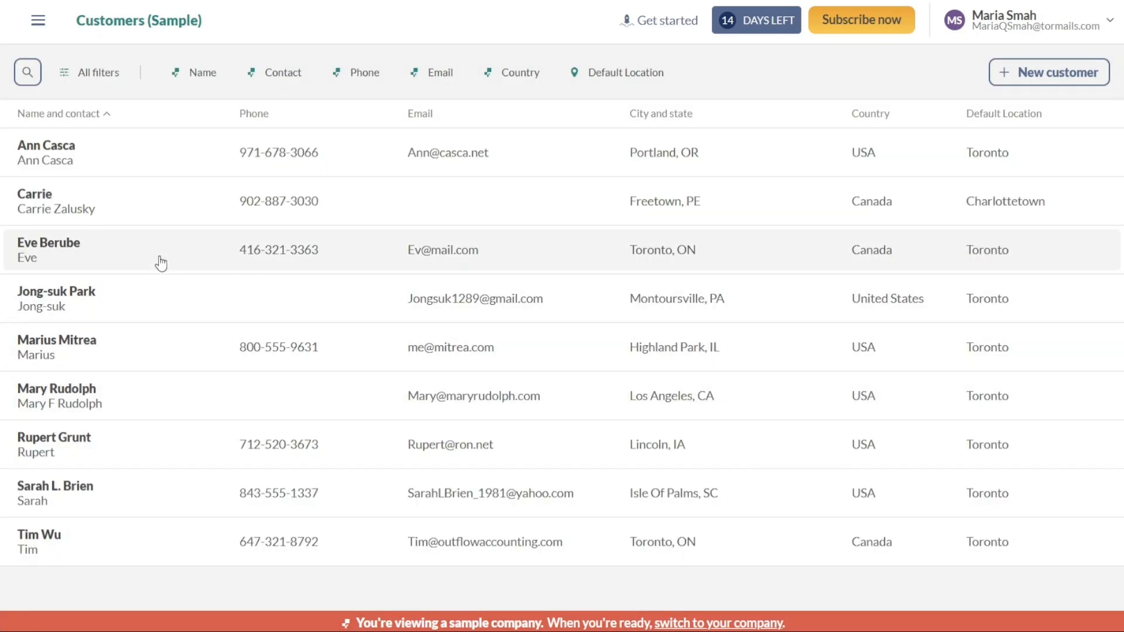
pyautogui.moveTo(584, 155)
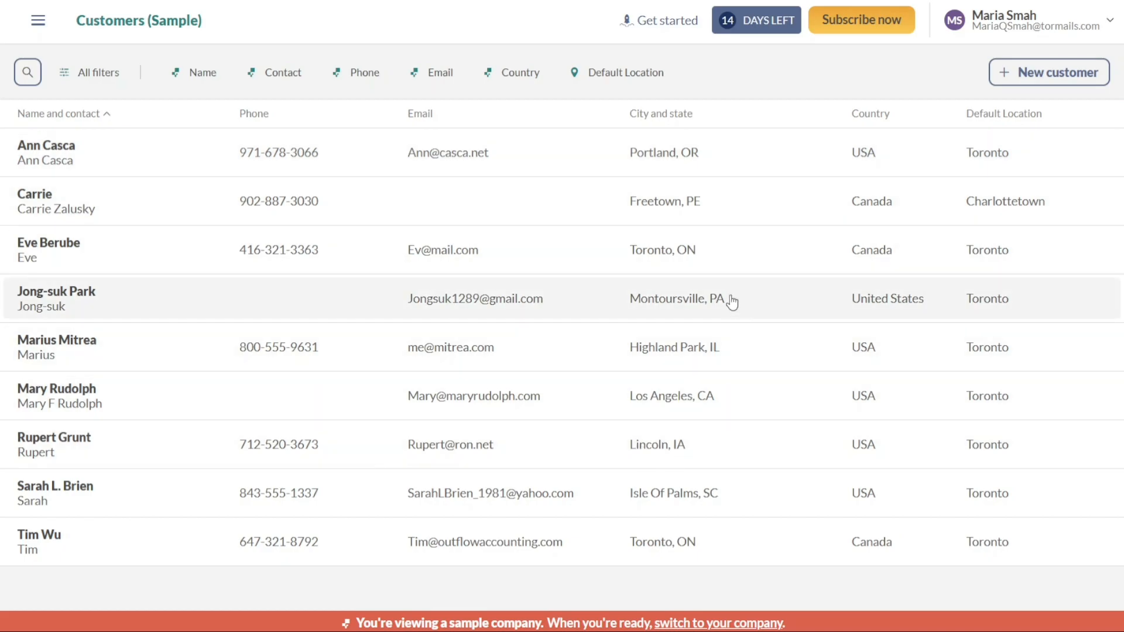
pyautogui.moveTo(33, 45)
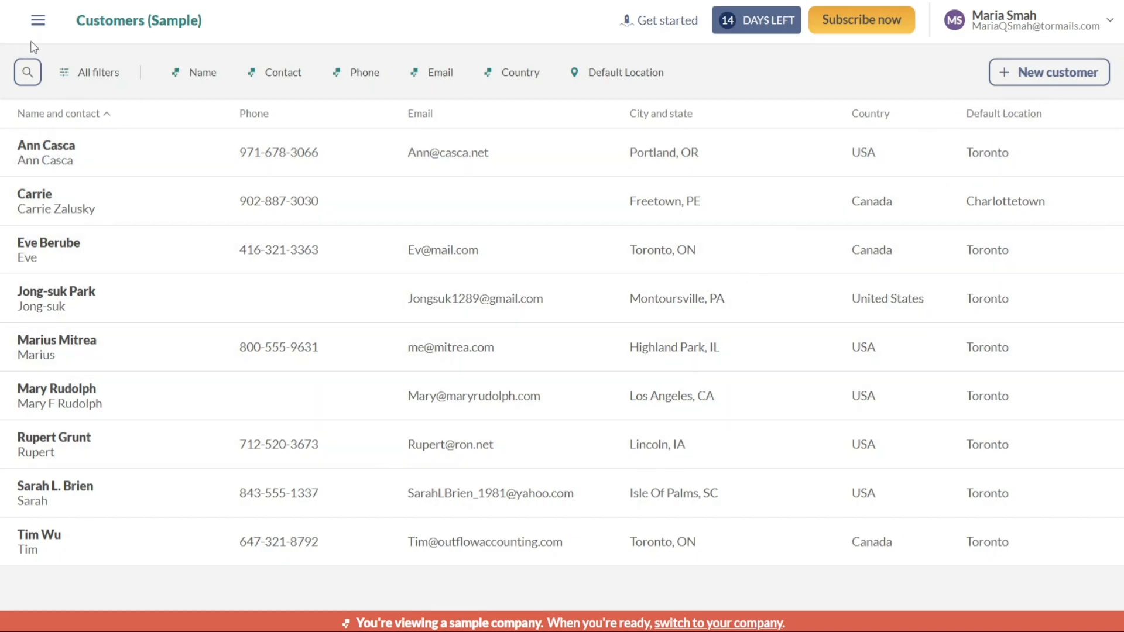
# Bring up the navigation menu and scroll to the Purchasing entries
pyautogui.click(38, 20)
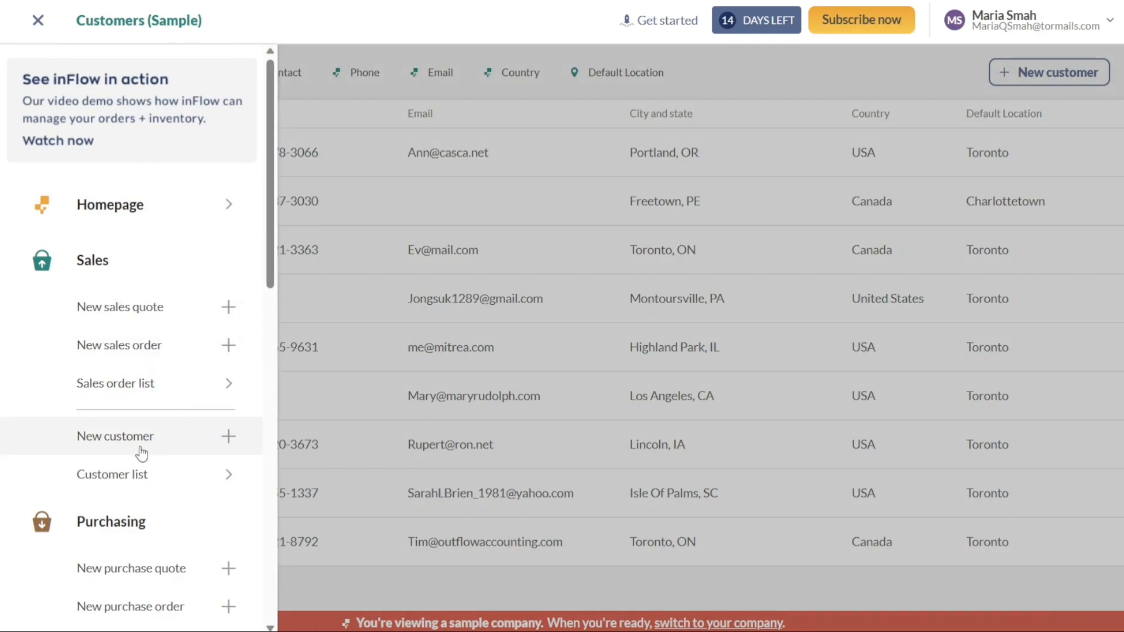
pyautogui.scroll(-3)
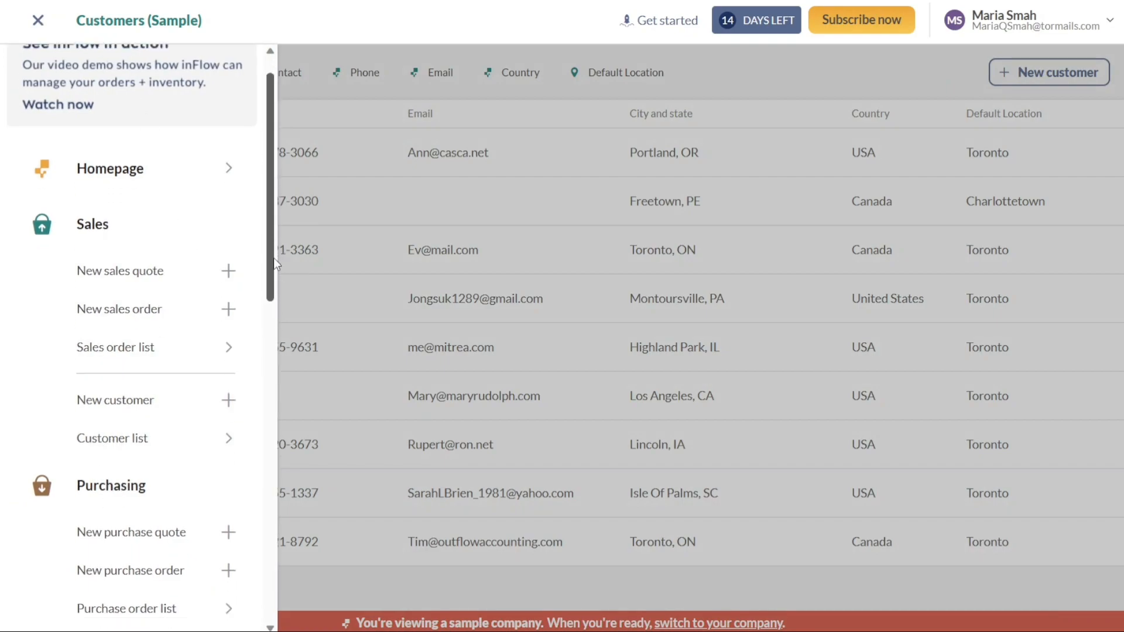
pyautogui.scroll(-3)
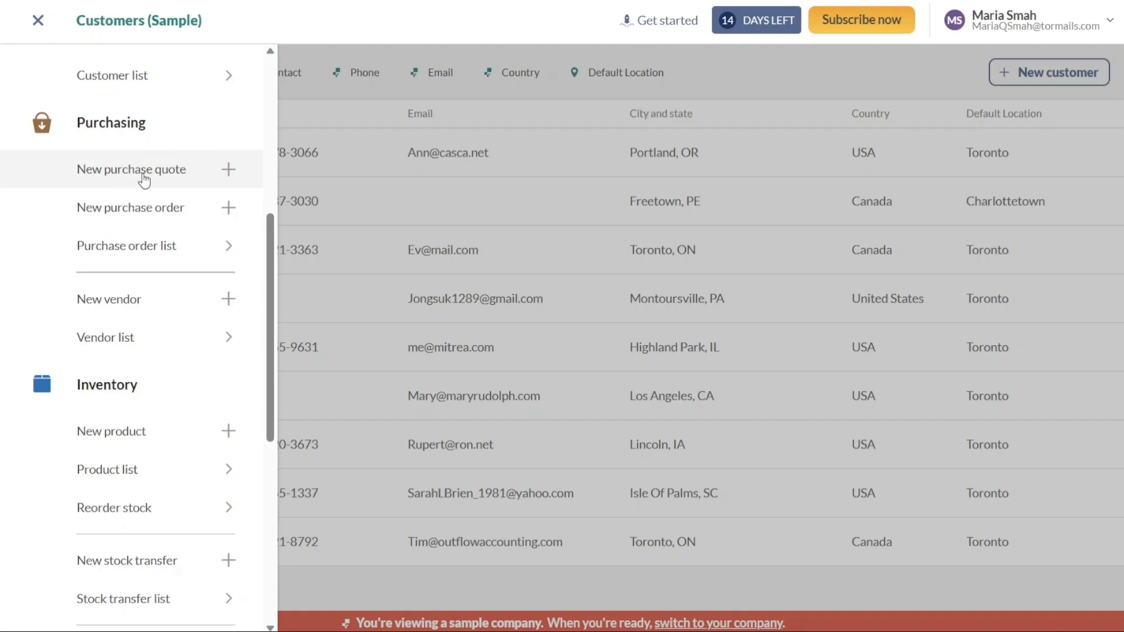
pyautogui.moveTo(170, 254)
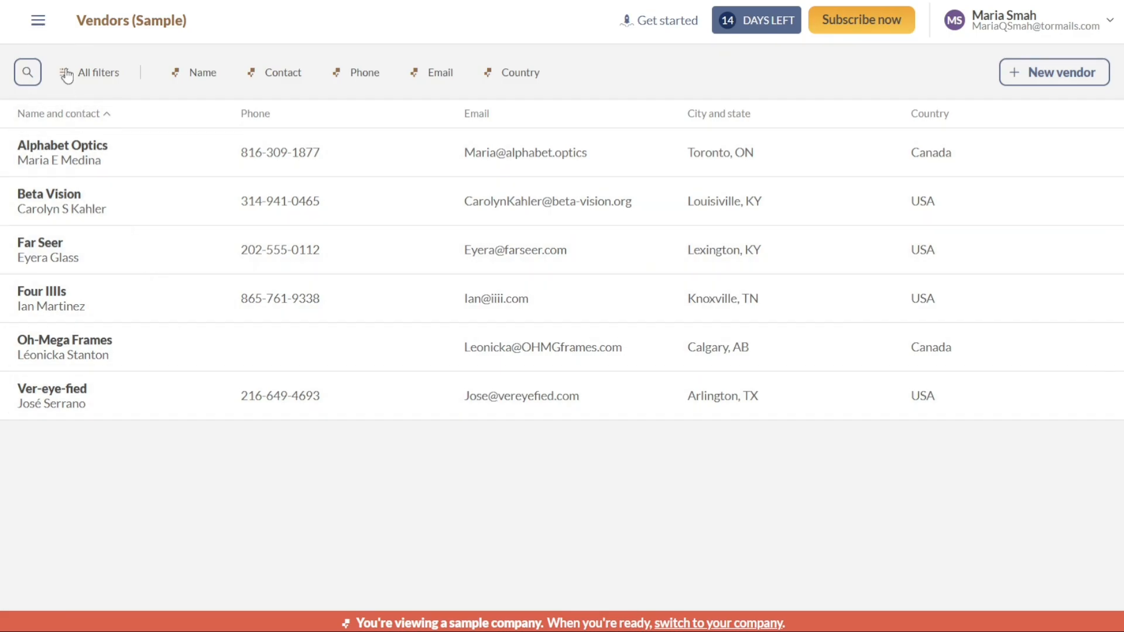
# Open the Stock adjustment list from the Inventory section of the navigation menu
pyautogui.click(38, 20)
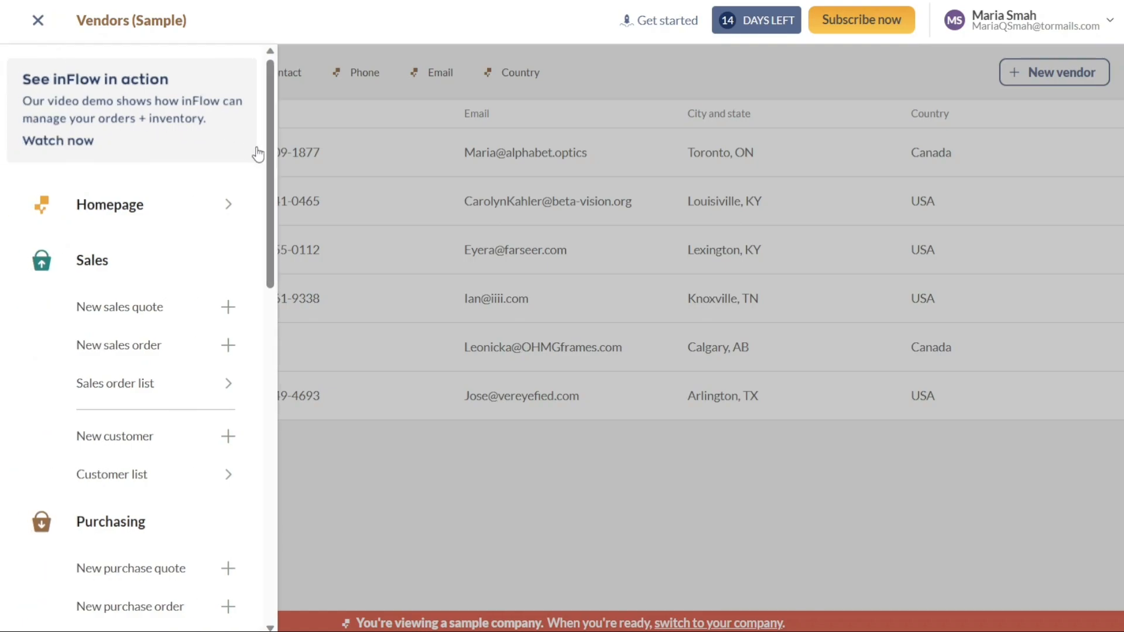
pyautogui.scroll(-3)
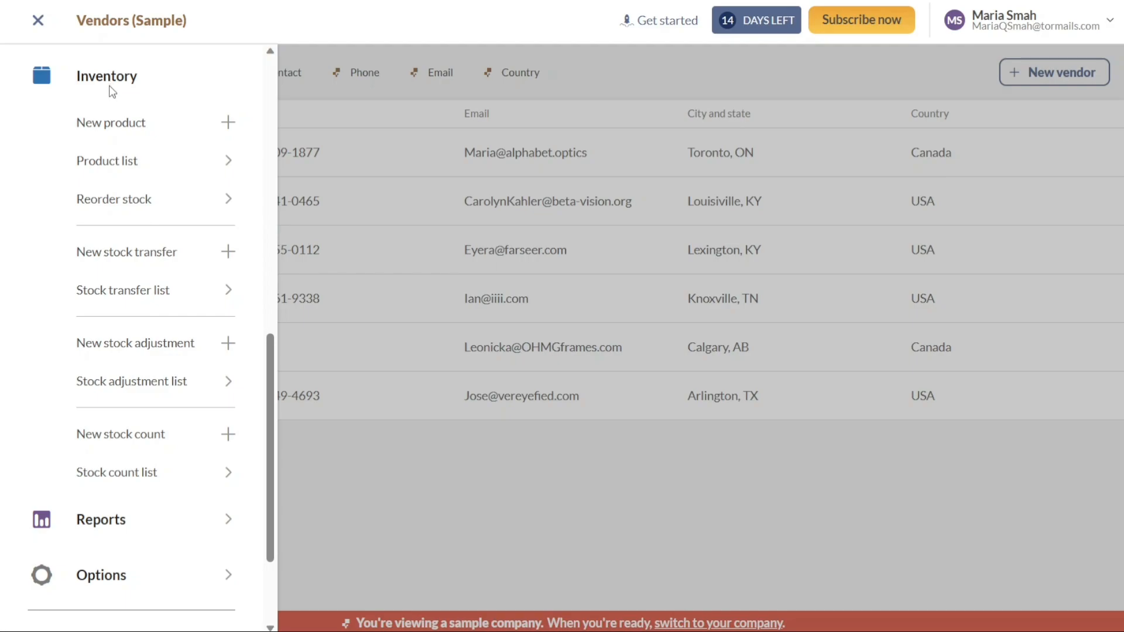
pyautogui.moveTo(112, 133)
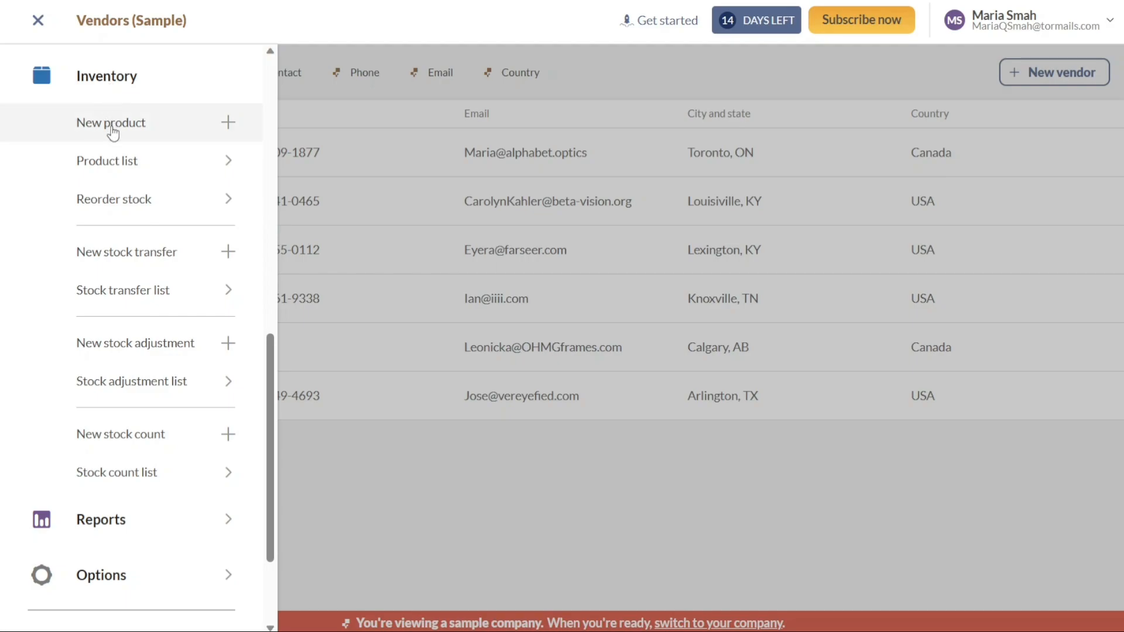
pyautogui.moveTo(131, 199)
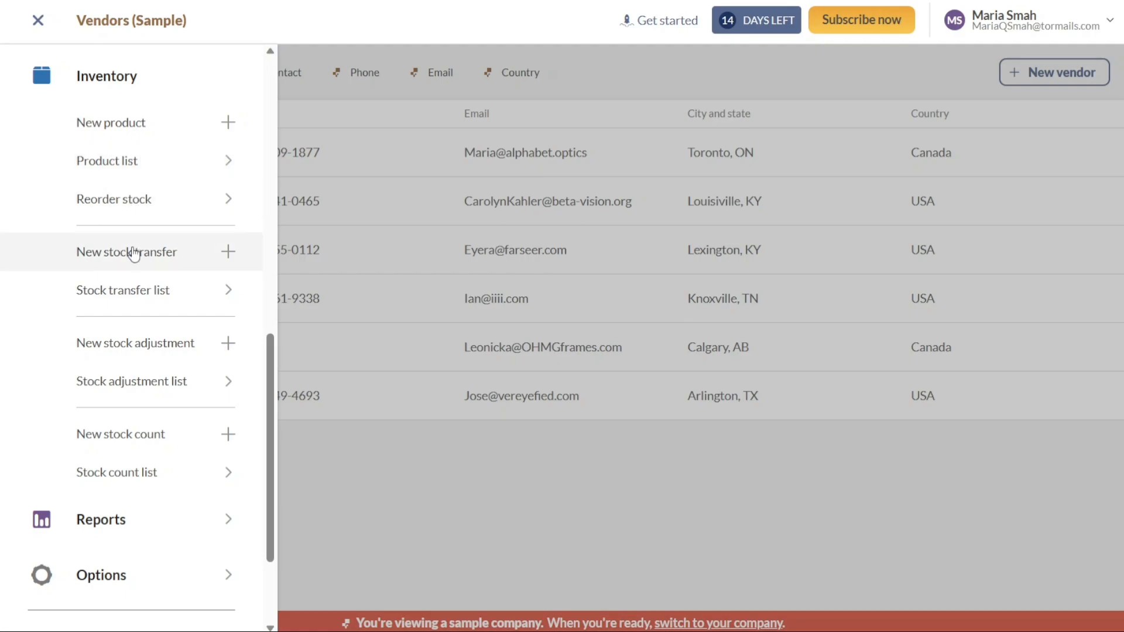
pyautogui.moveTo(136, 290)
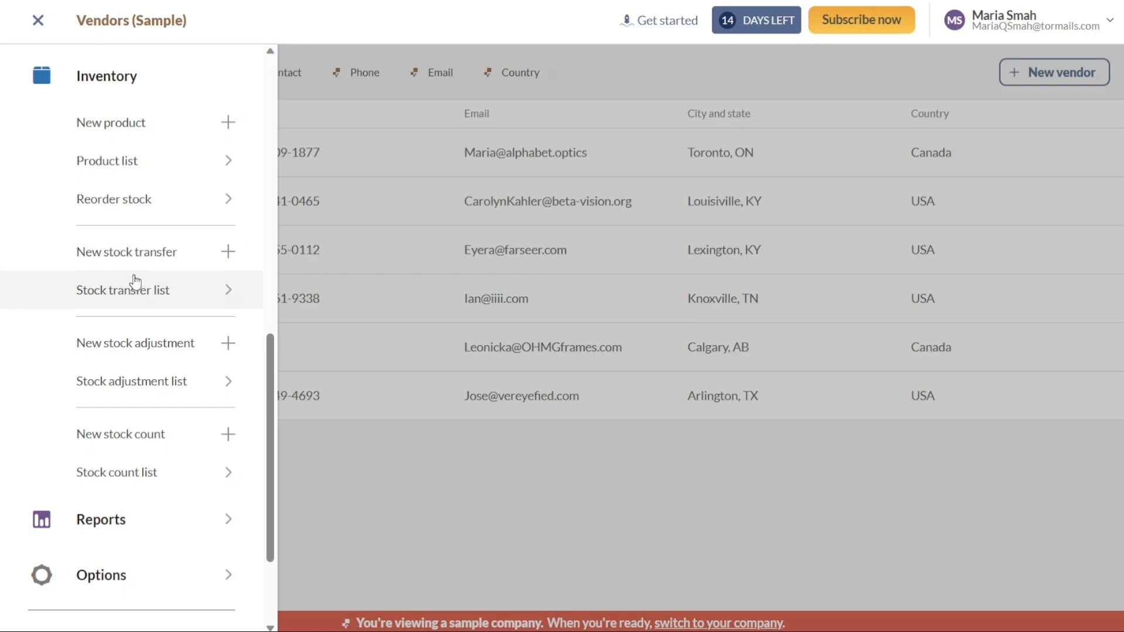
pyautogui.moveTo(147, 381)
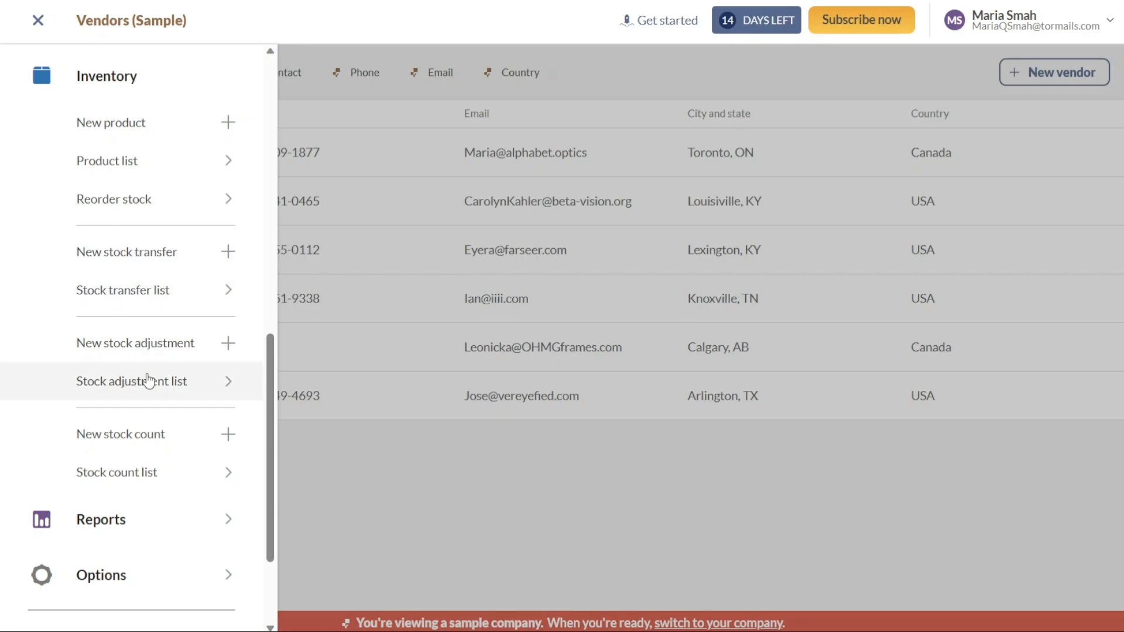
pyautogui.click(130, 380)
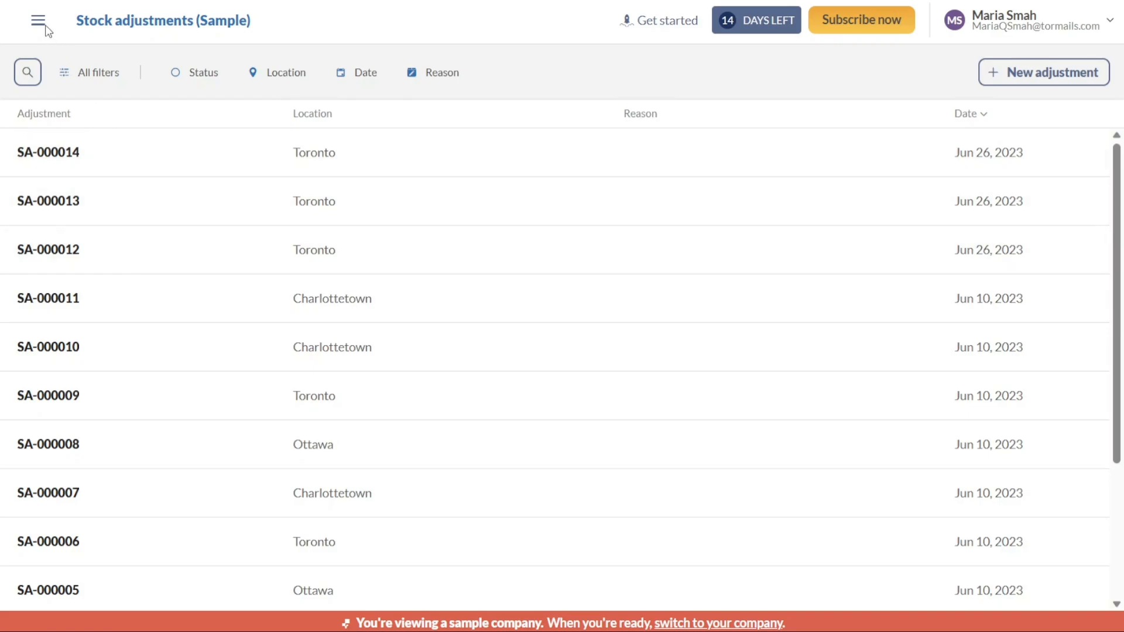
# Bring up the navigation menu and scroll toward the Reports entry
pyautogui.click(39, 19)
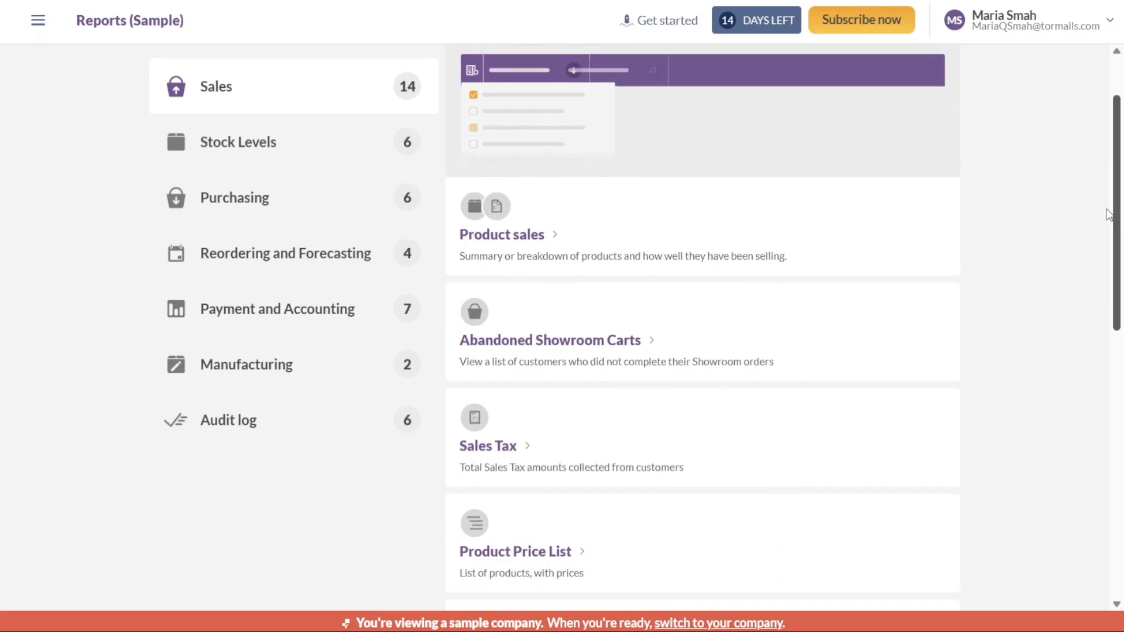
pyautogui.scroll(-3)
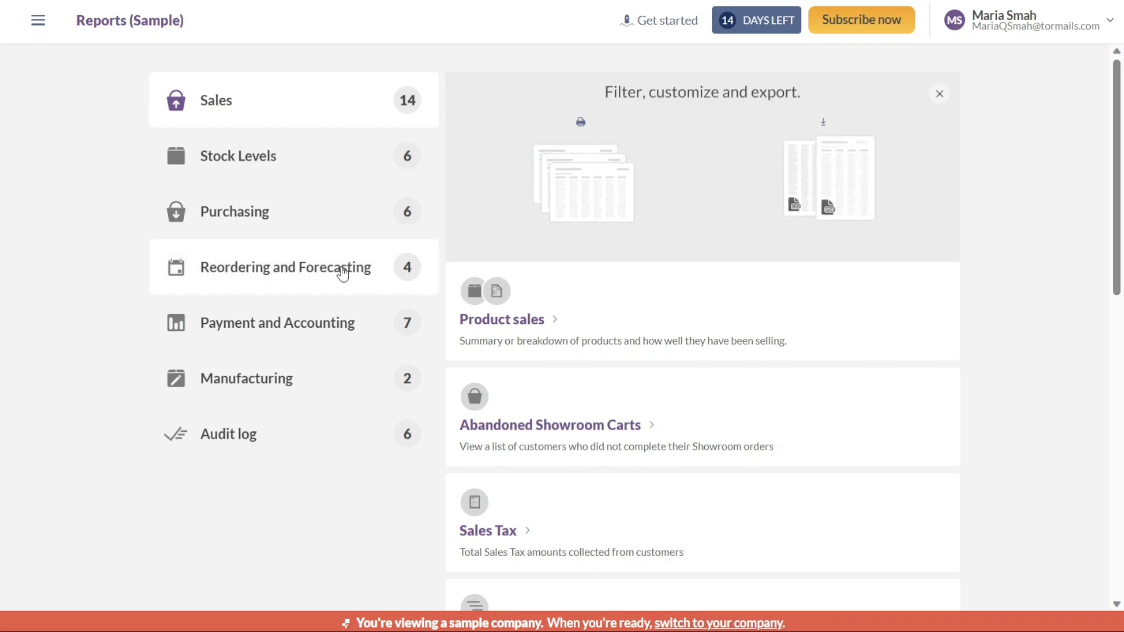
pyautogui.moveTo(308, 323)
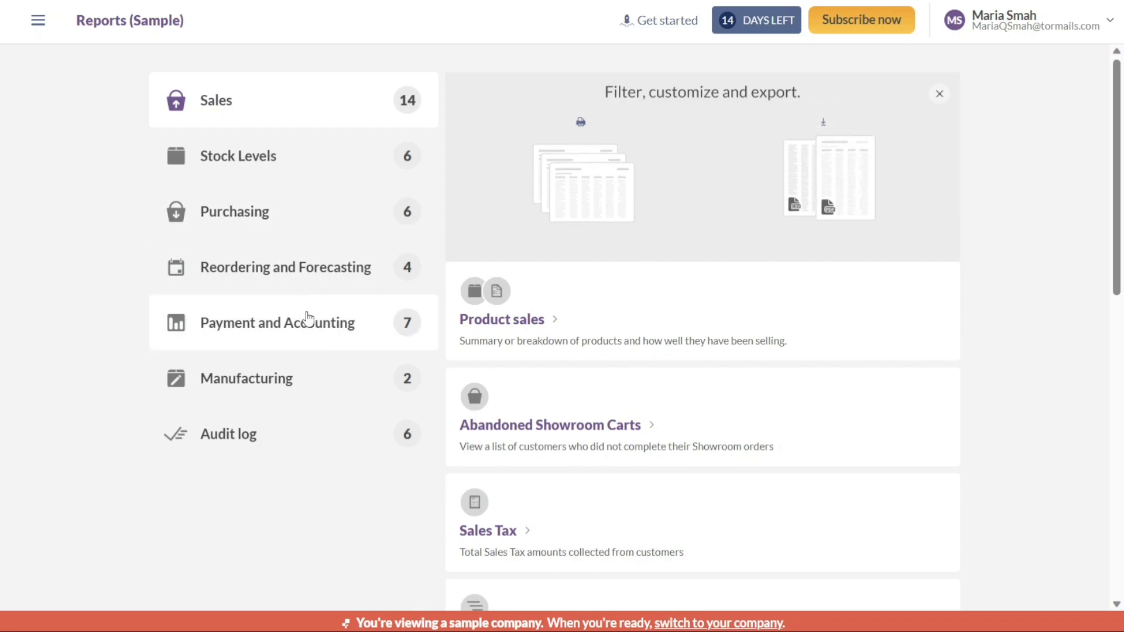
pyautogui.moveTo(276, 436)
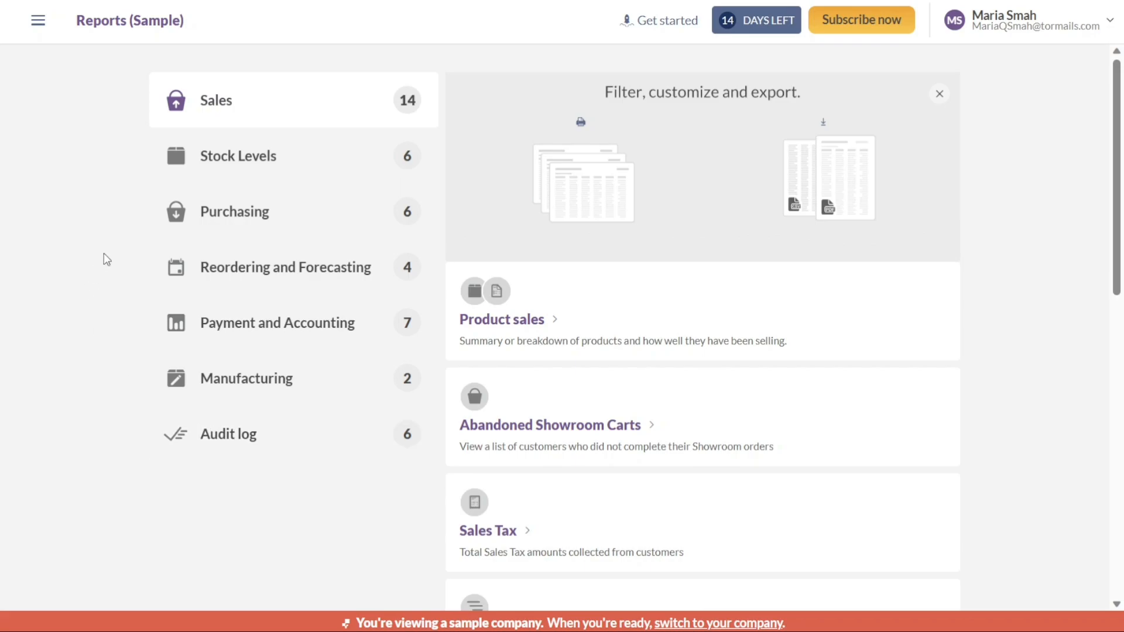
pyautogui.moveTo(561, 541)
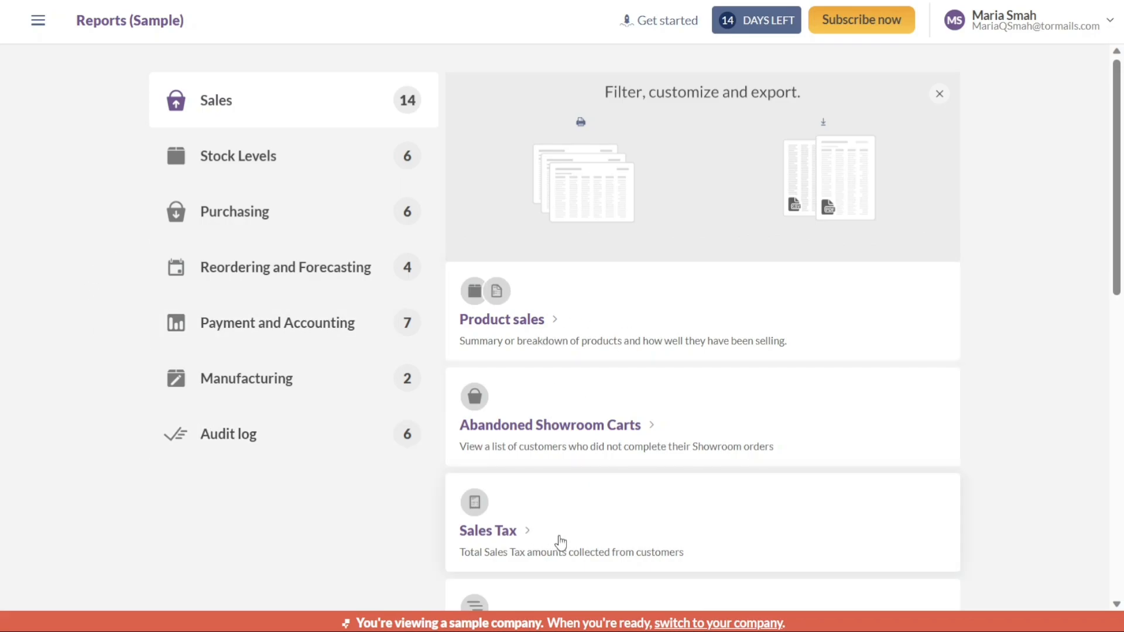
pyautogui.moveTo(185, 74)
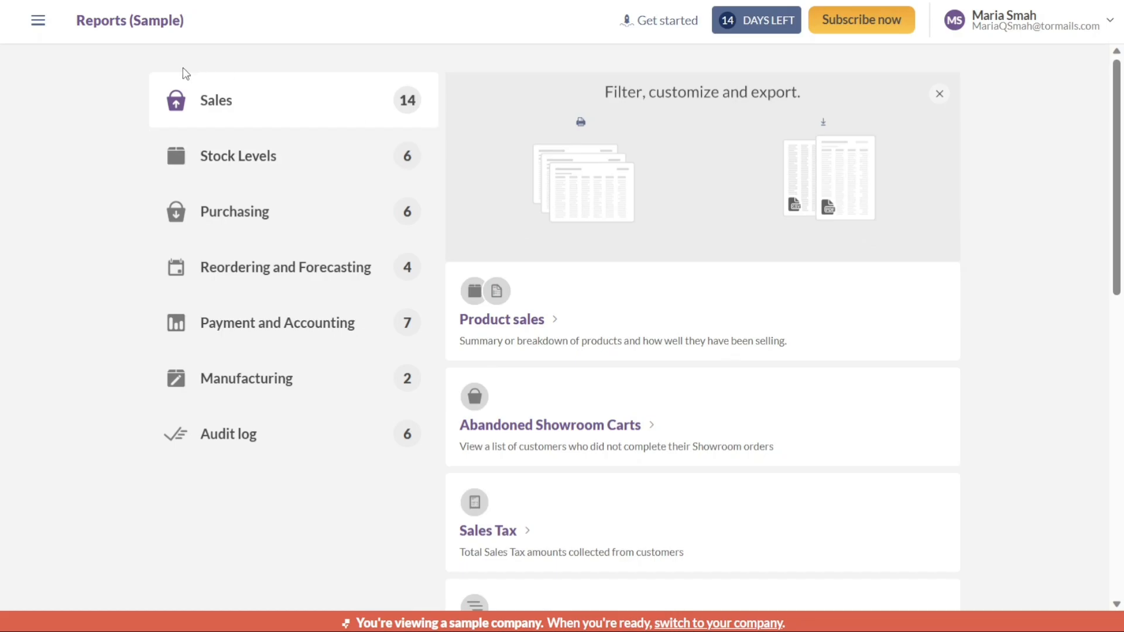
pyautogui.moveTo(39, 20)
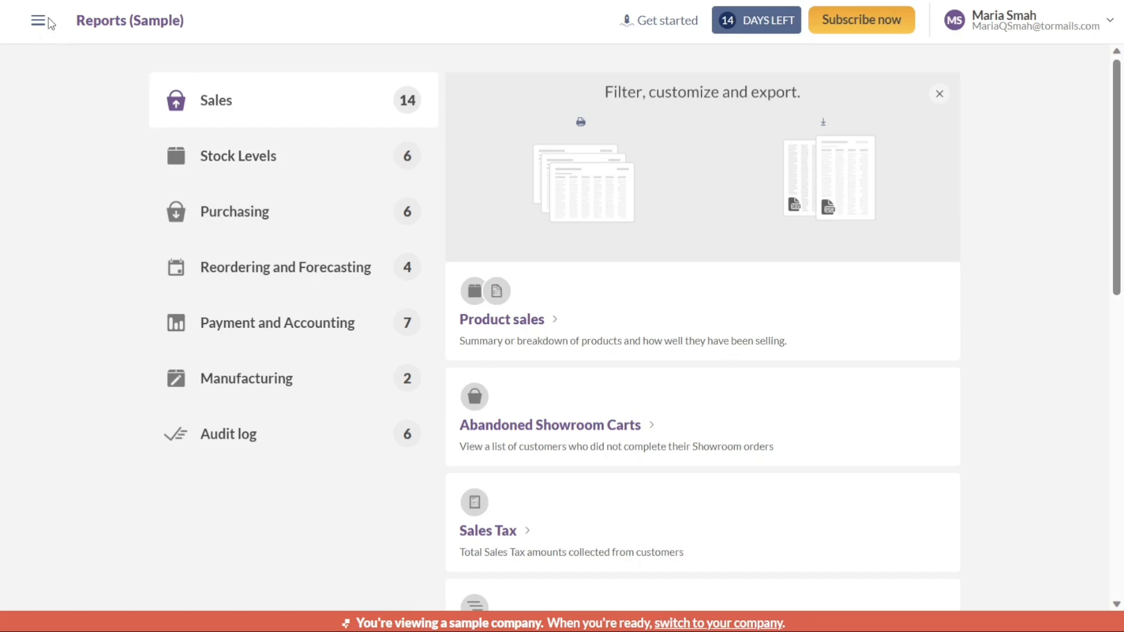
# Bring up the navigation menu to reach Options
pyautogui.click(41, 20)
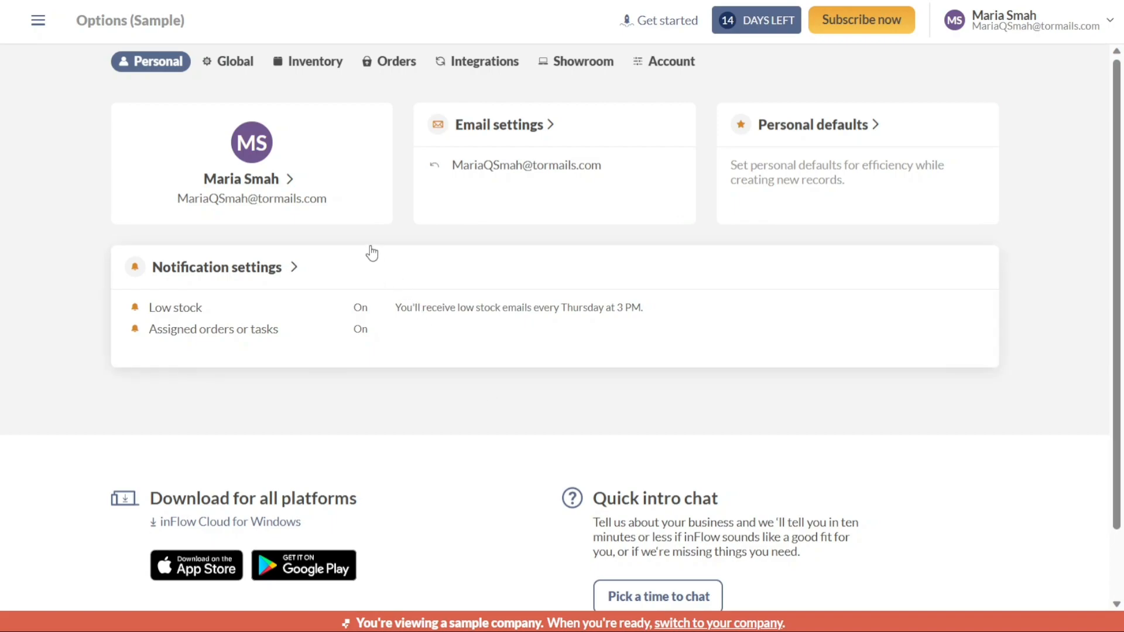
pyautogui.moveTo(331, 206)
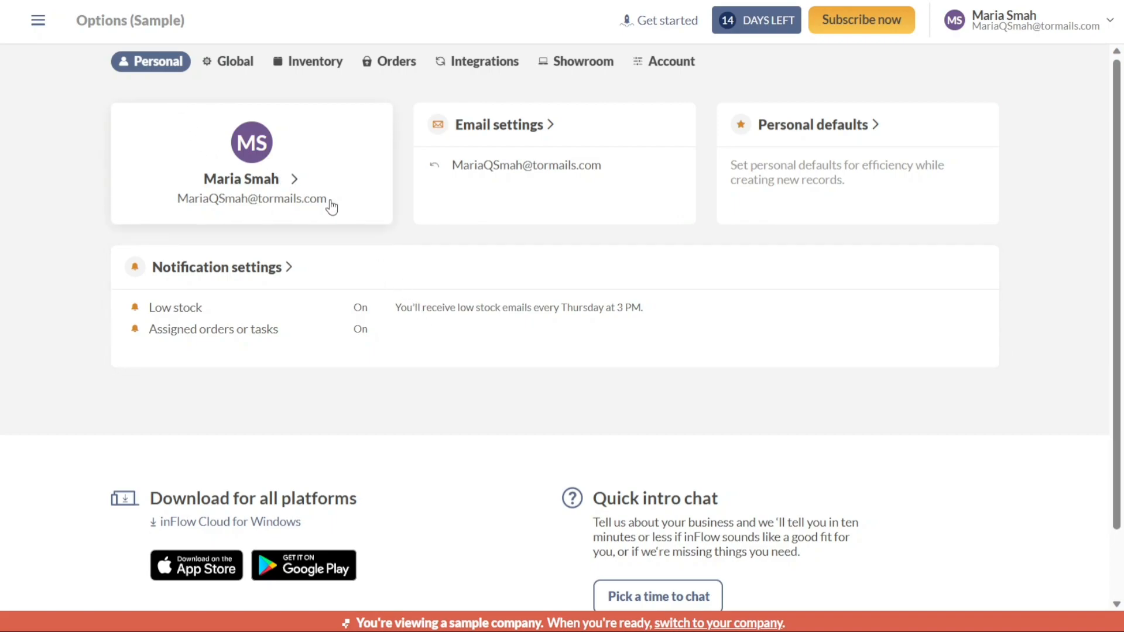
pyautogui.moveTo(185, 79)
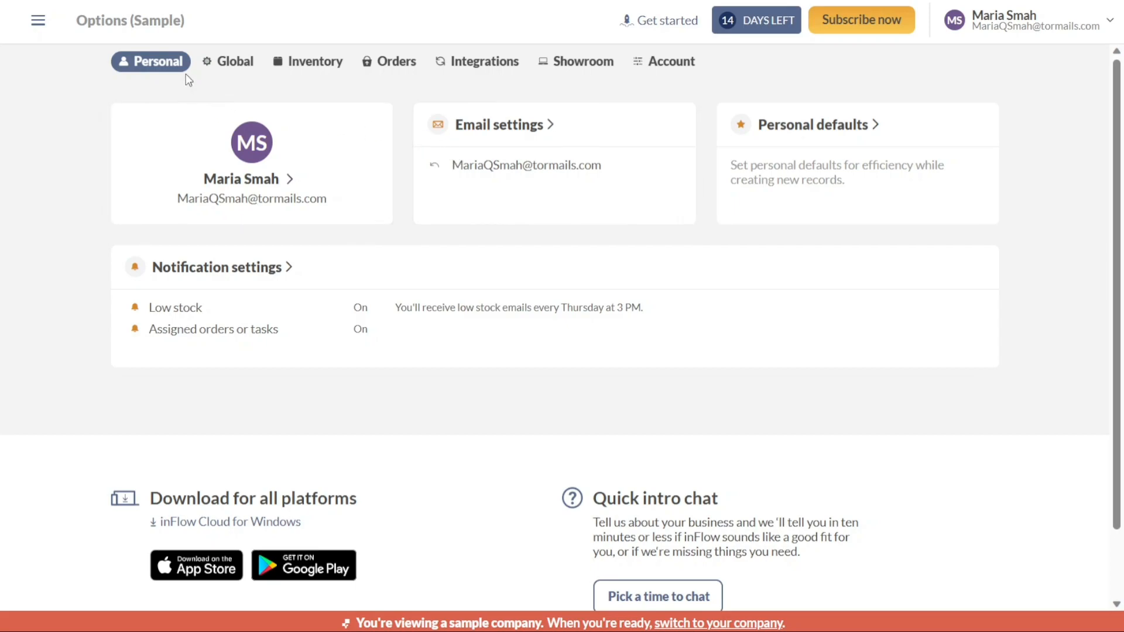
pyautogui.moveTo(183, 75)
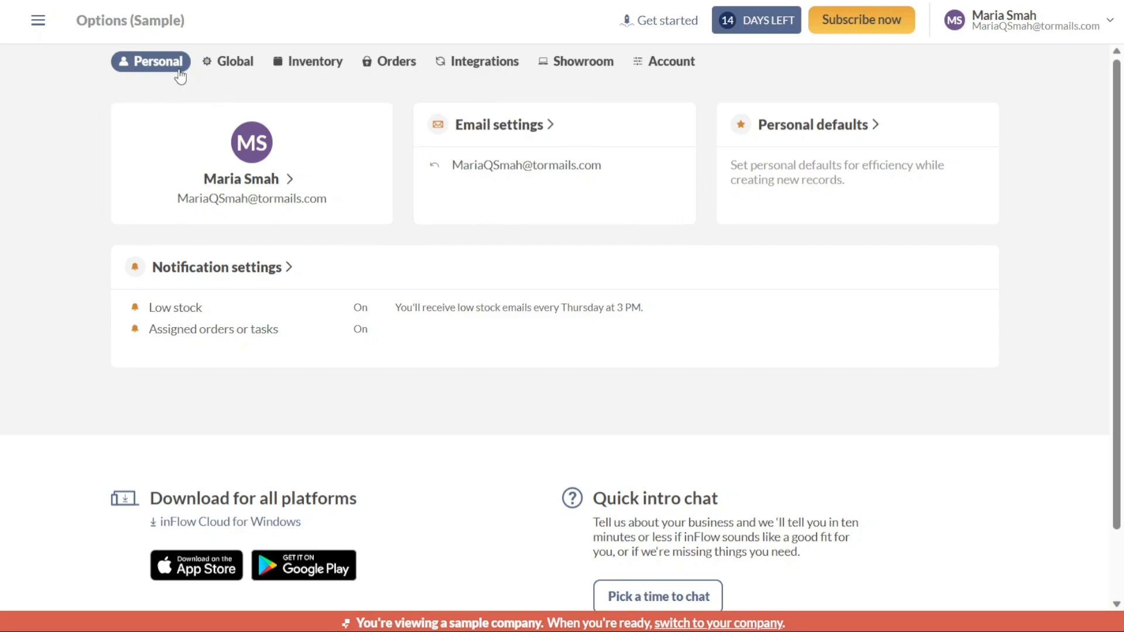
pyautogui.moveTo(390, 61)
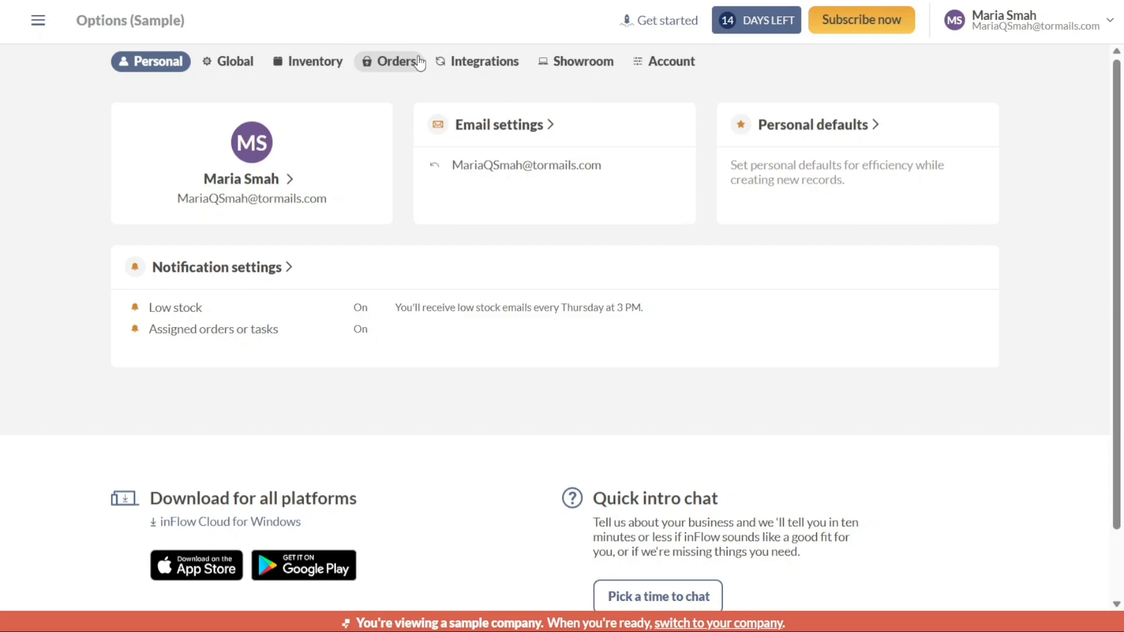
pyautogui.moveTo(582, 61)
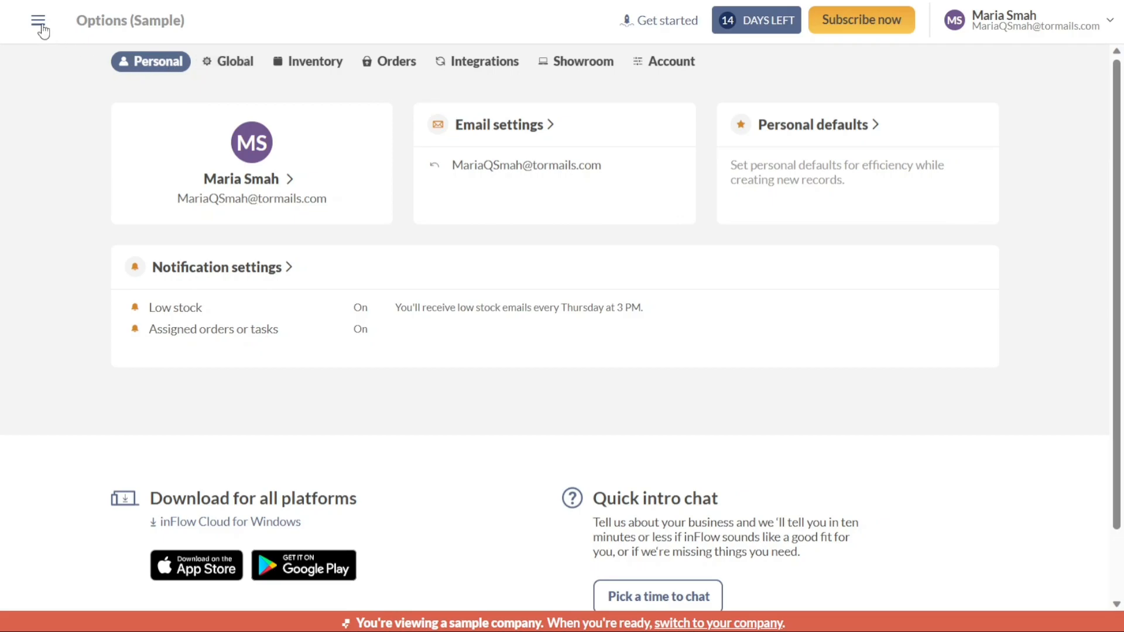
# Start a CSV data import, keep Product details as the import type, then cancel it
pyautogui.click(40, 20)
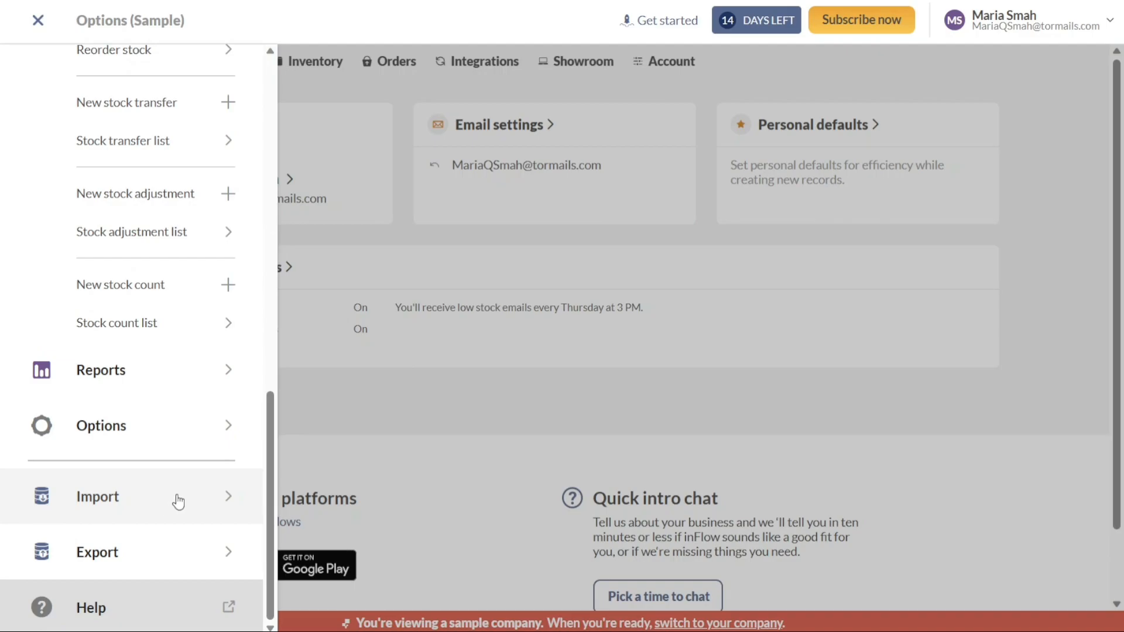
pyautogui.click(96, 496)
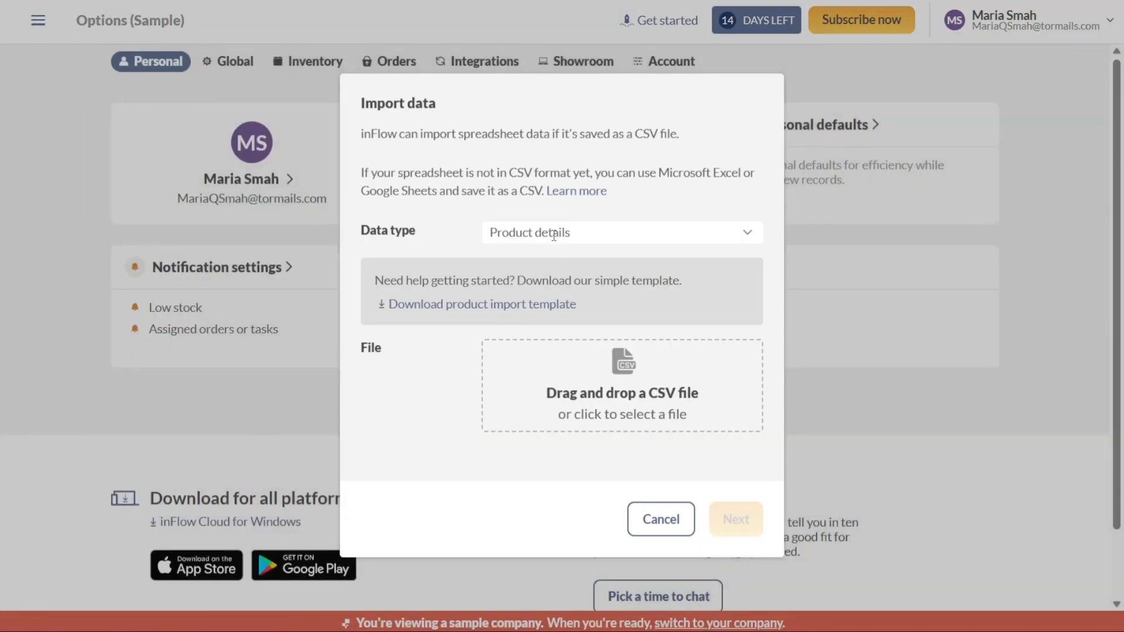
pyautogui.click(620, 233)
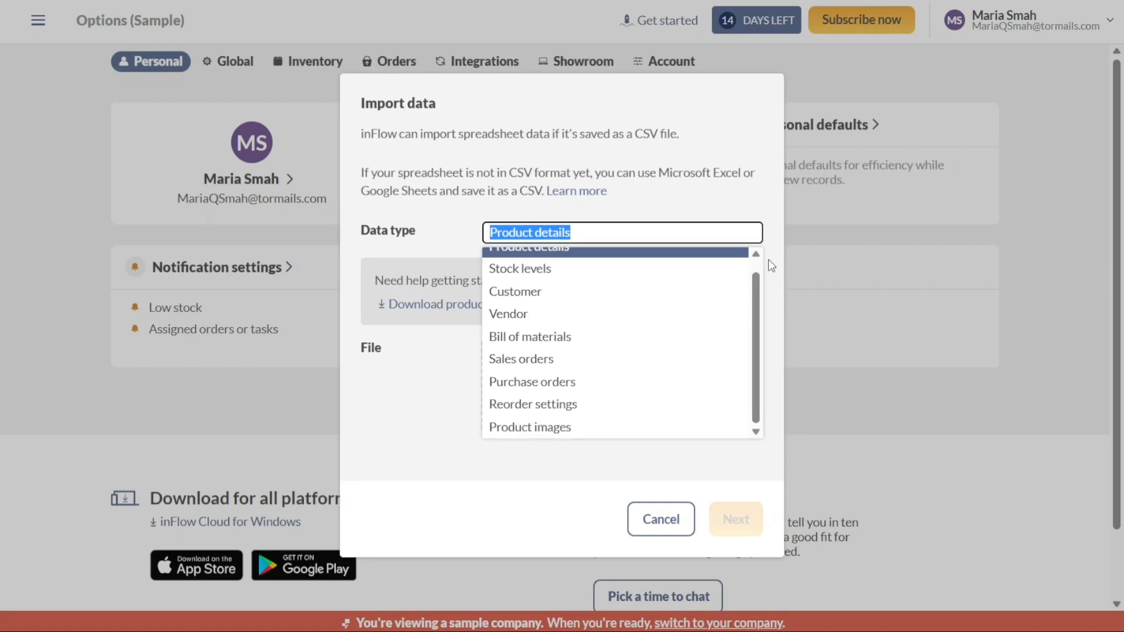
pyautogui.click(530, 247)
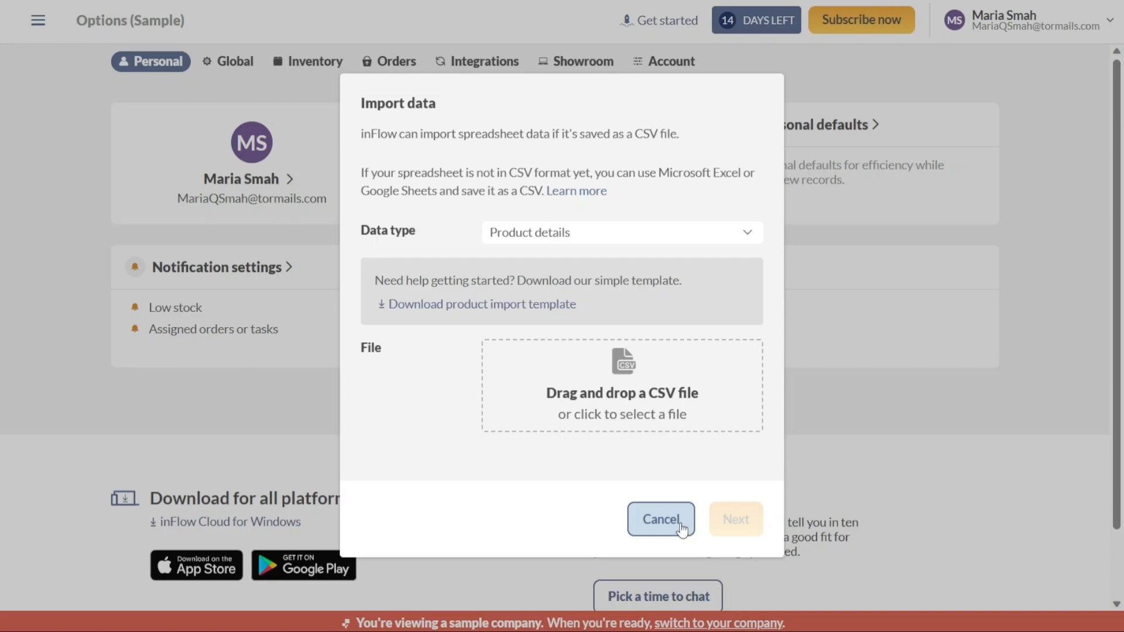
pyautogui.click(659, 519)
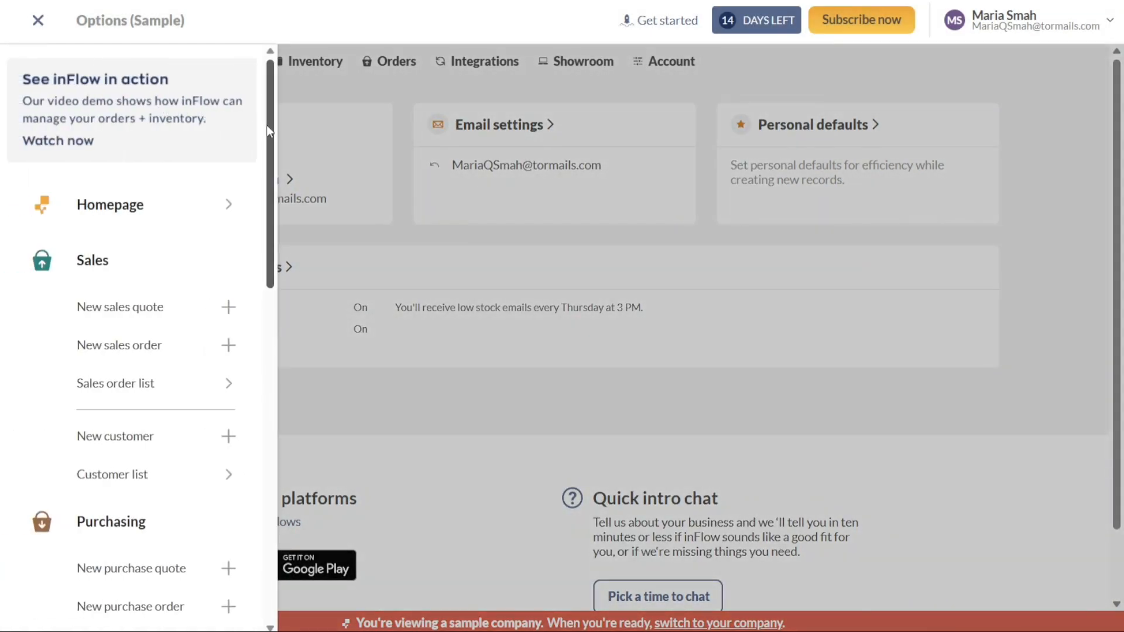
# Export Product details as a CSV download, dismiss the confirmation and bring up the main navigation
pyautogui.scroll(-3)
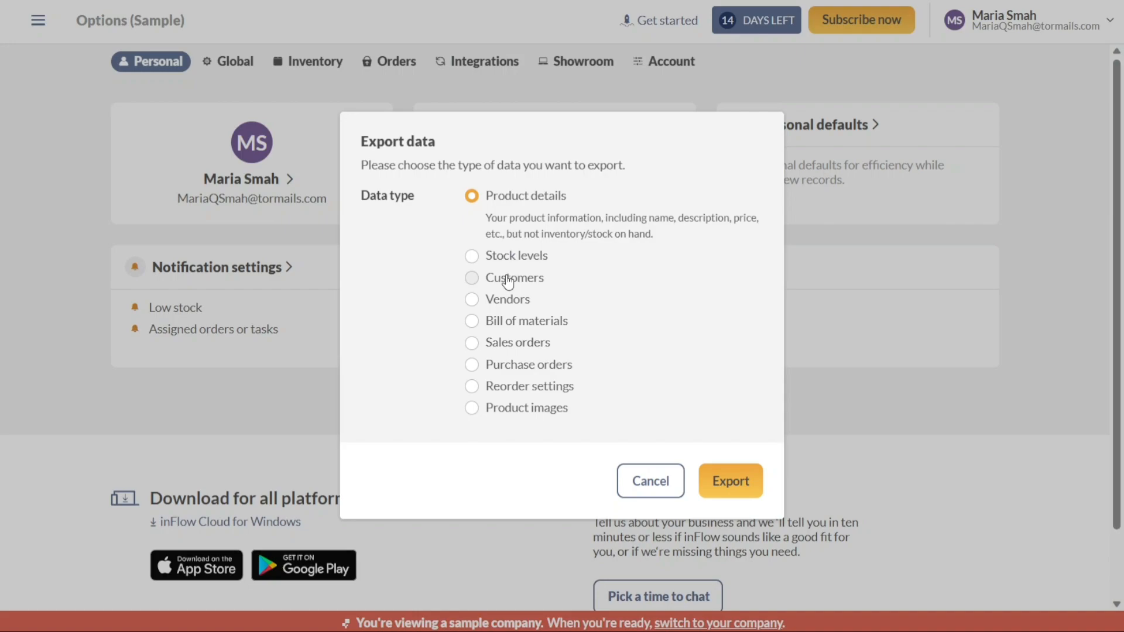
pyautogui.moveTo(483, 318)
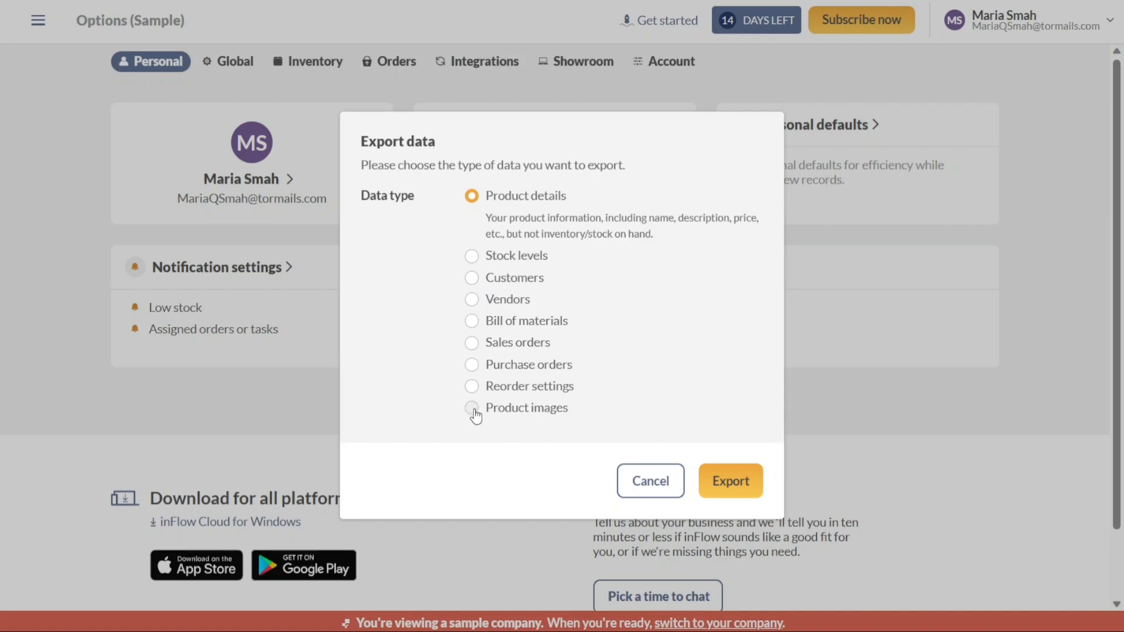
pyautogui.moveTo(480, 249)
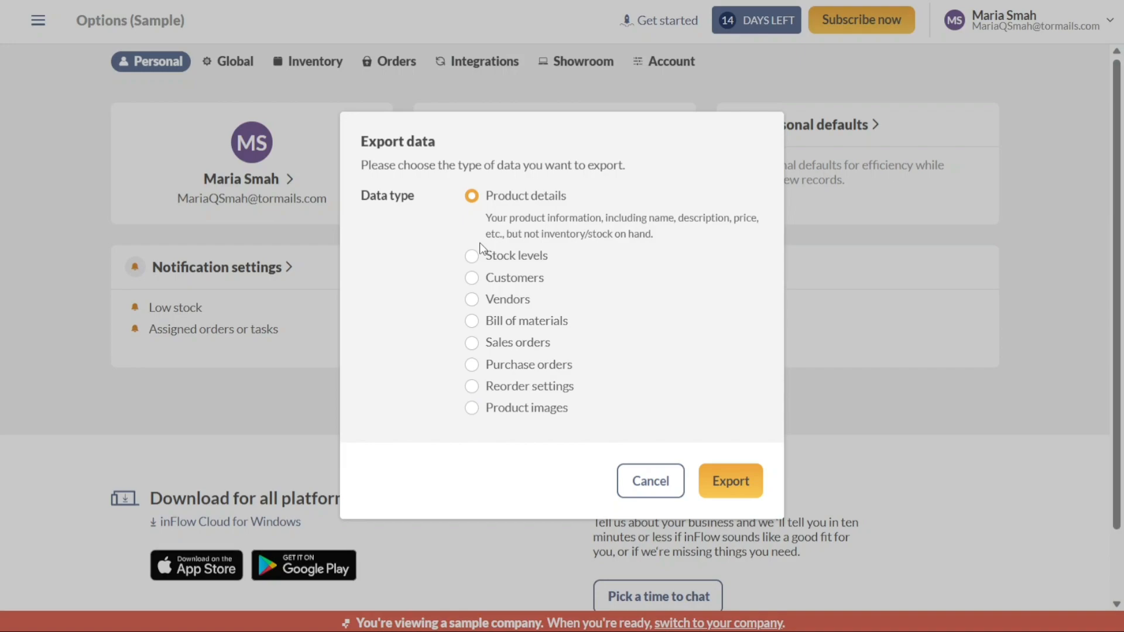
pyautogui.moveTo(727, 498)
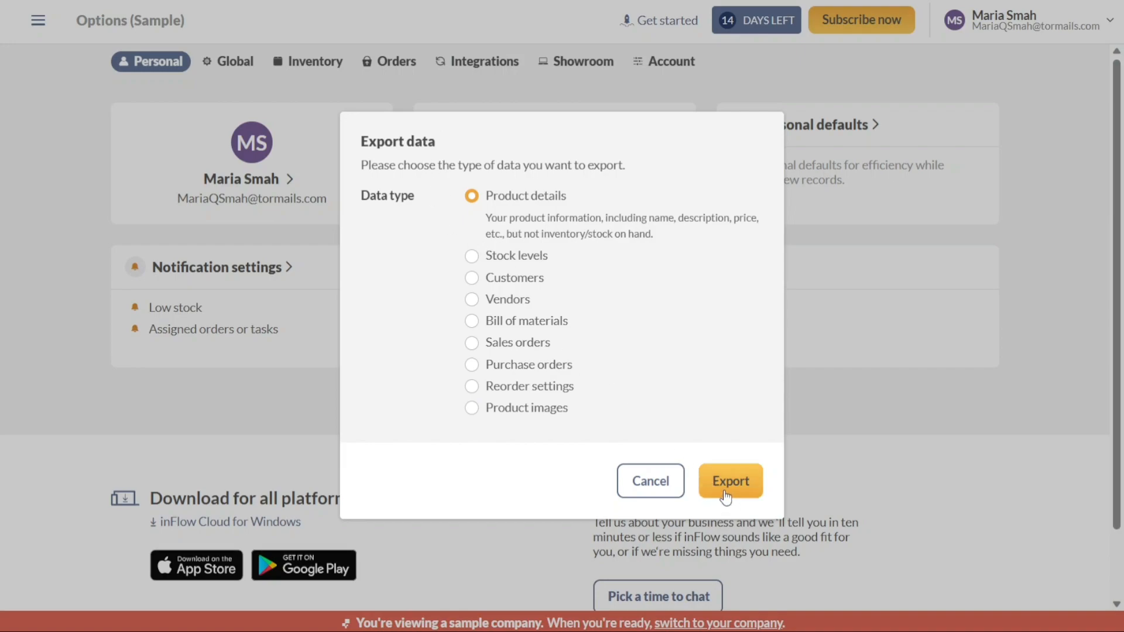
pyautogui.click(730, 480)
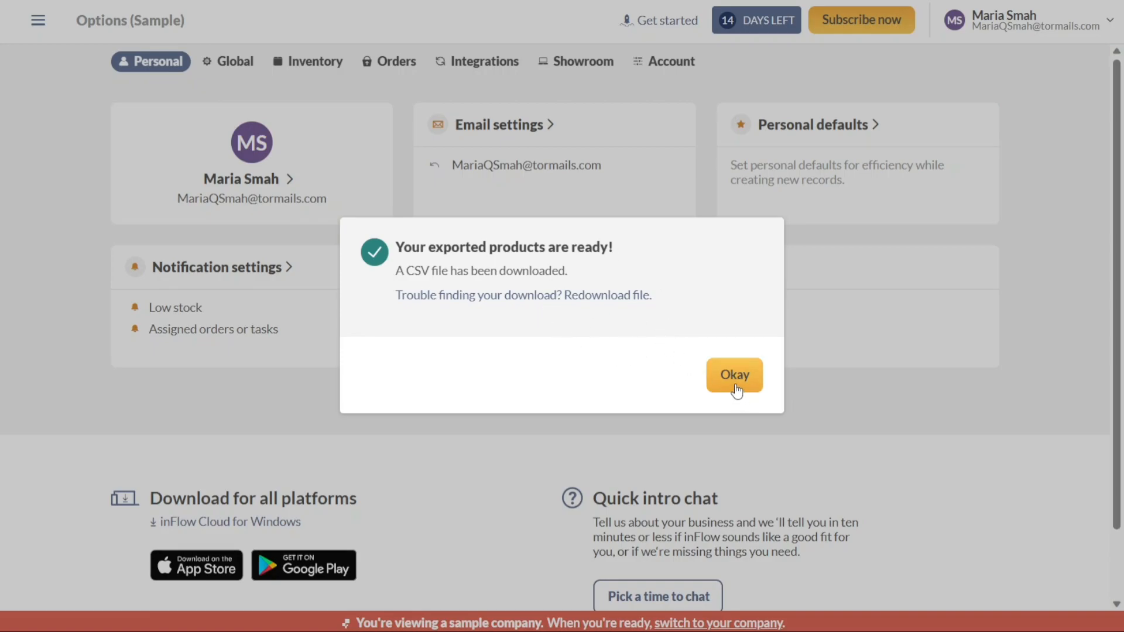
pyautogui.click(734, 374)
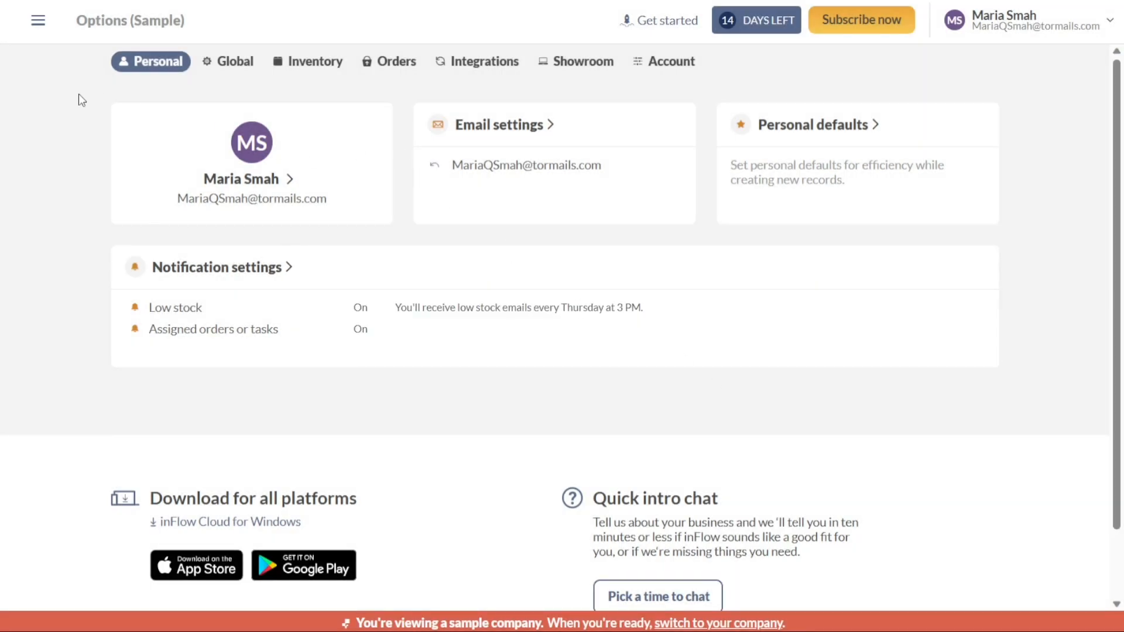
pyautogui.click(37, 20)
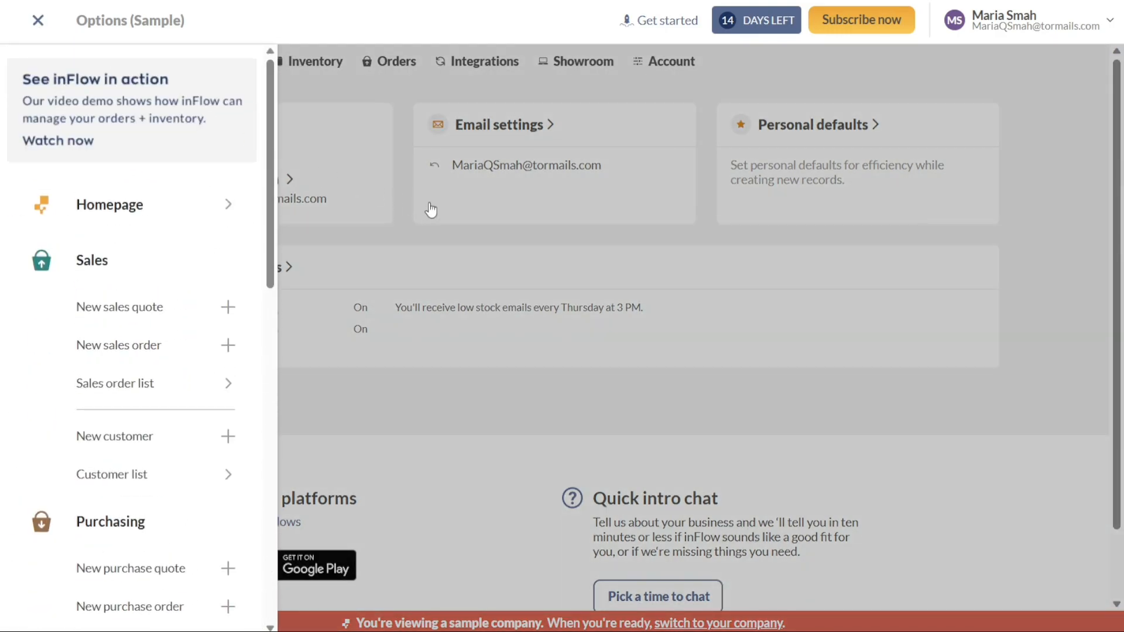
pyautogui.click(38, 20)
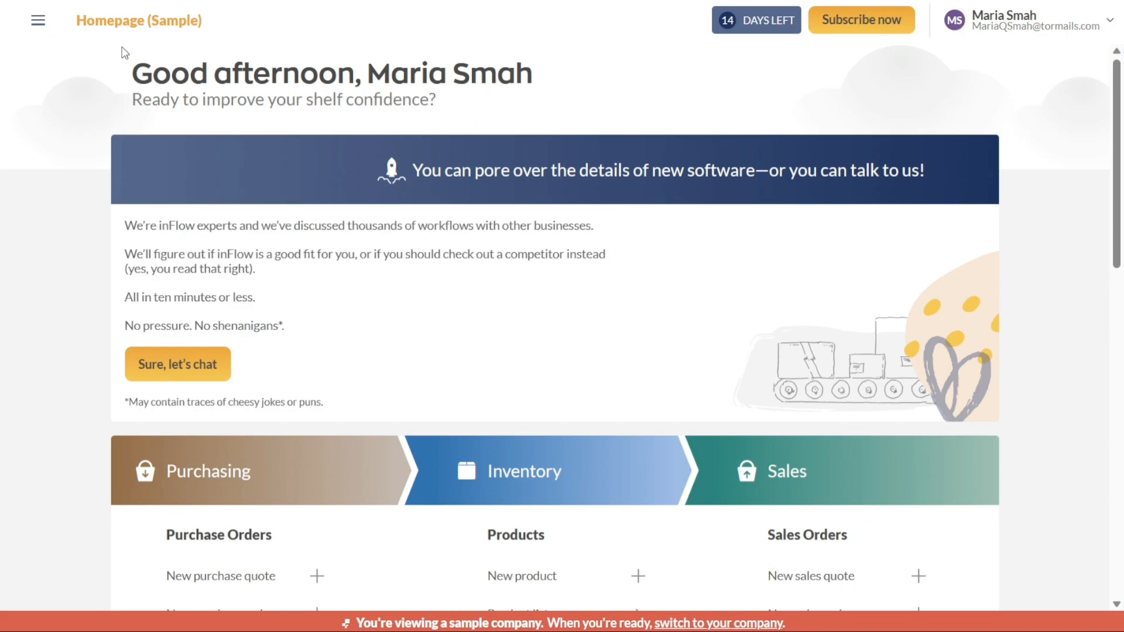
pyautogui.moveTo(1104, 116)
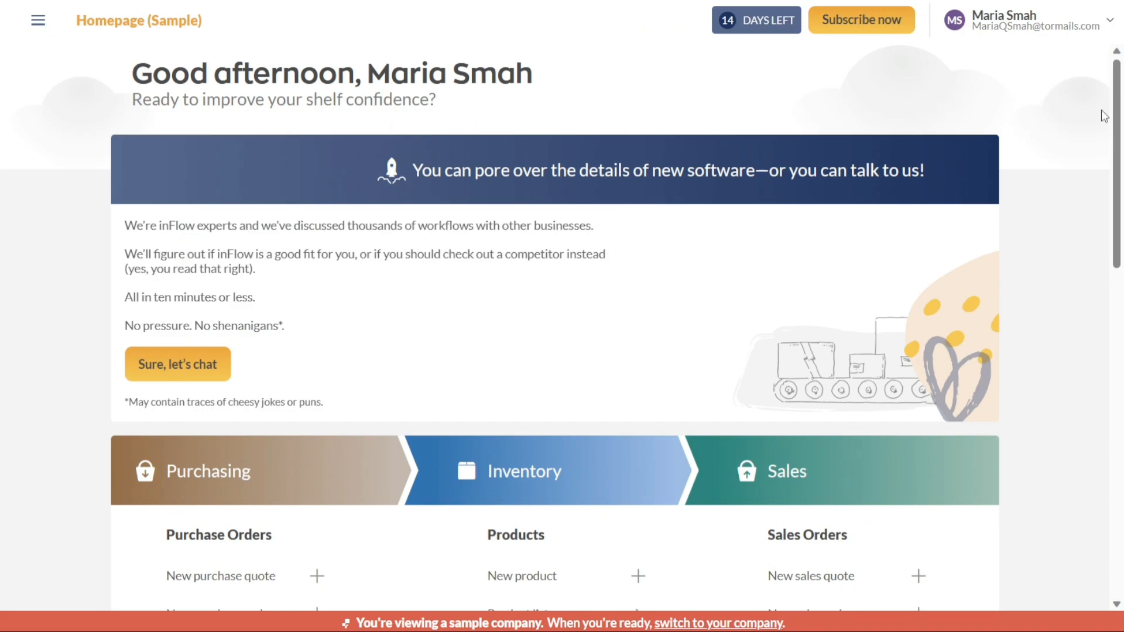
pyautogui.scroll(-3)
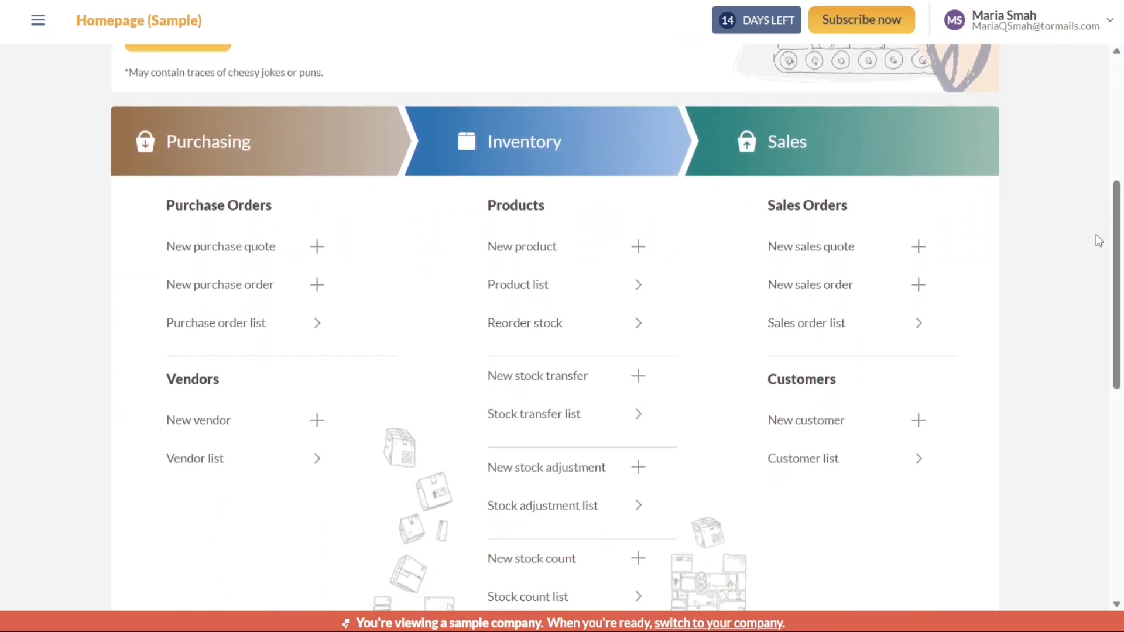
pyautogui.moveTo(631, 252)
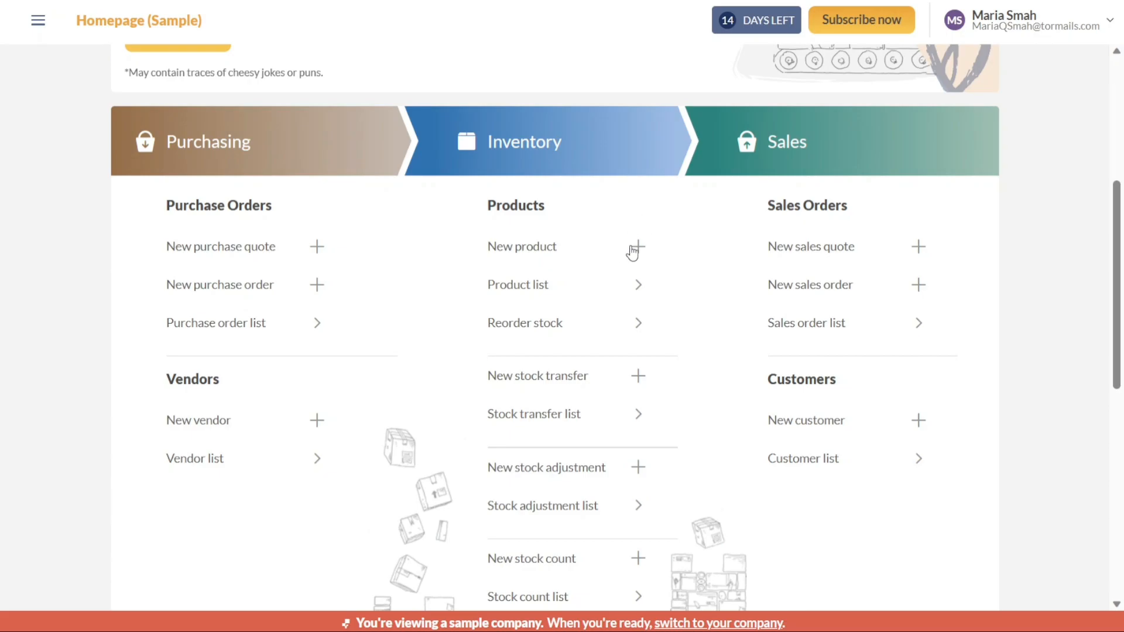
pyautogui.click(638, 246)
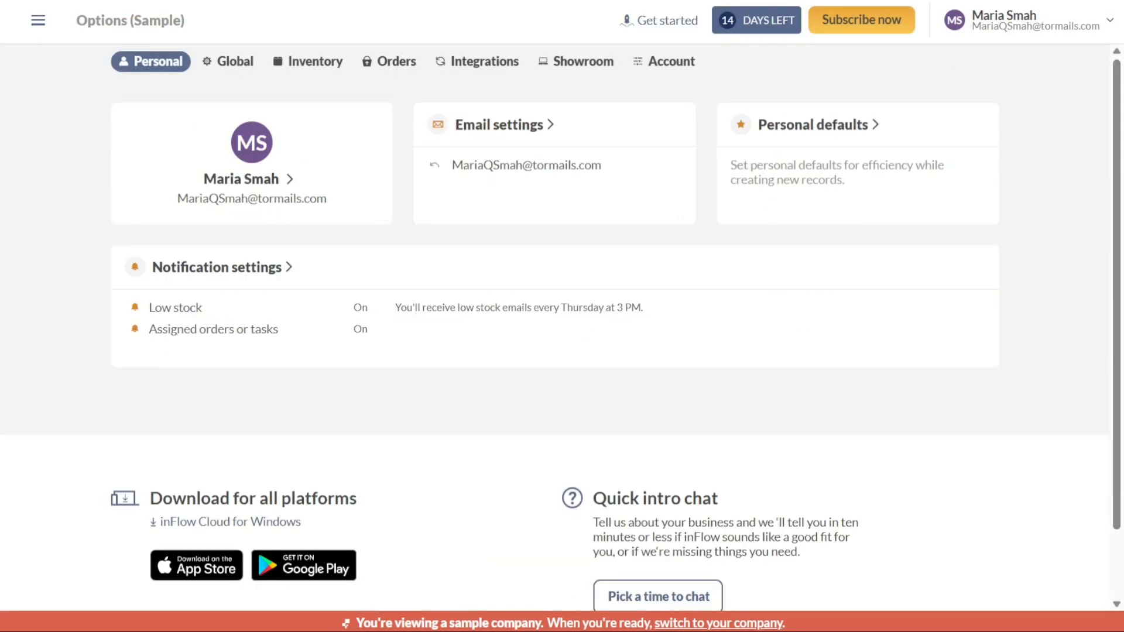
# Start a New product from the Inventory section of the navigation sidebar
pyautogui.click(38, 20)
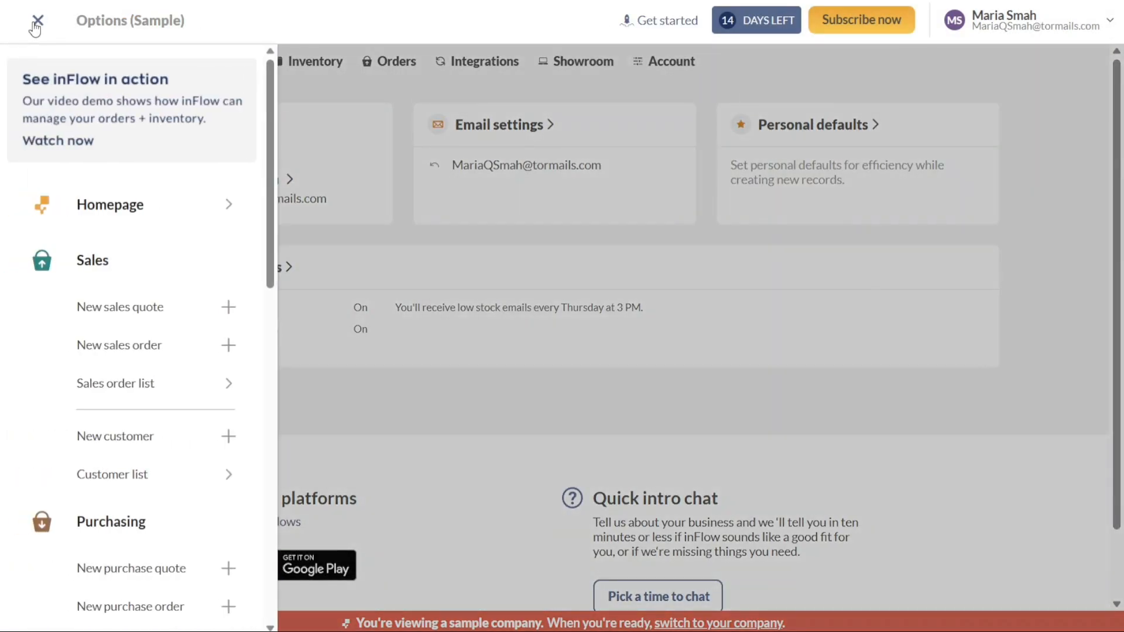
pyautogui.scroll(-3)
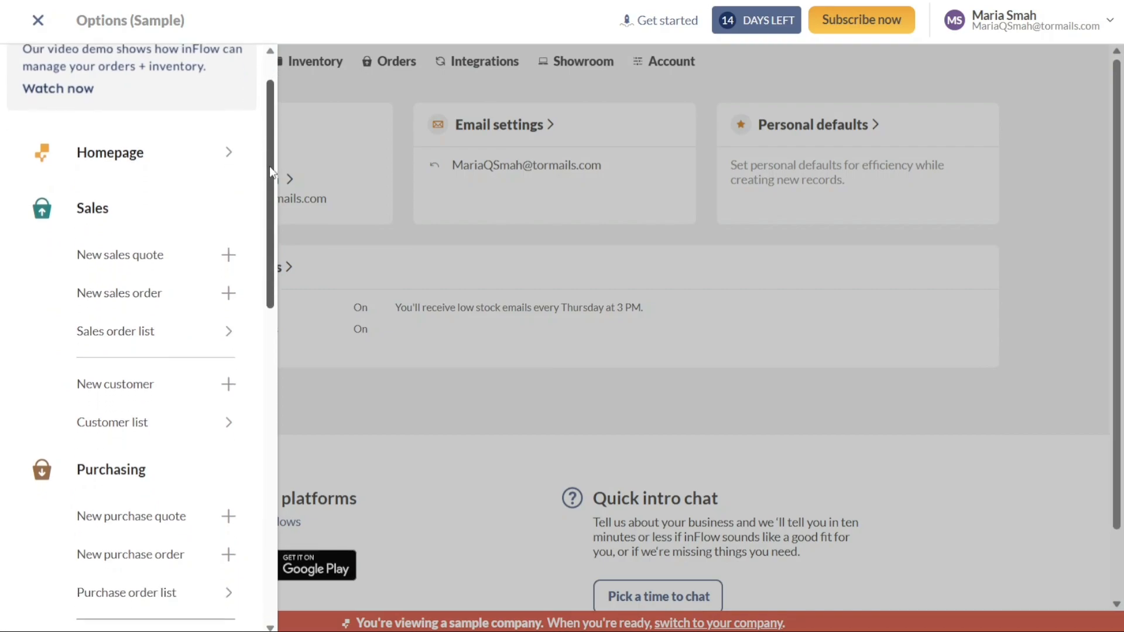
pyautogui.scroll(-3)
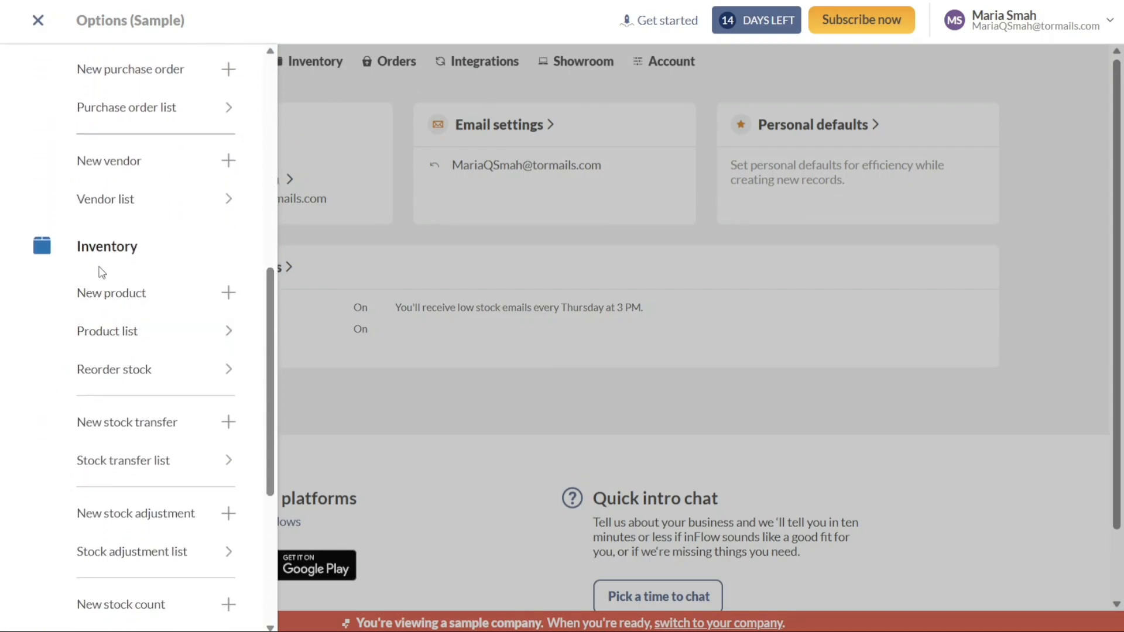
pyautogui.click(111, 293)
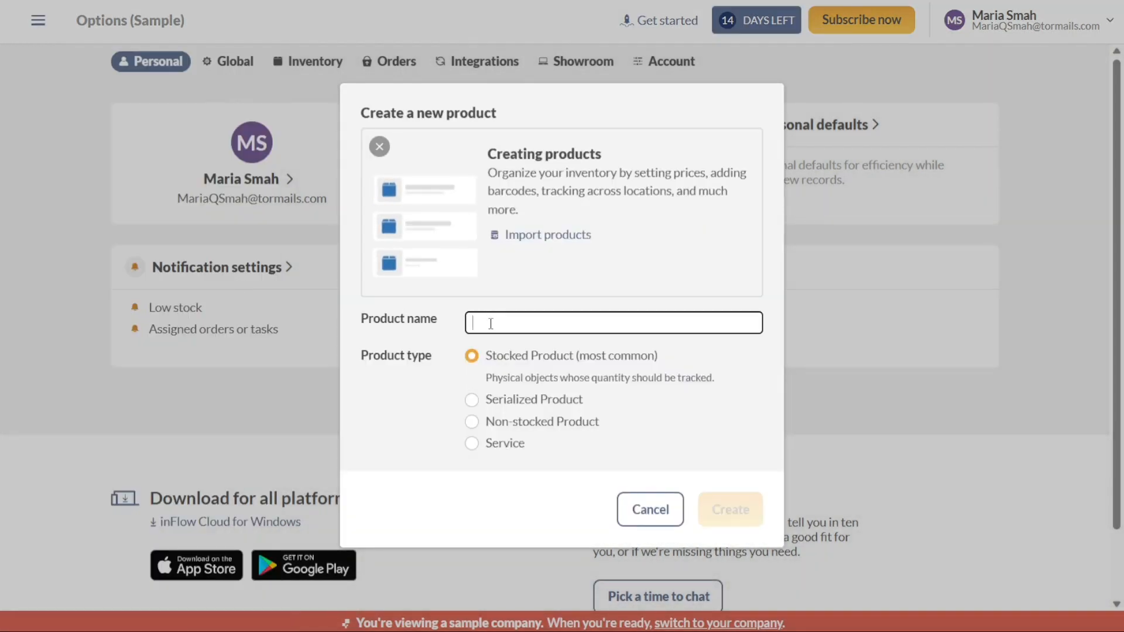
# Create a stocked product named 'Demo' and land on its product page
pyautogui.write('Demo')
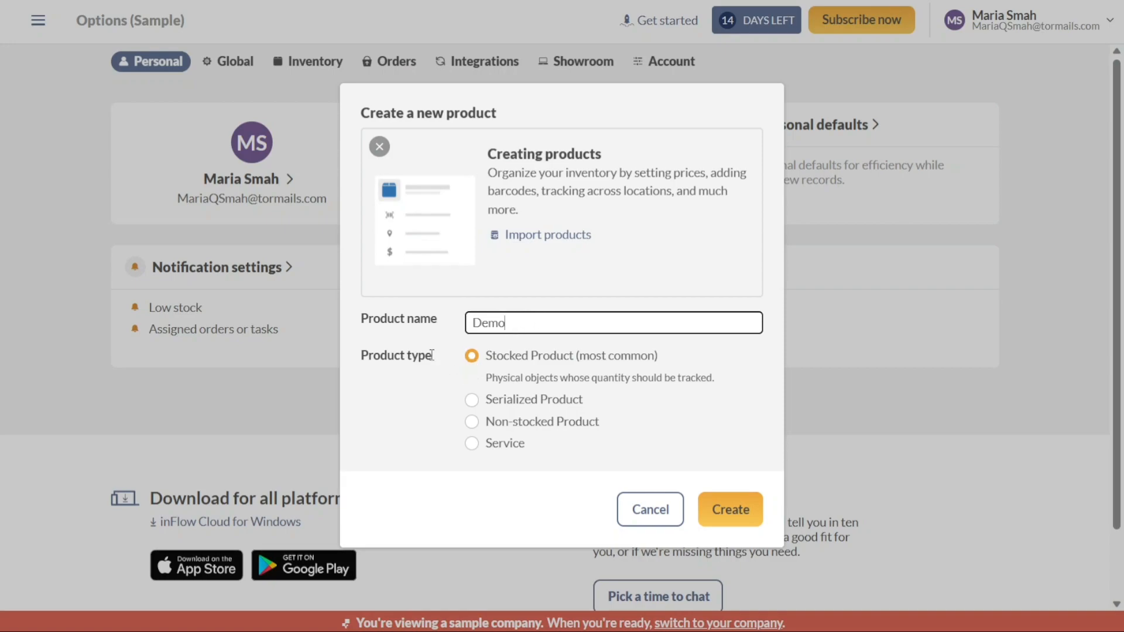
pyautogui.moveTo(500, 405)
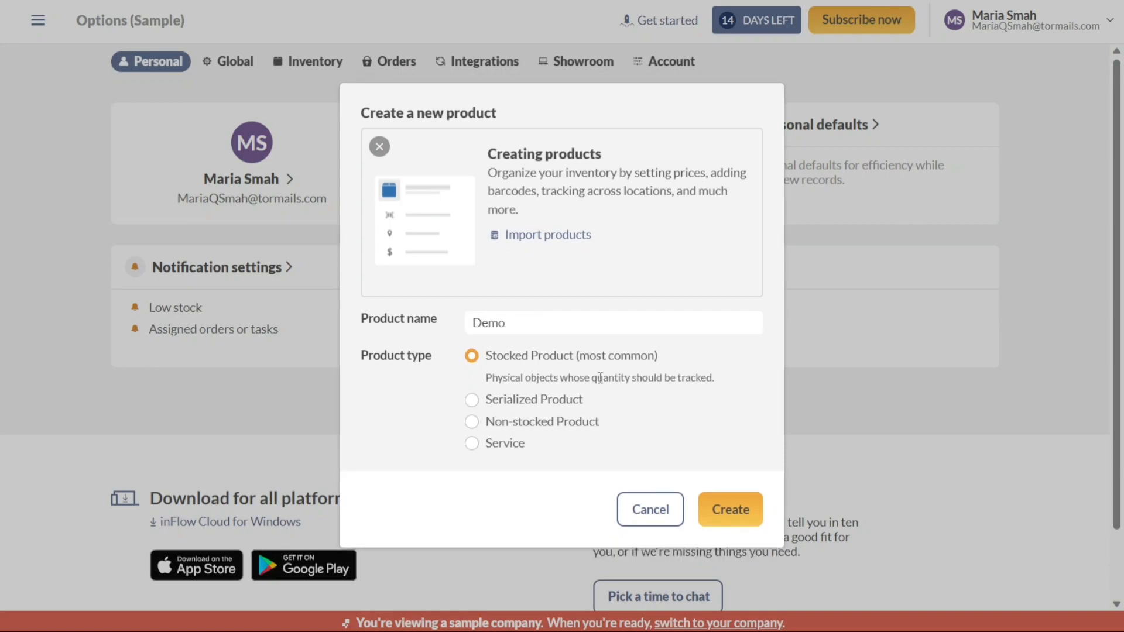
pyautogui.click(730, 509)
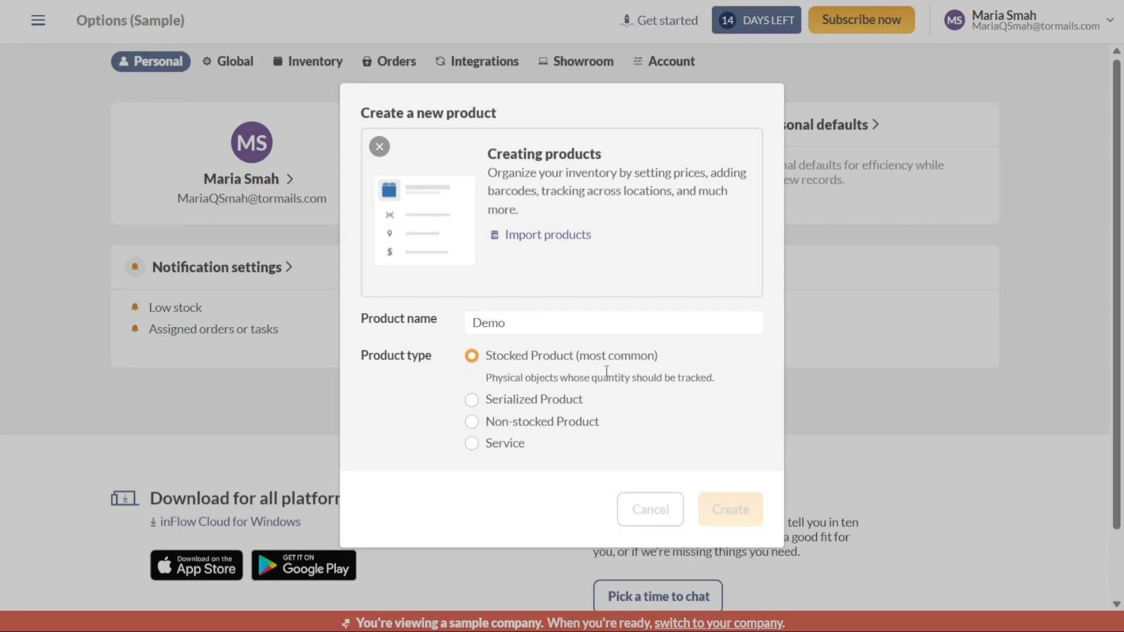
pyautogui.click(729, 509)
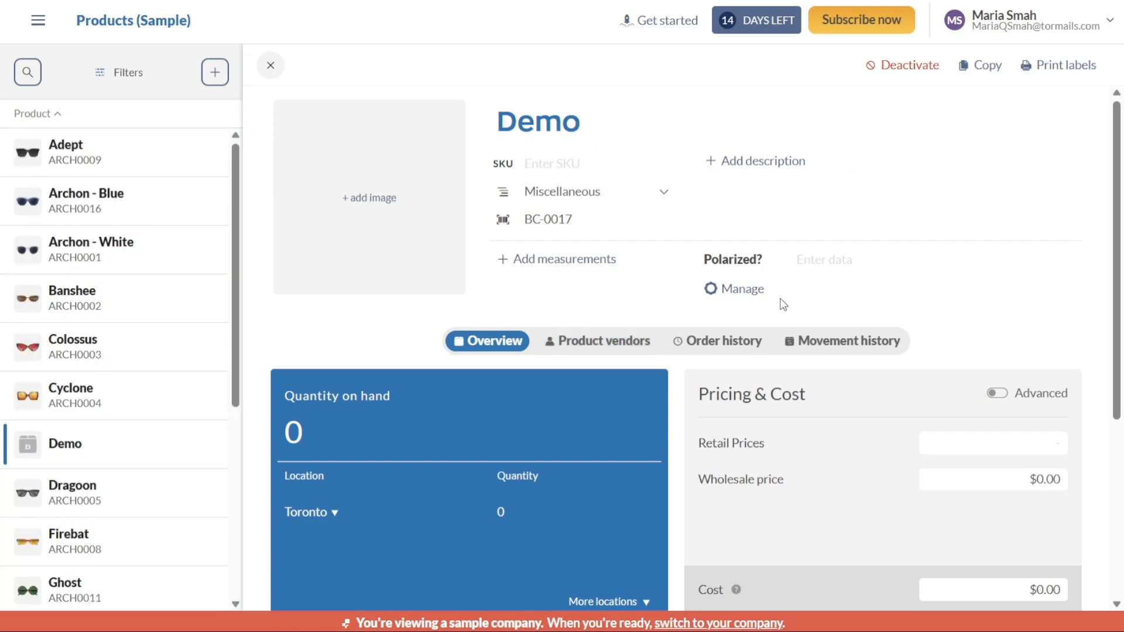
pyautogui.click(538, 121)
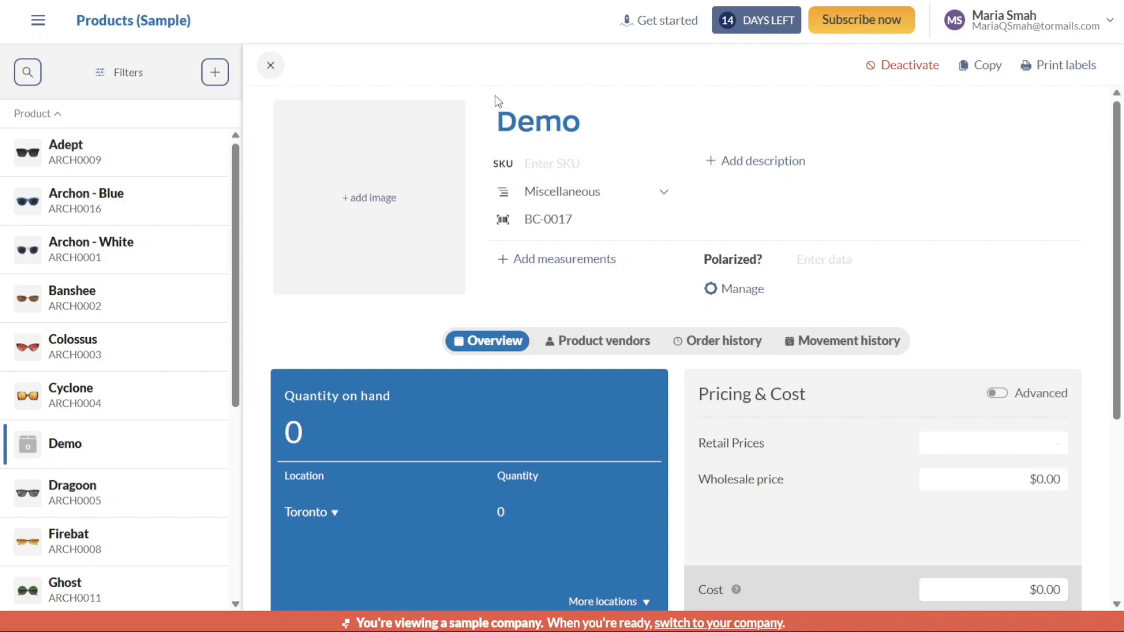
pyautogui.moveTo(368, 208)
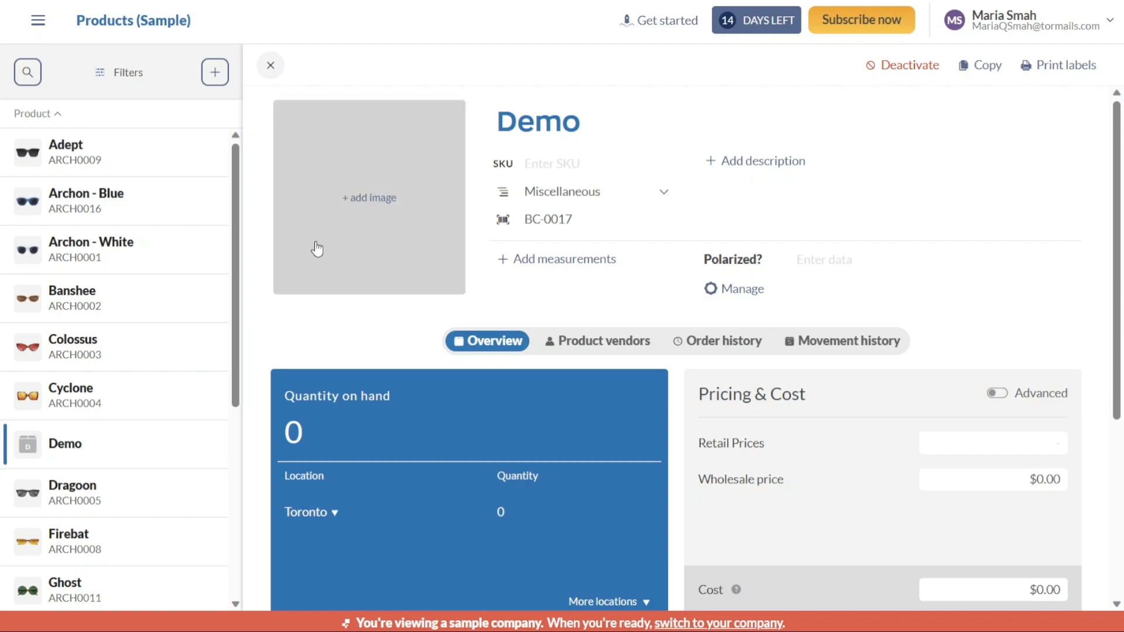
# Add the brown cap picture as the Demo product's image
pyautogui.click(368, 198)
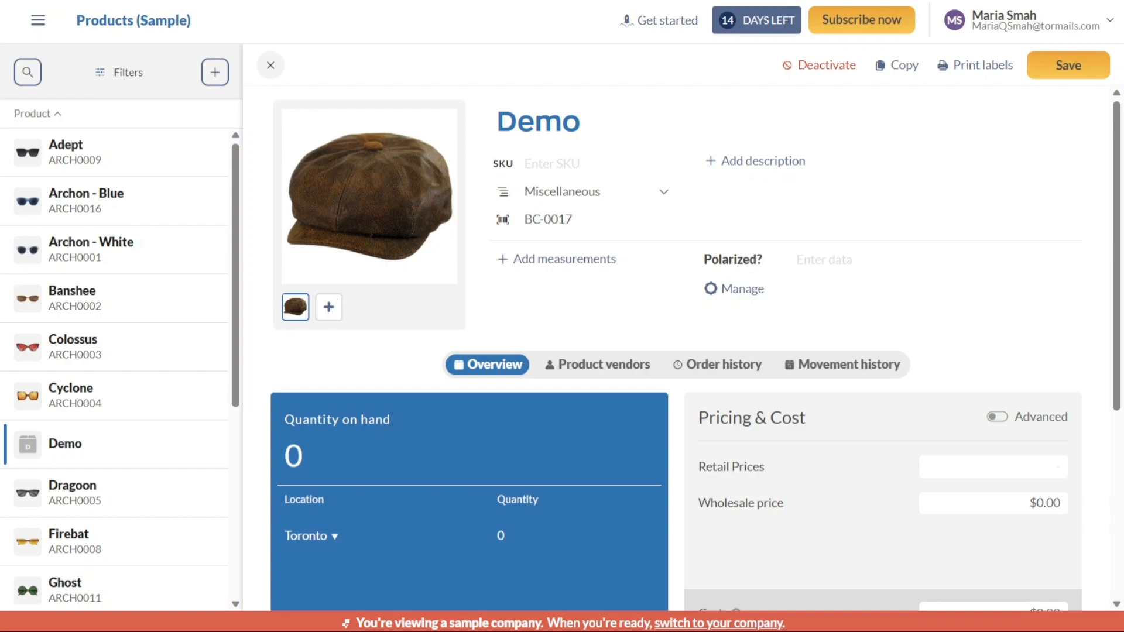
pyautogui.moveTo(447, 221)
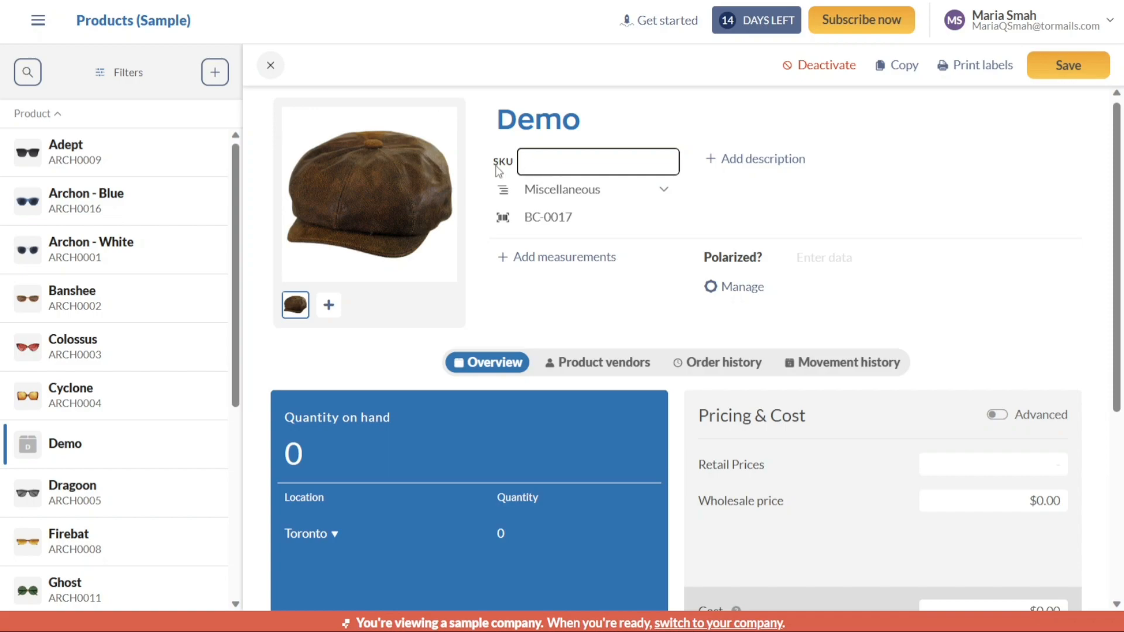
pyautogui.moveTo(502, 159)
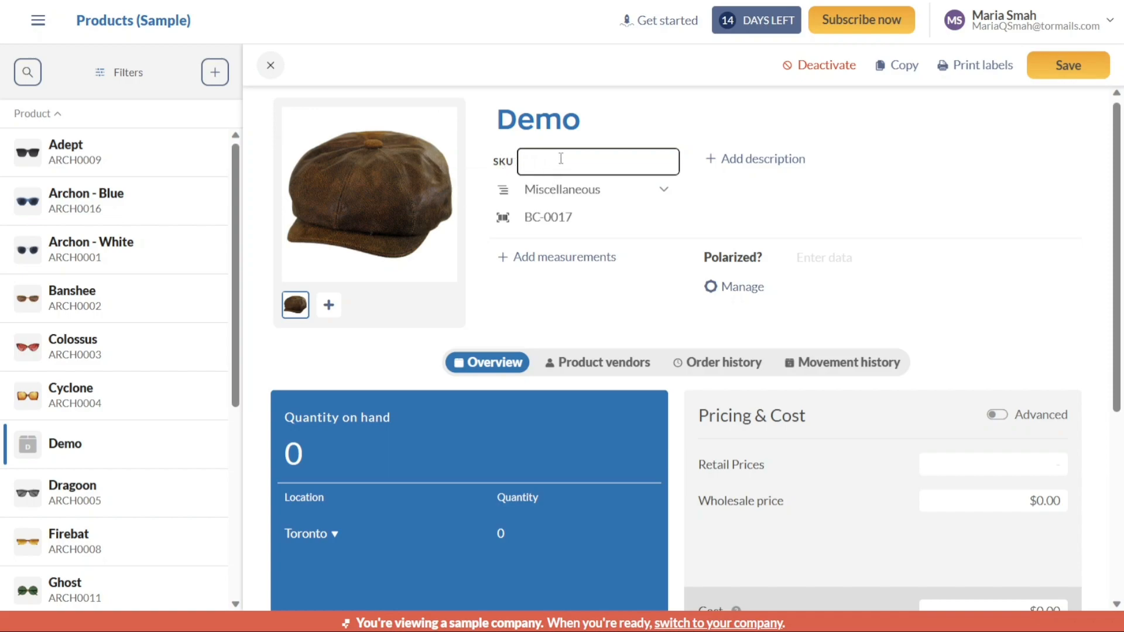
# Give the Demo product the description 'Bio' and reach the category choices
pyautogui.write('100')
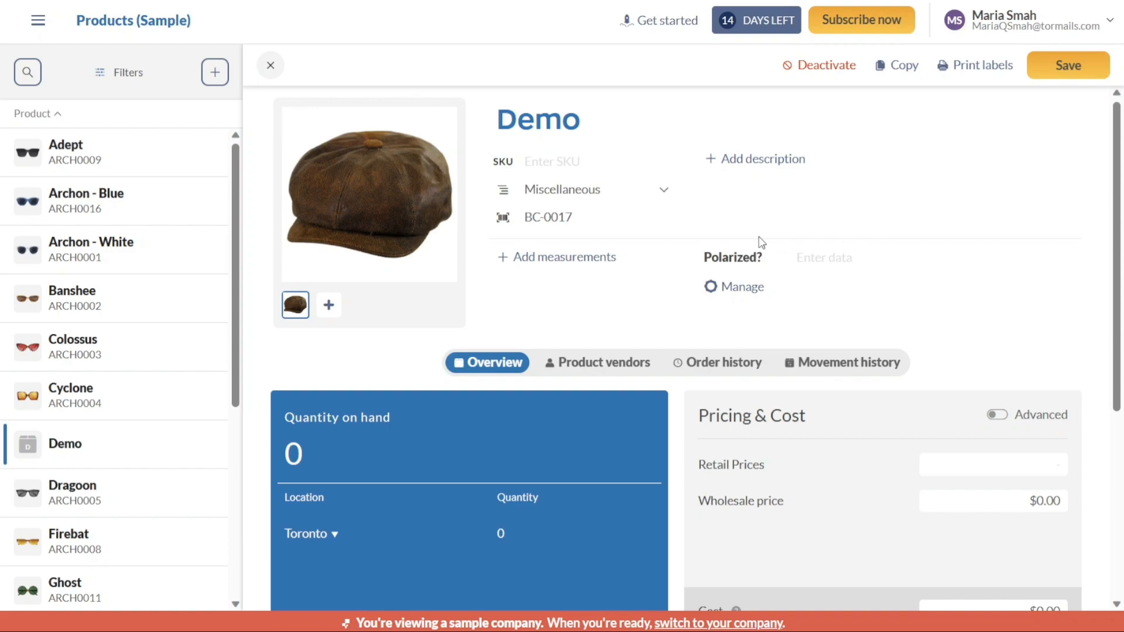
pyautogui.moveTo(754, 159)
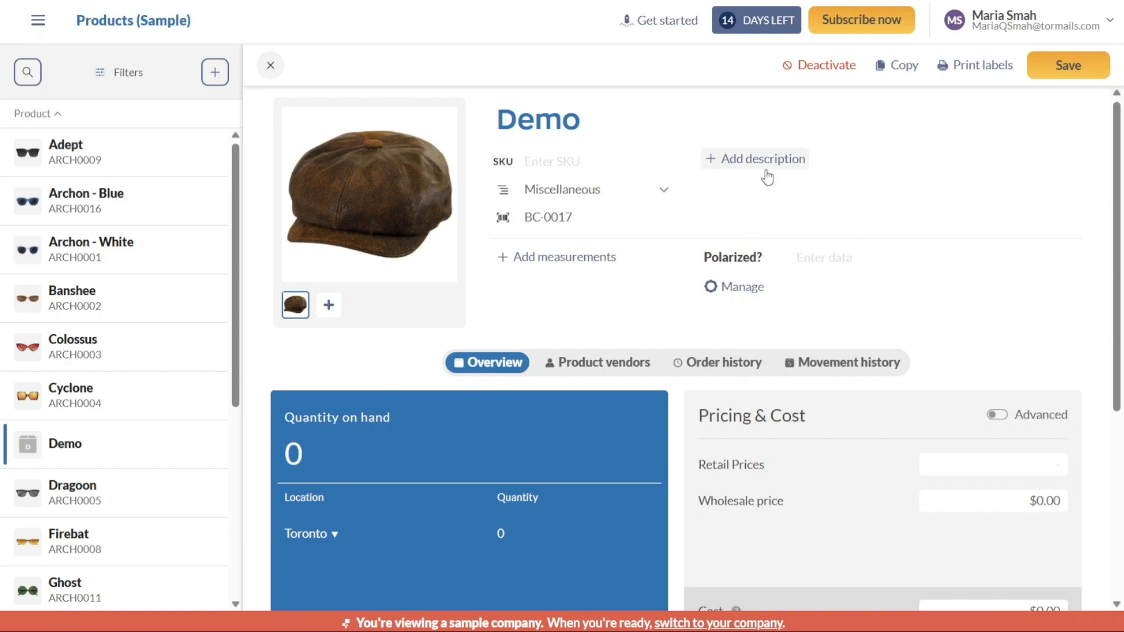
pyautogui.click(755, 158)
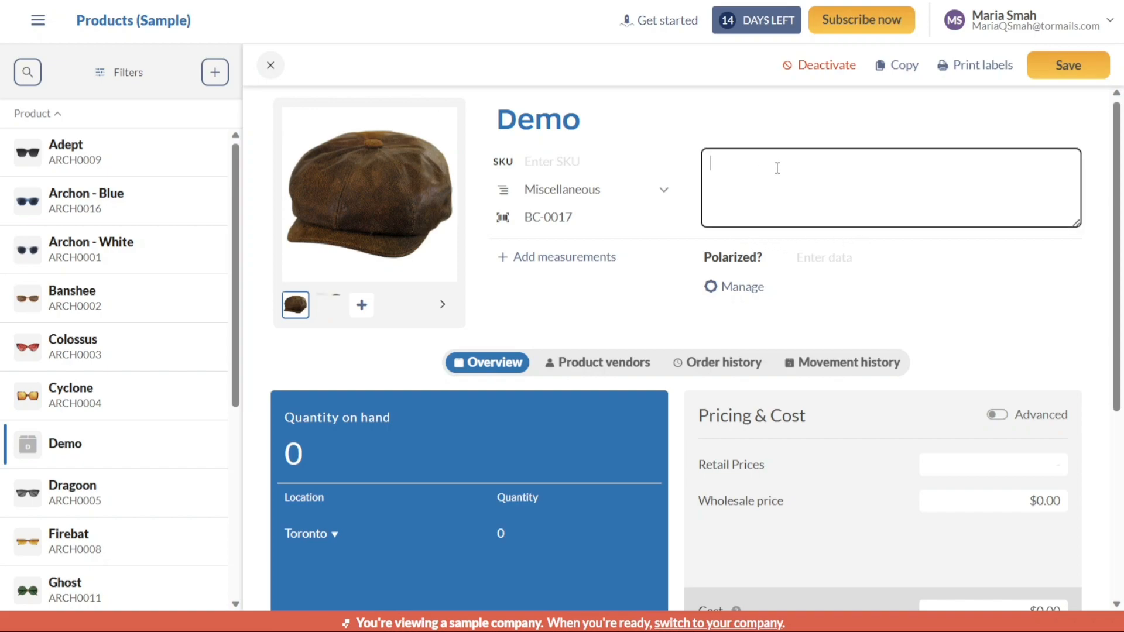
pyautogui.write('Bio')
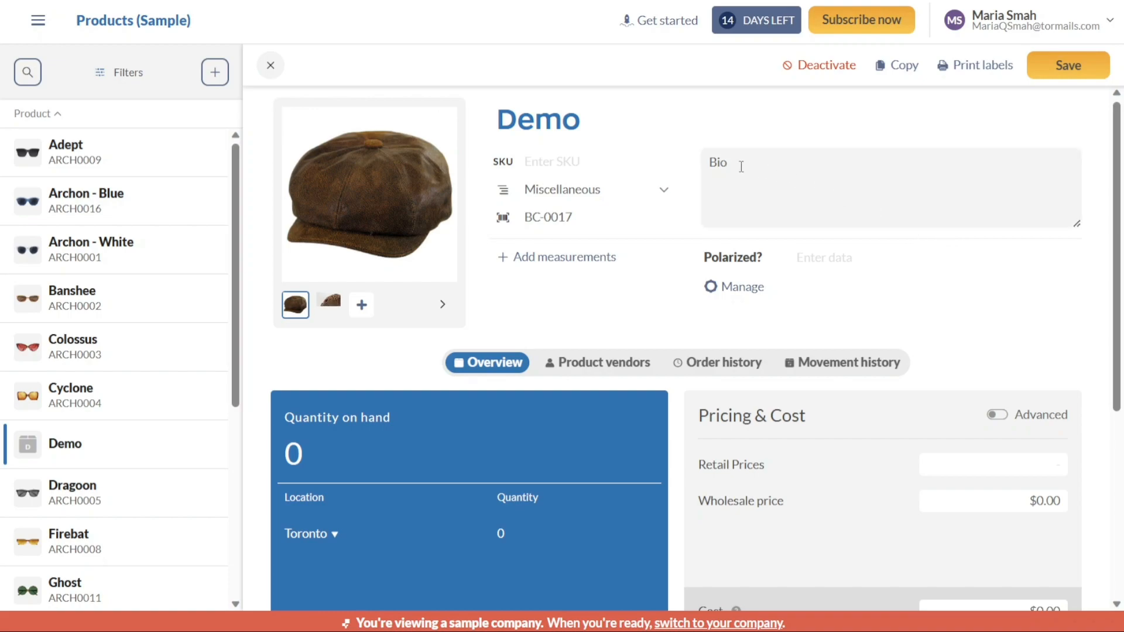
pyautogui.click(581, 189)
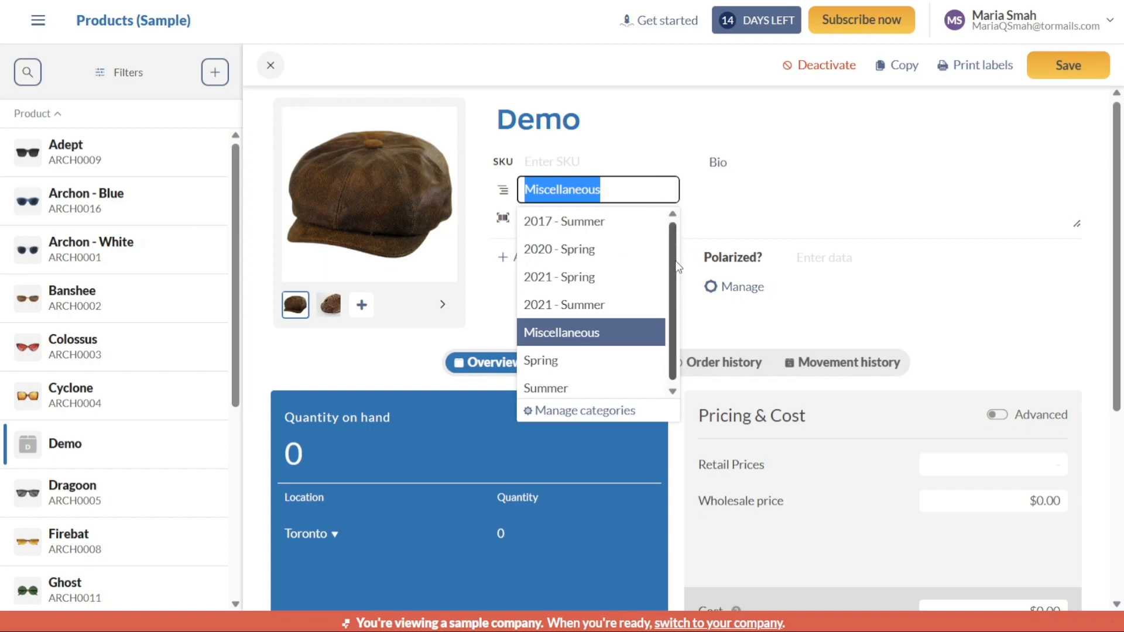
pyautogui.moveTo(591, 338)
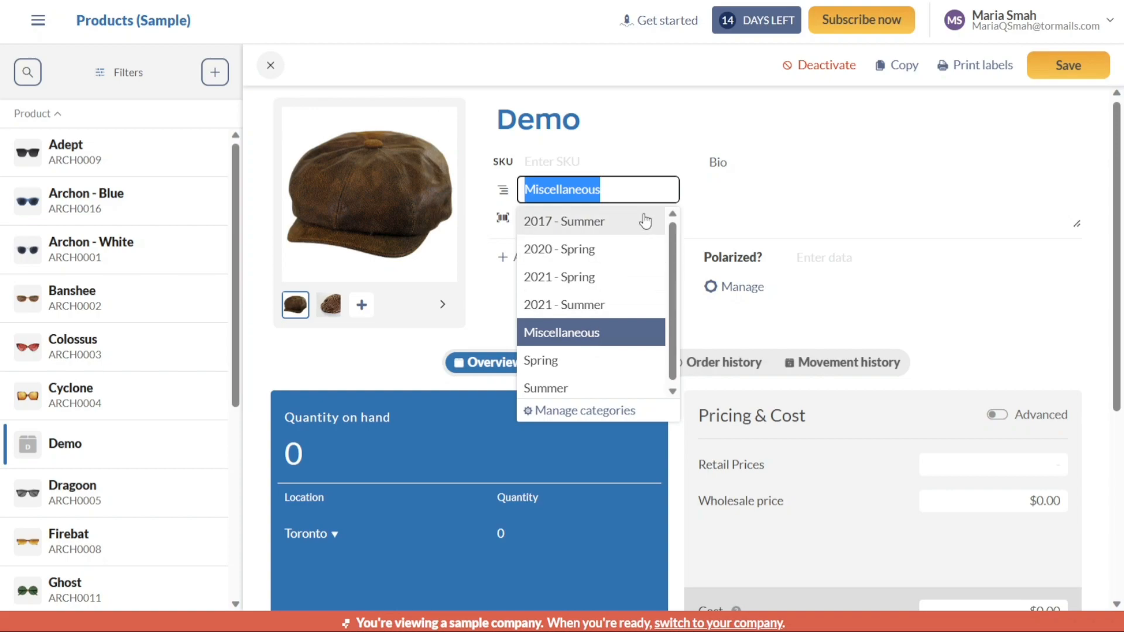
# Browse the category list, trying Spring, and keep Miscellaneous as Demo's category
pyautogui.click(562, 332)
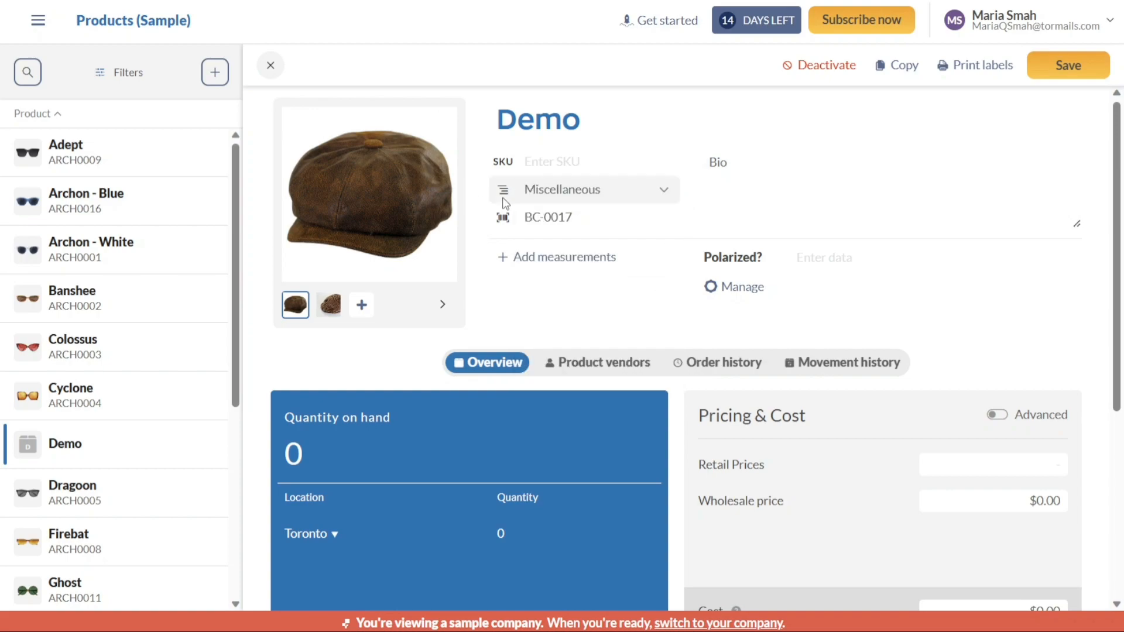
pyautogui.click(583, 189)
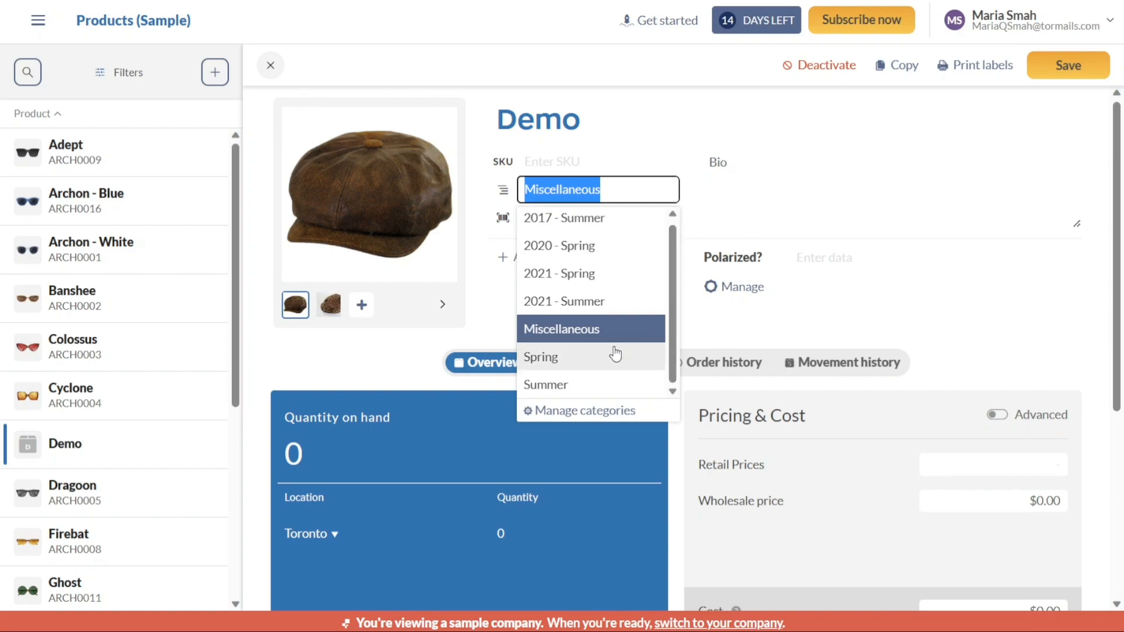
pyautogui.click(540, 357)
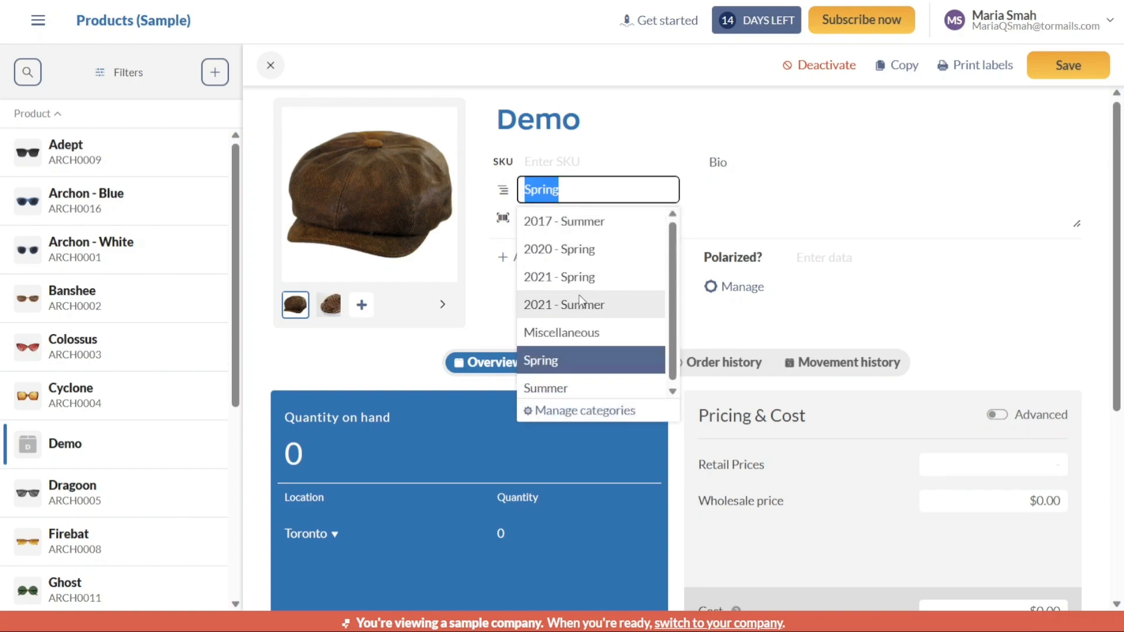
pyautogui.click(562, 332)
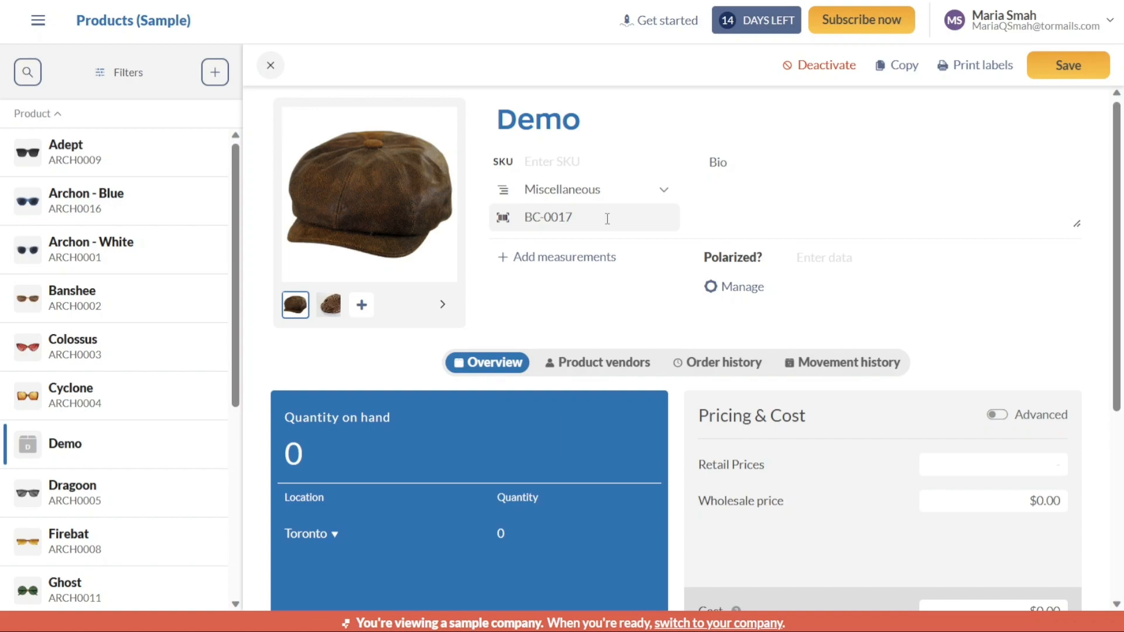
# Select the barcode BC-0017 text, then show the corduroy cap photo in the large preview
pyautogui.doubleClick(549, 217)
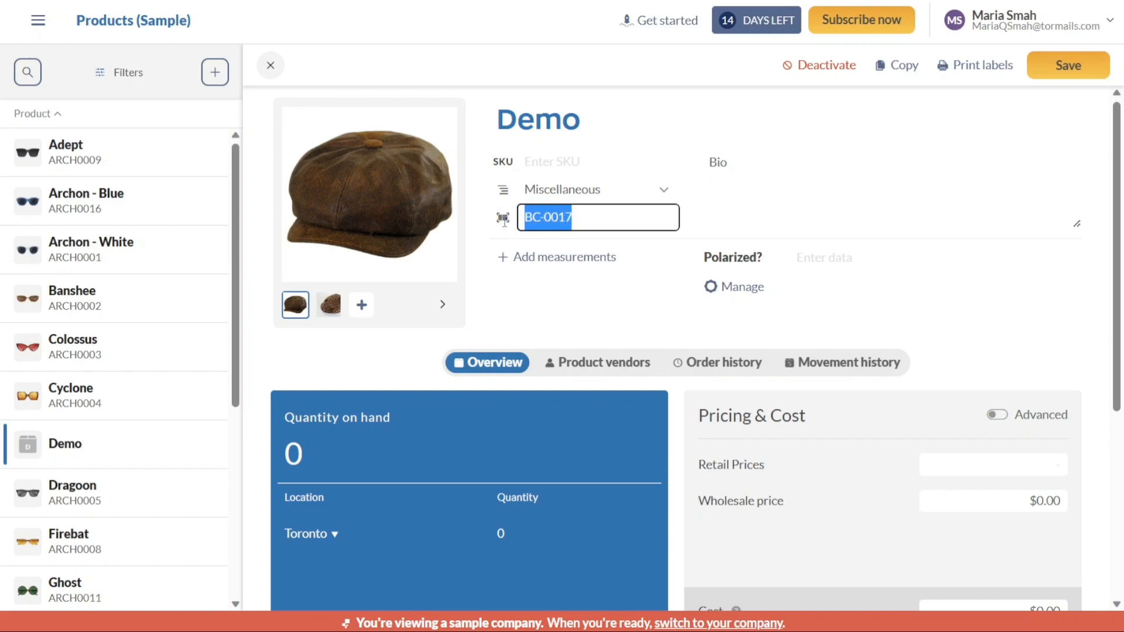
pyautogui.click(598, 217)
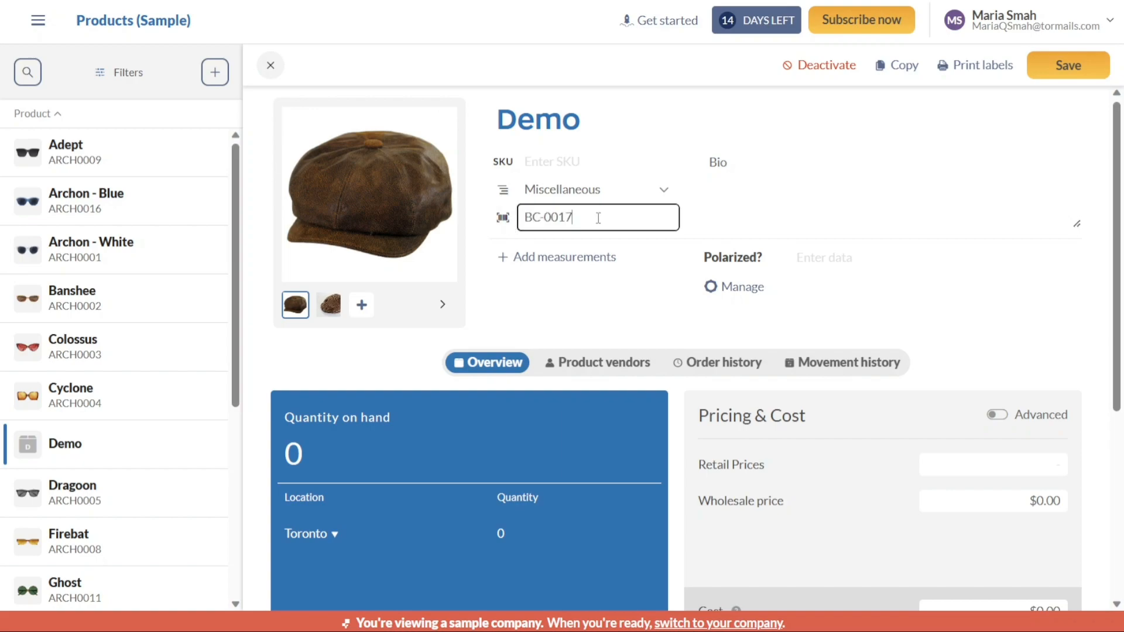
pyautogui.doubleClick(547, 218)
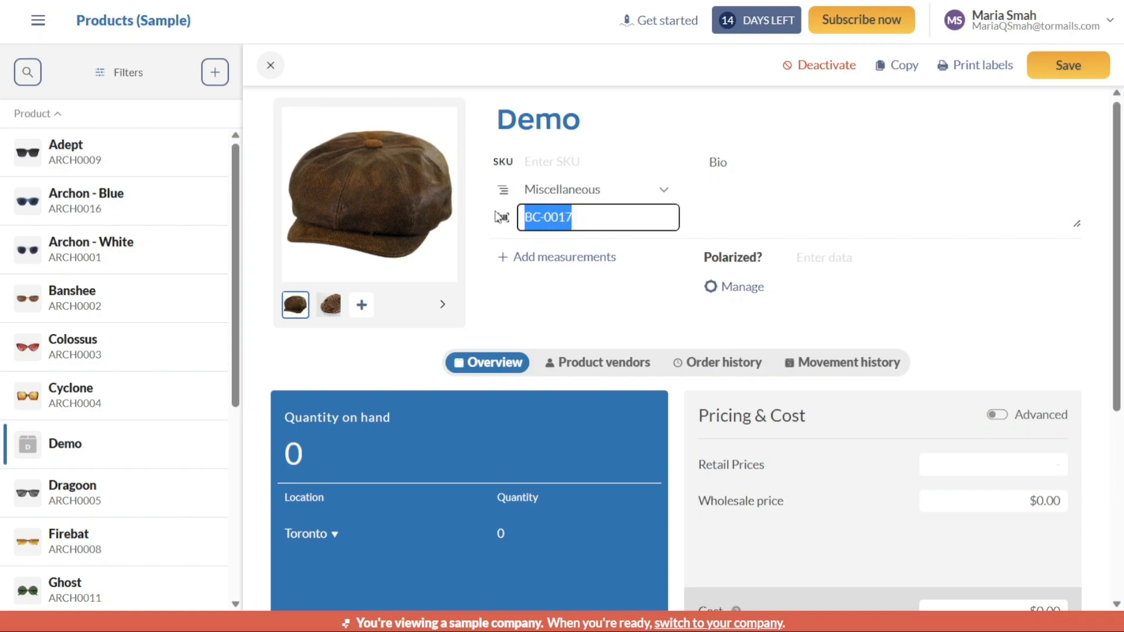
pyautogui.moveTo(328, 305)
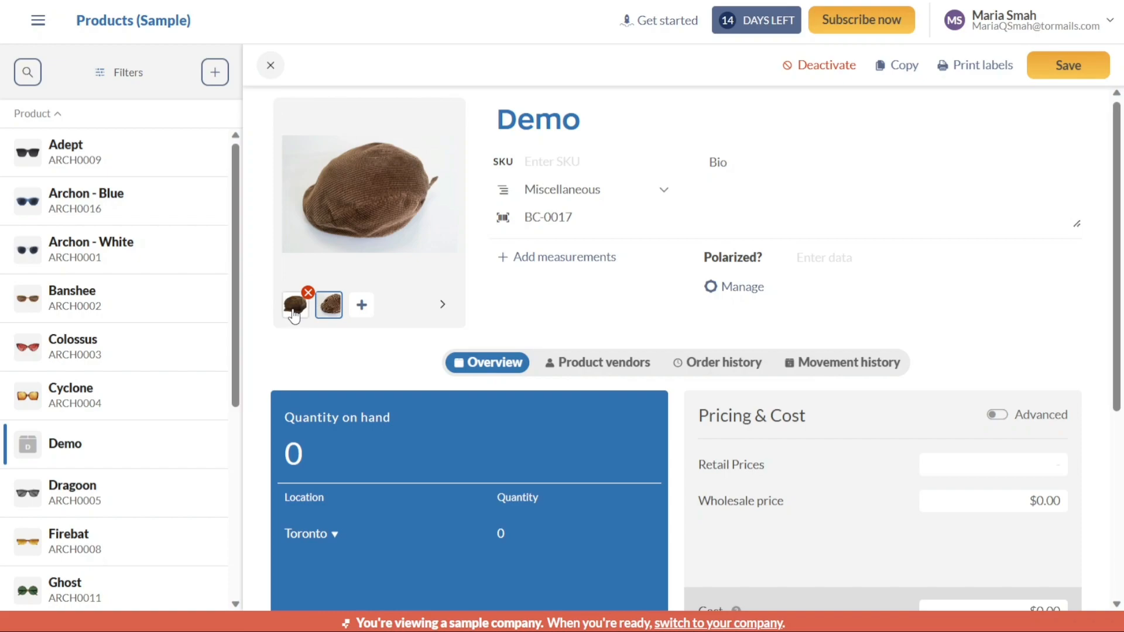
pyautogui.click(328, 304)
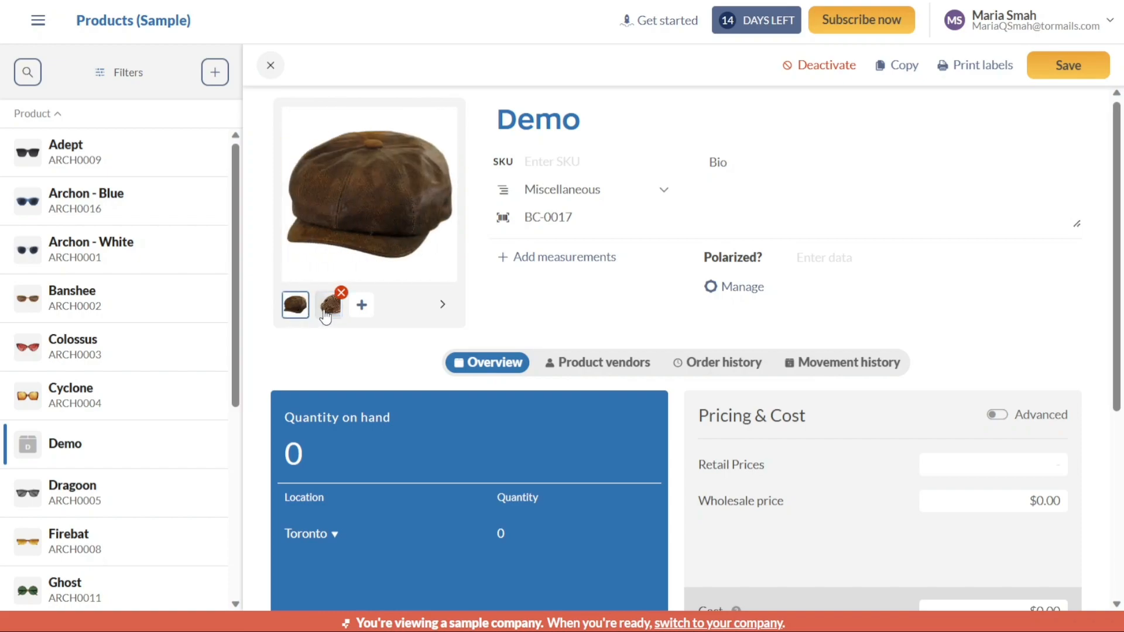
pyautogui.click(328, 305)
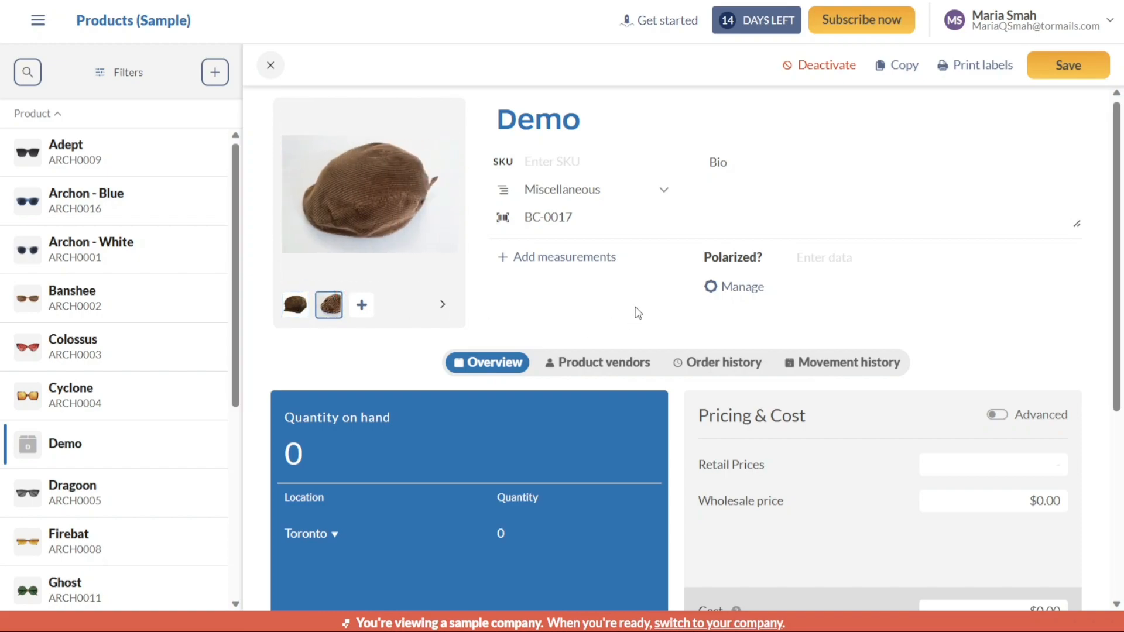
pyautogui.click(564, 256)
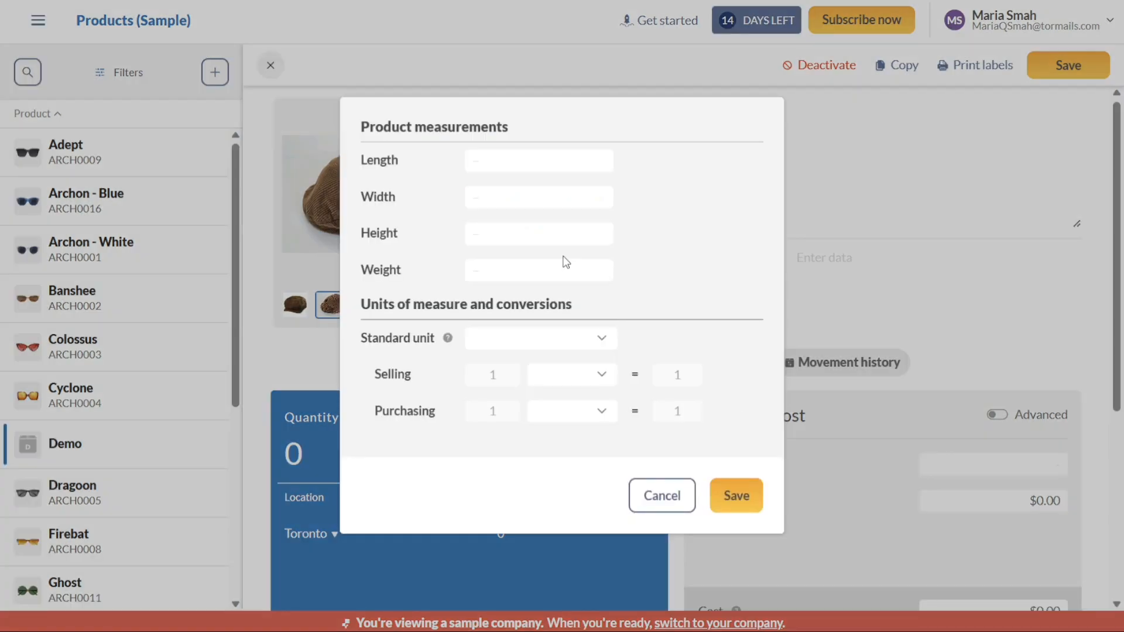
pyautogui.click(539, 160)
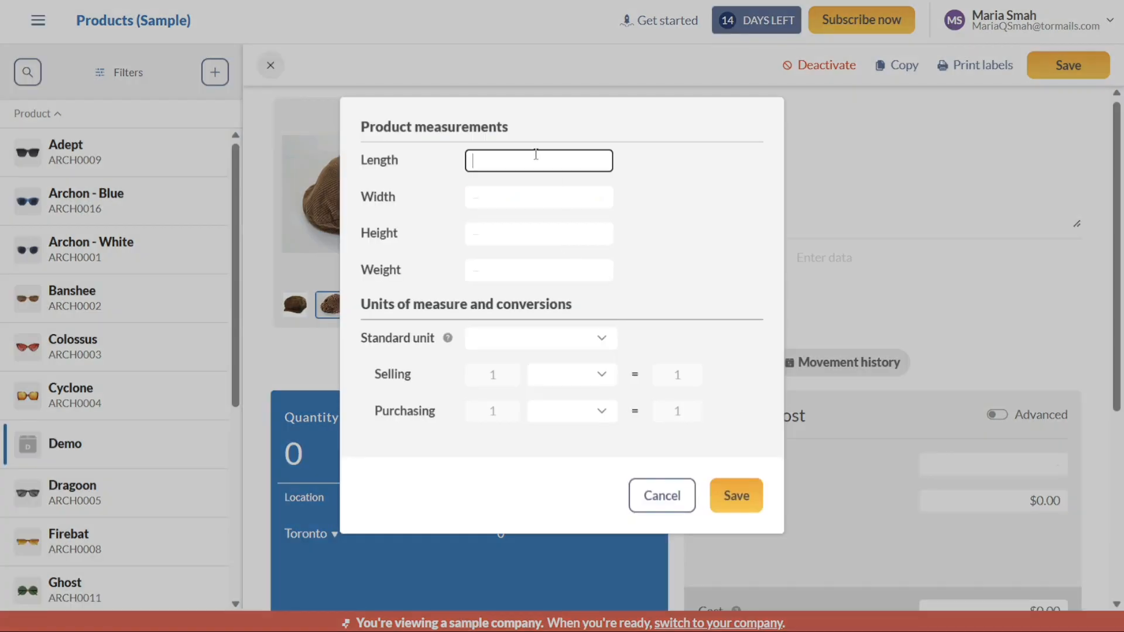
pyautogui.click(538, 233)
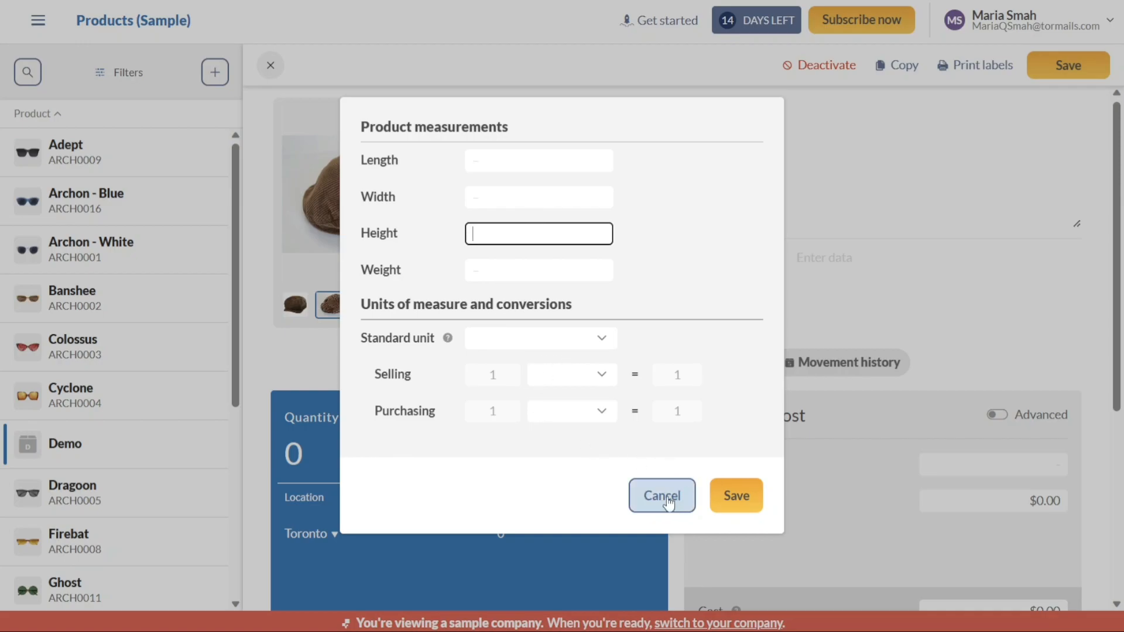
pyautogui.click(661, 495)
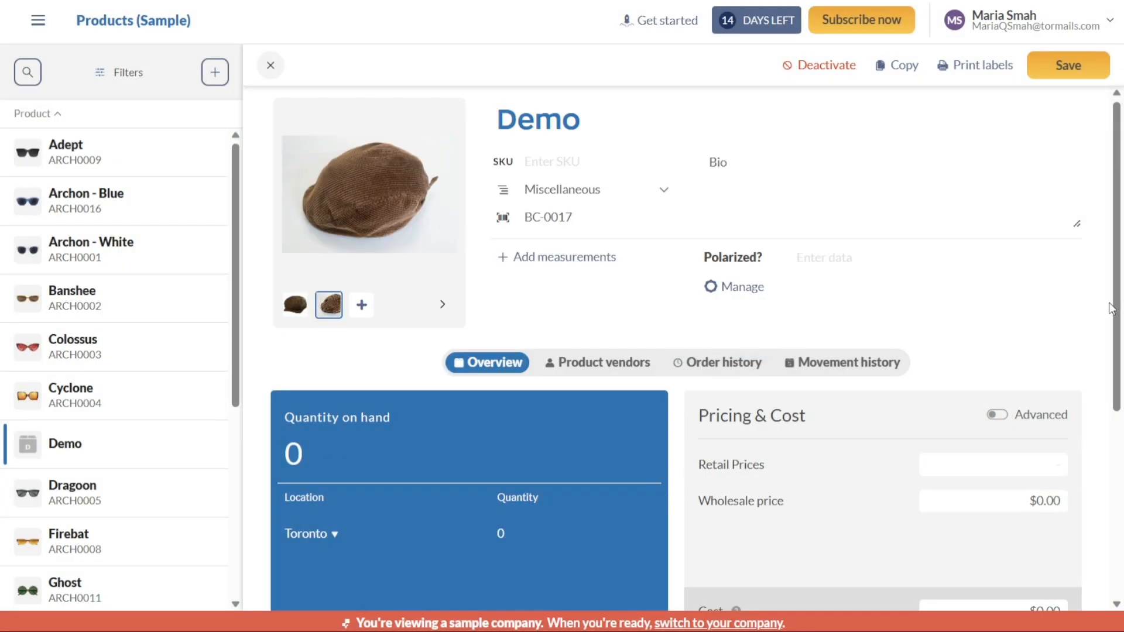
# Set Demo's retail price to 50 and wholesale price to 100.00 under Pricing & Cost
pyautogui.scroll(-3)
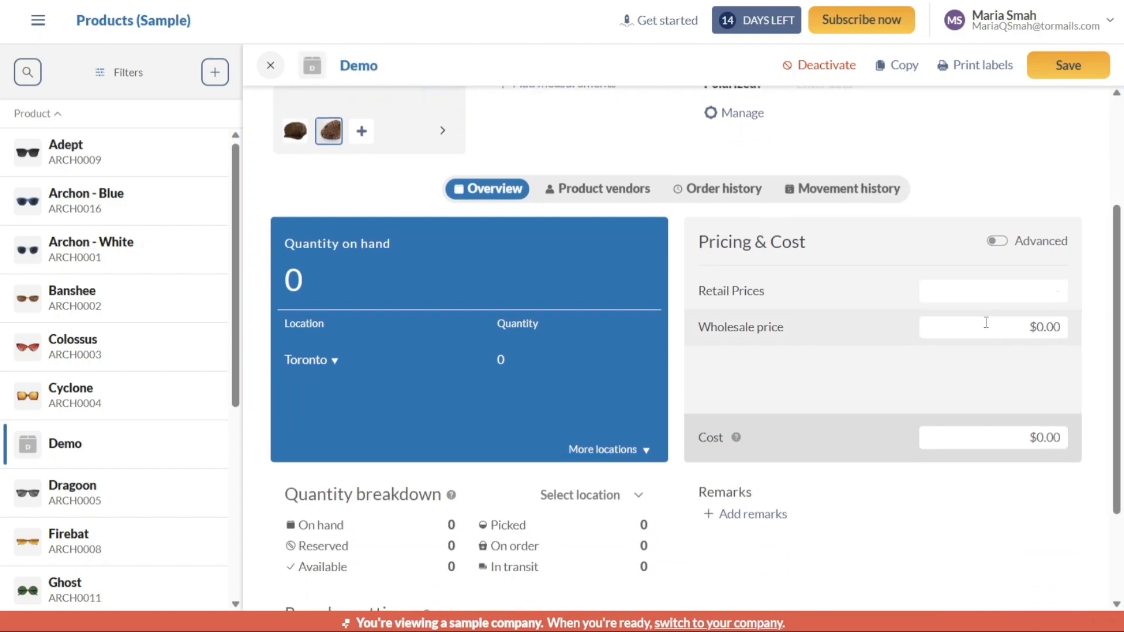
pyautogui.click(993, 290)
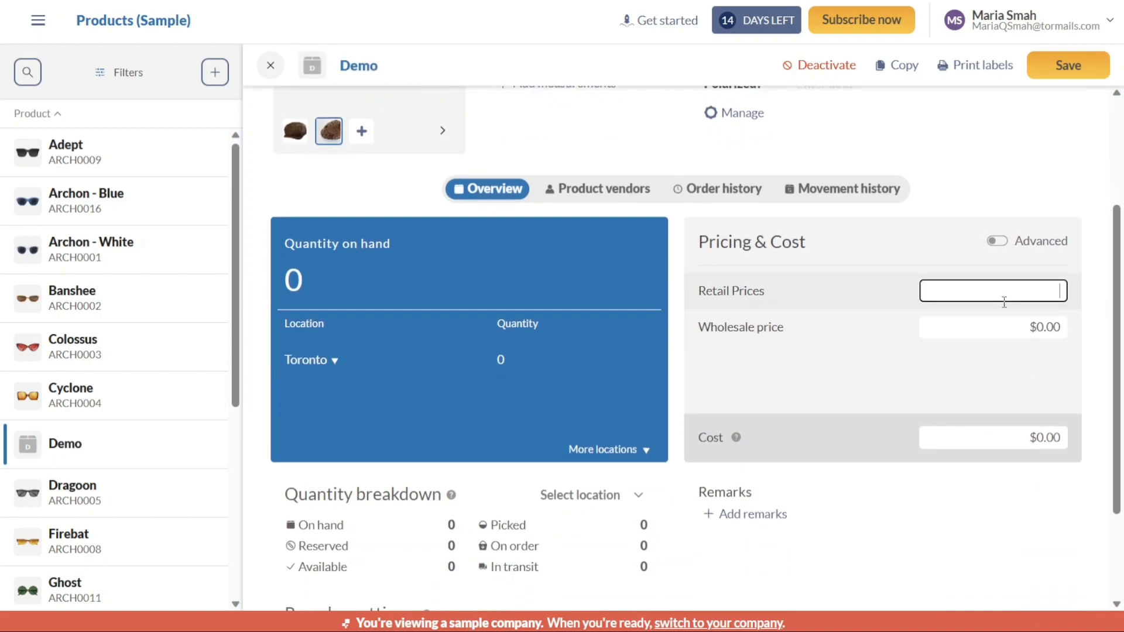
pyautogui.write('50')
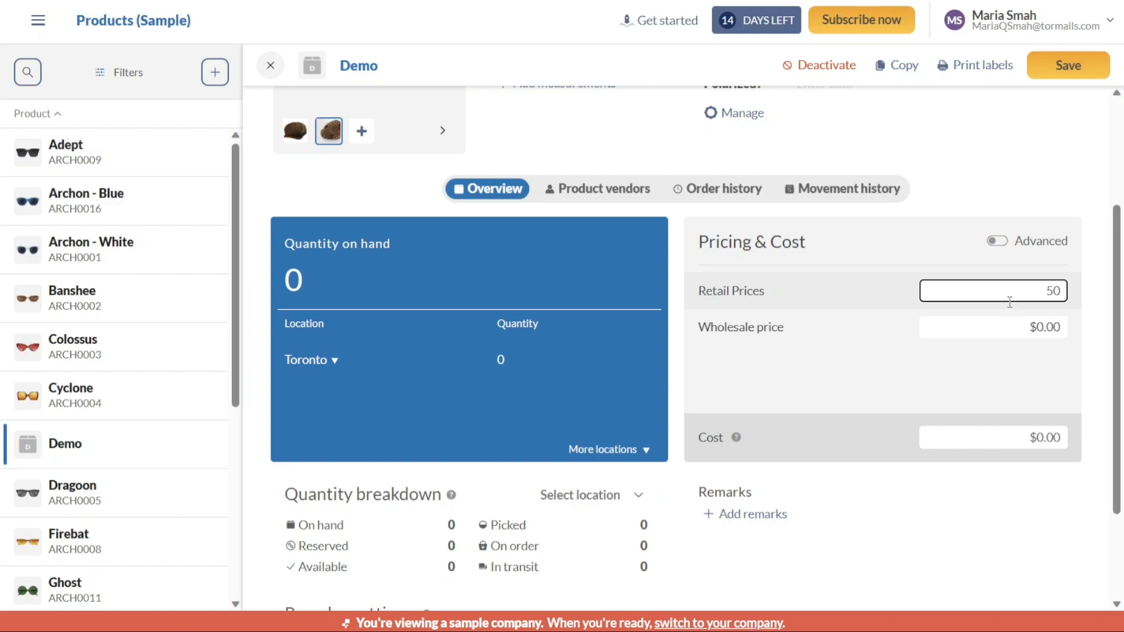
pyautogui.click(993, 327)
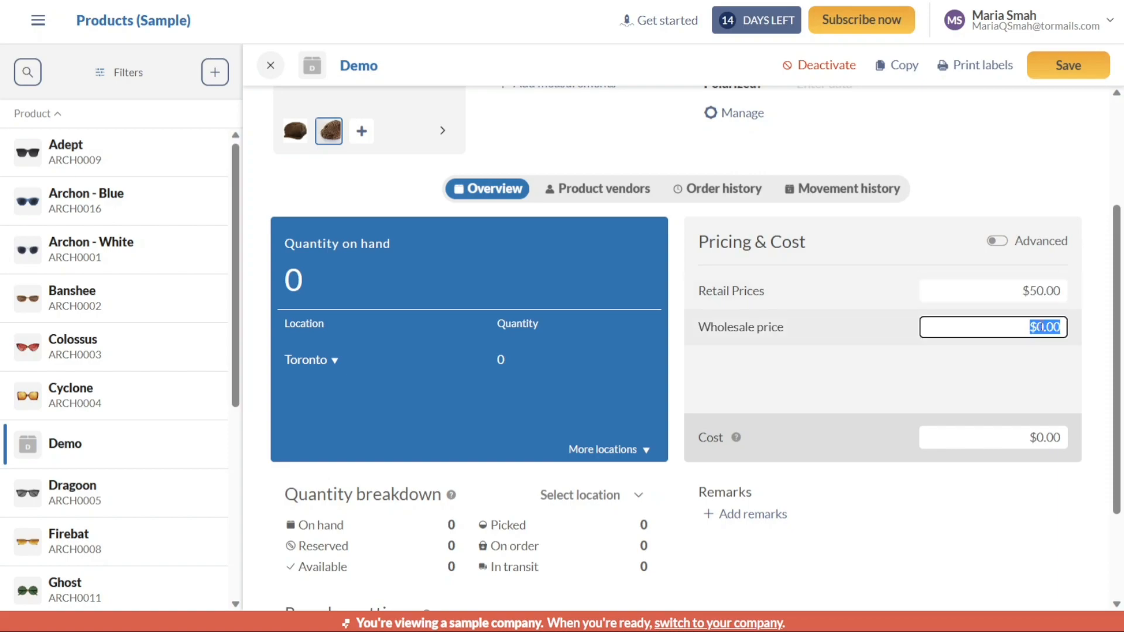
pyautogui.write('100.00')
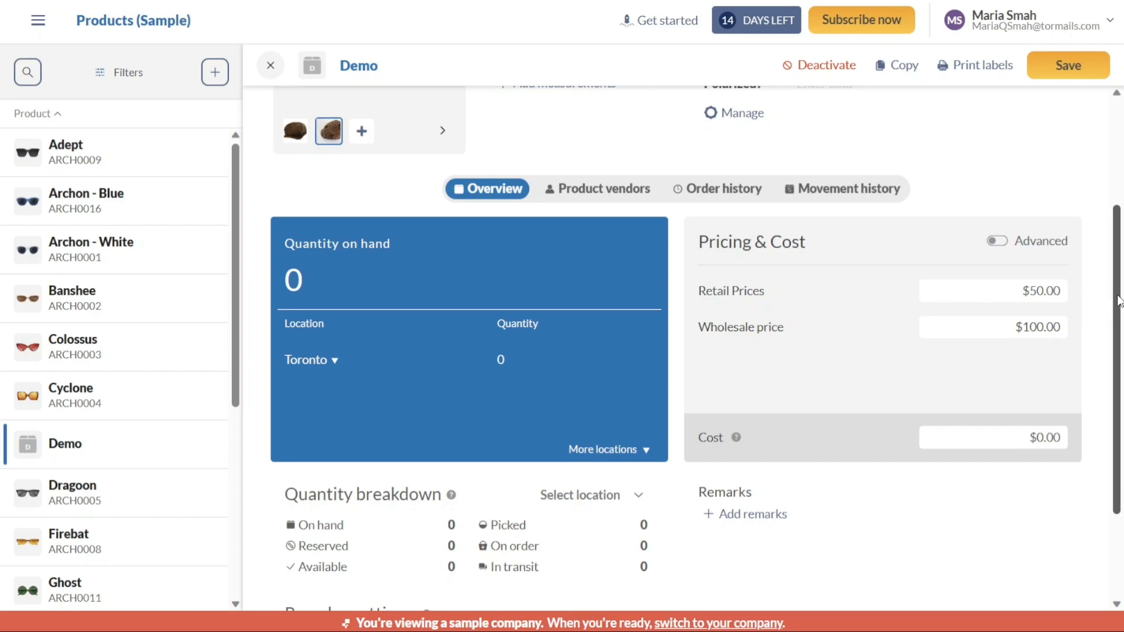
pyautogui.scroll(-3)
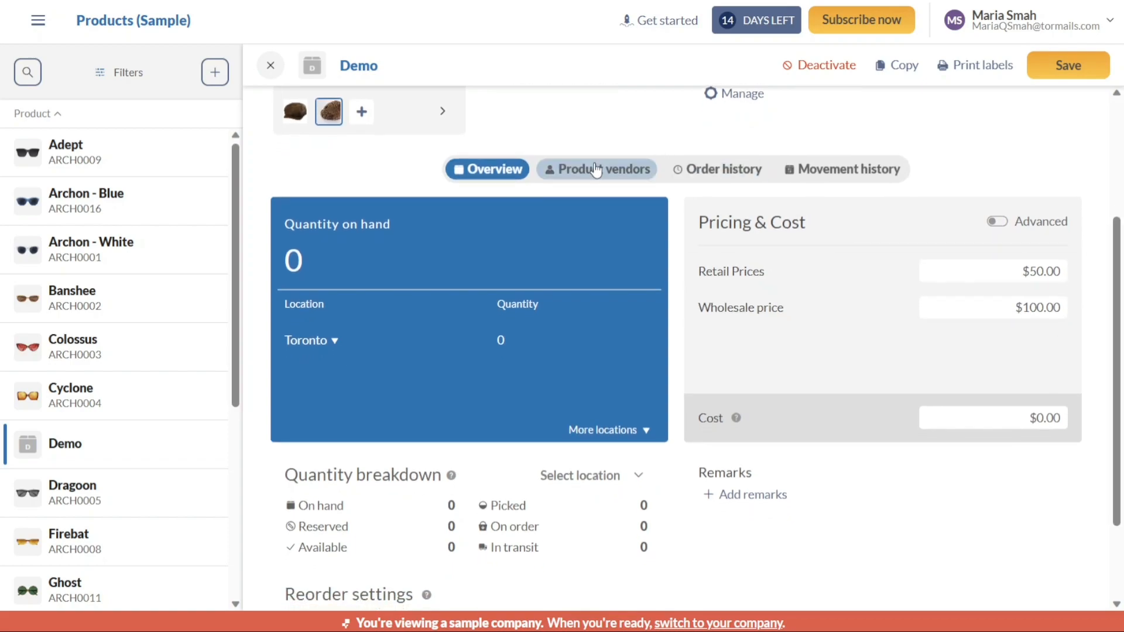
# Add Alphabet Optics as a product vendor of Demo
pyautogui.click(598, 169)
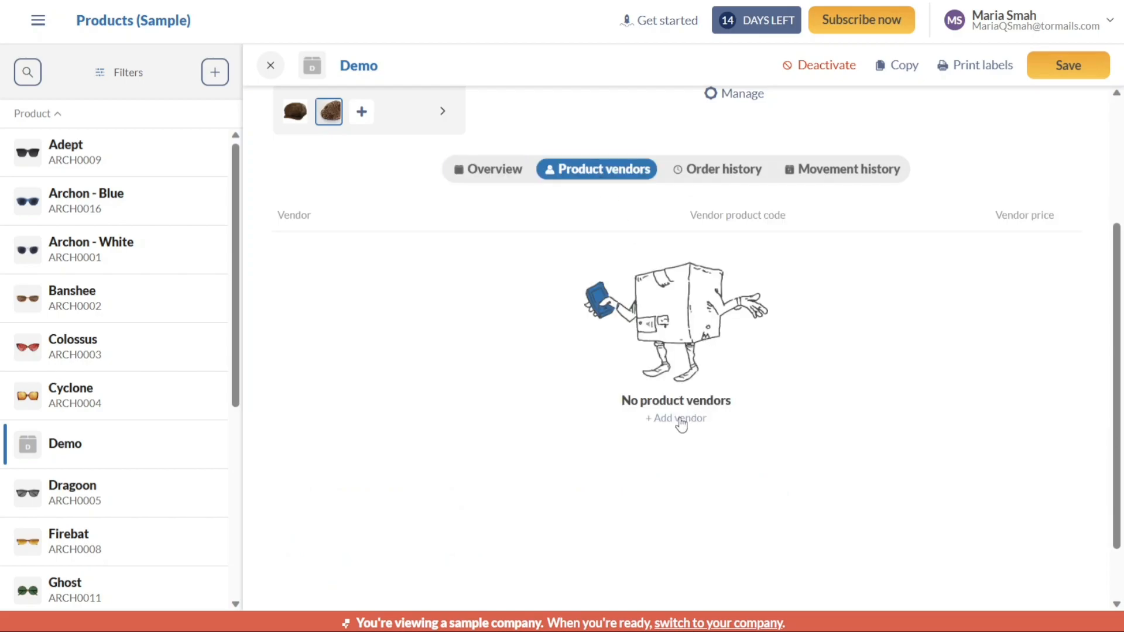
pyautogui.click(674, 418)
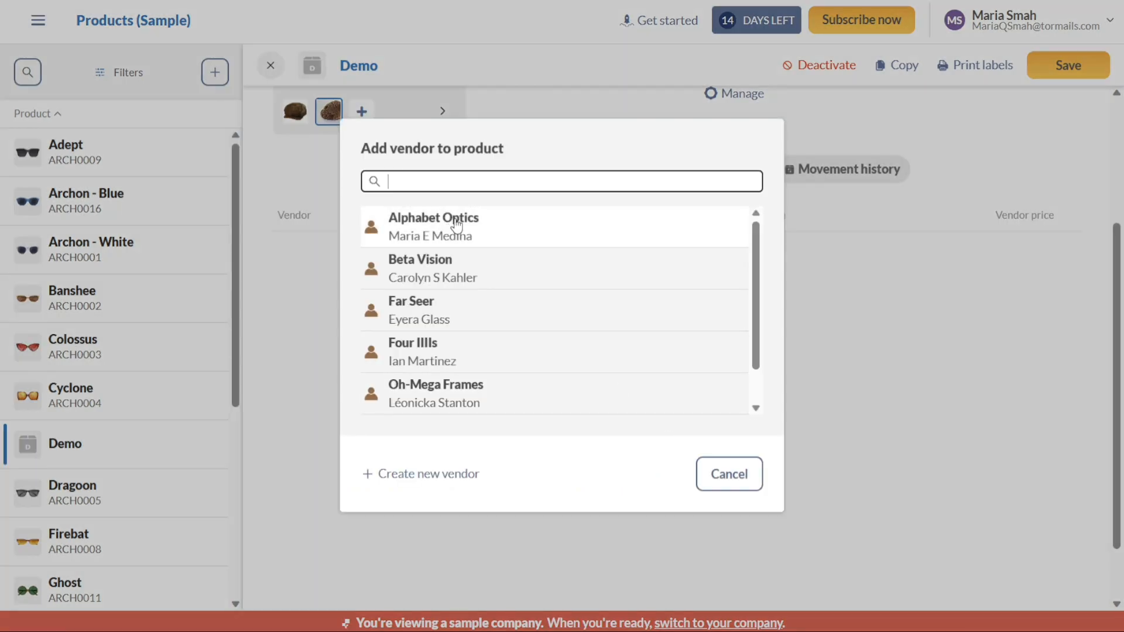
pyautogui.click(434, 226)
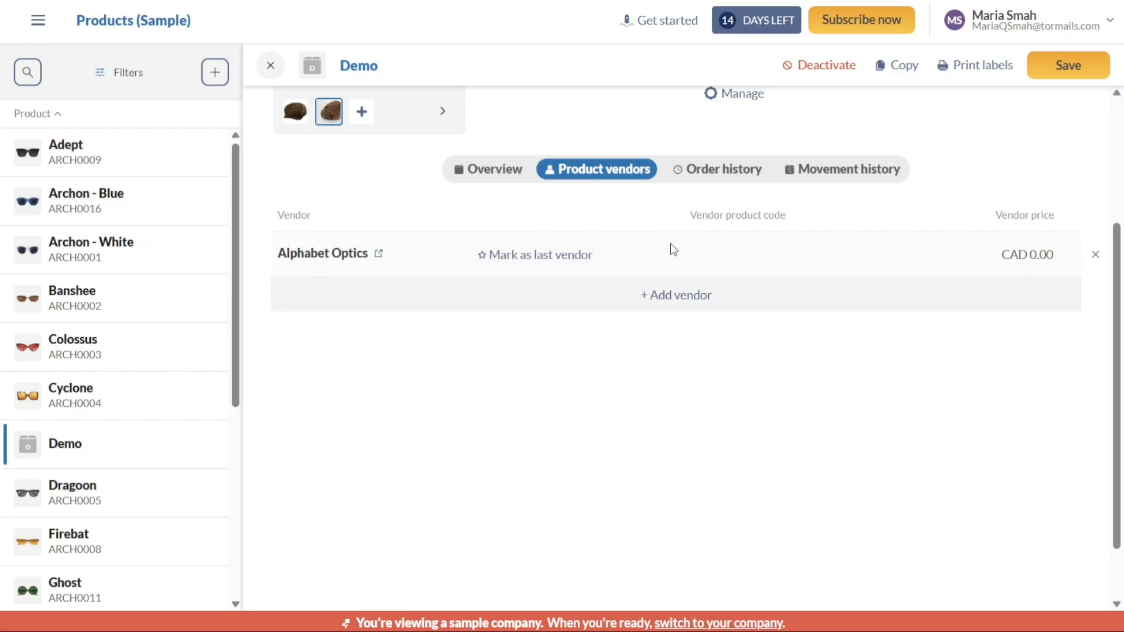
pyautogui.moveTo(696, 341)
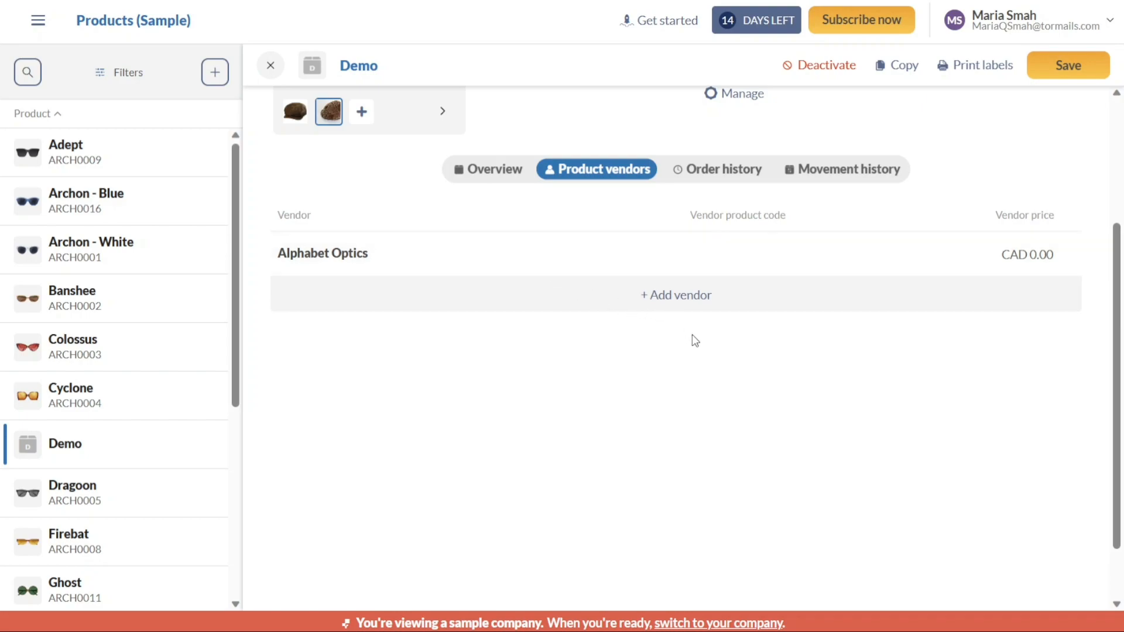
pyautogui.moveTo(899, 91)
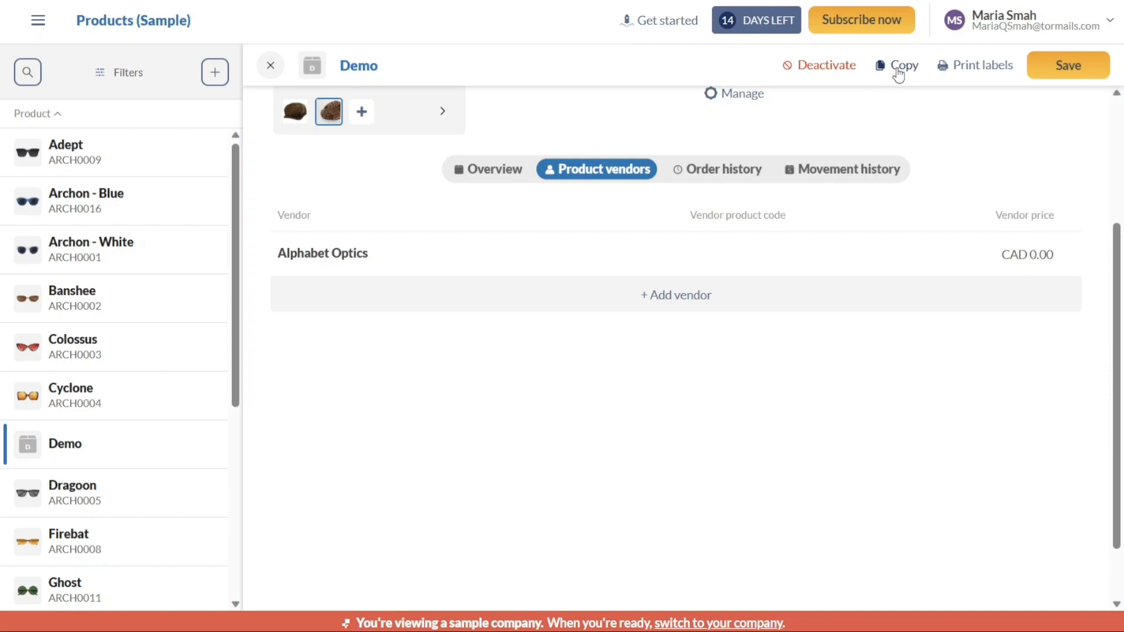
pyautogui.moveTo(197, 395)
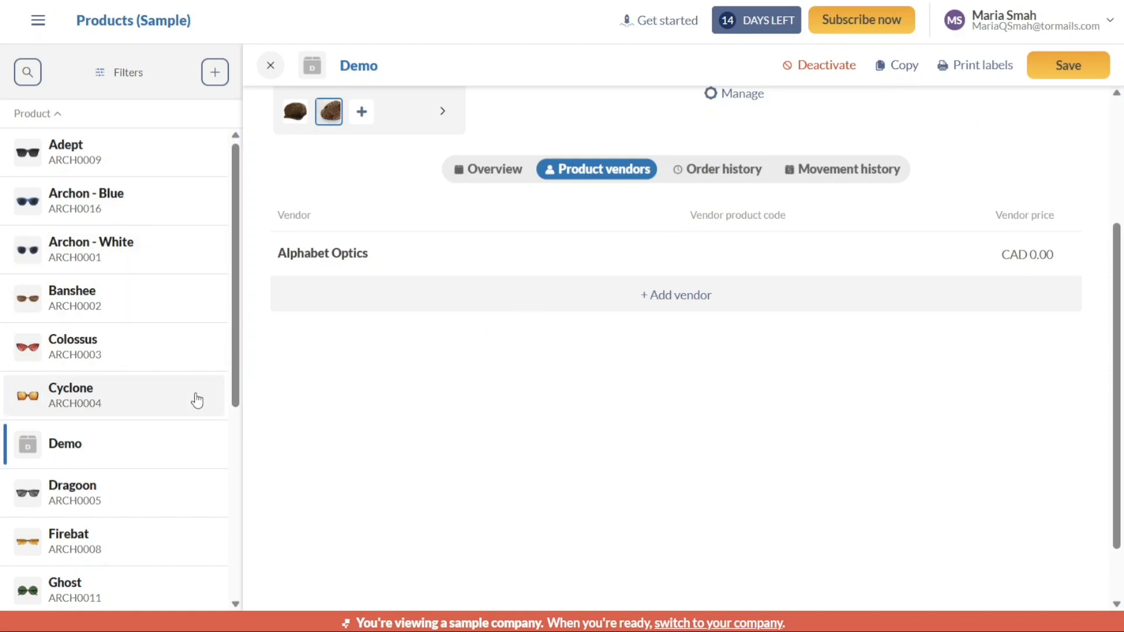
pyautogui.moveTo(1004, 157)
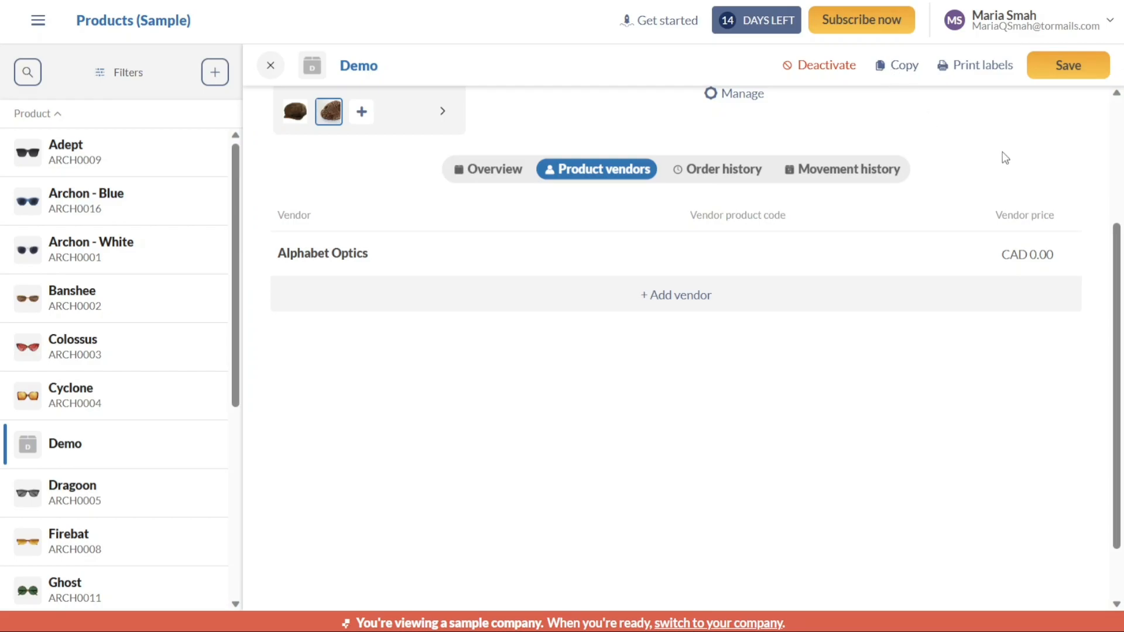
pyautogui.scroll(-3)
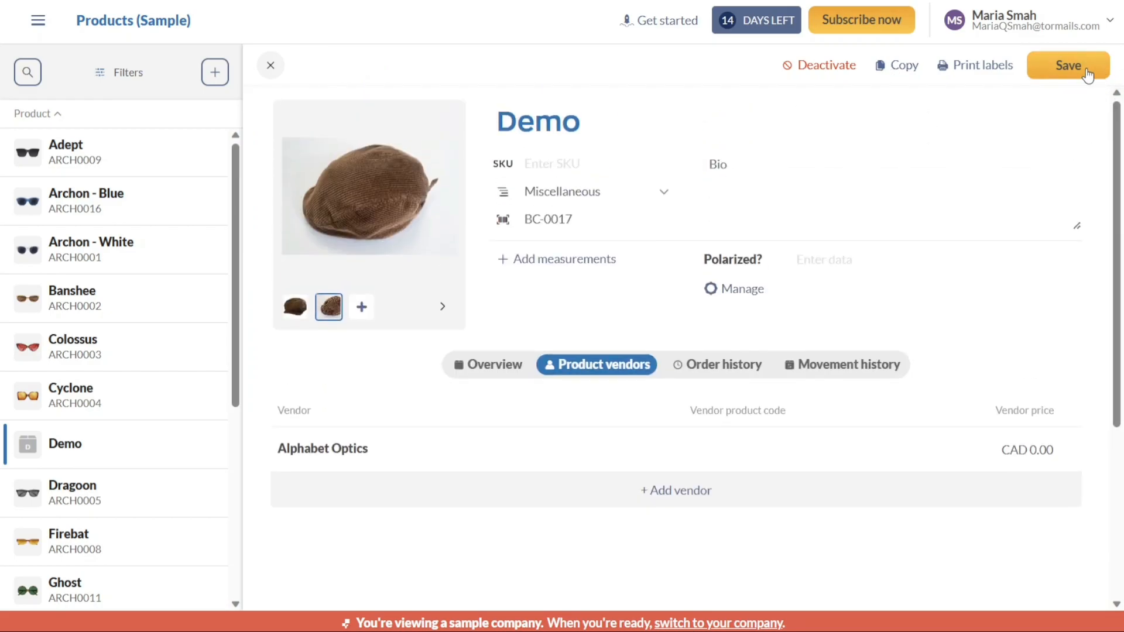
# Save the Demo product with its images, prices and vendor
pyautogui.click(1068, 65)
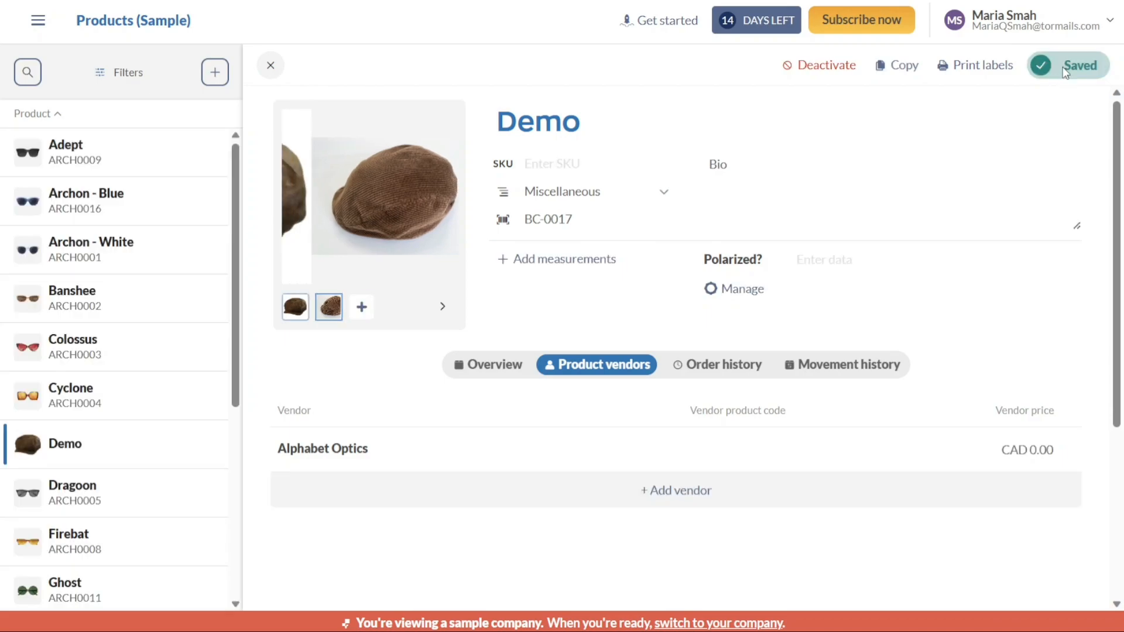
pyautogui.click(295, 307)
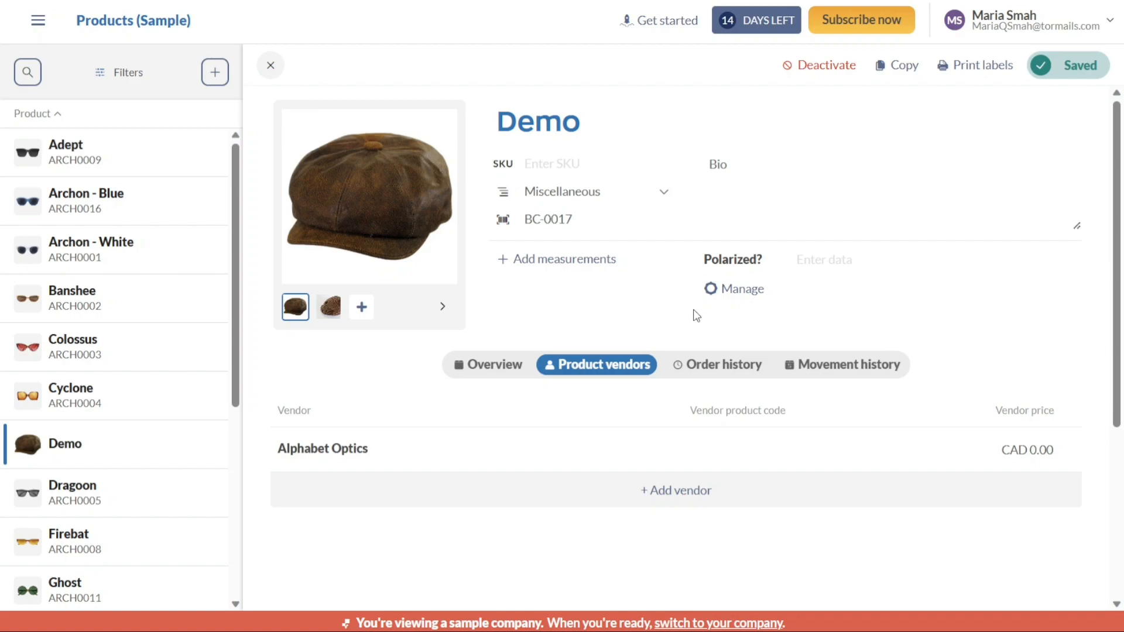
pyautogui.moveTo(811, 319)
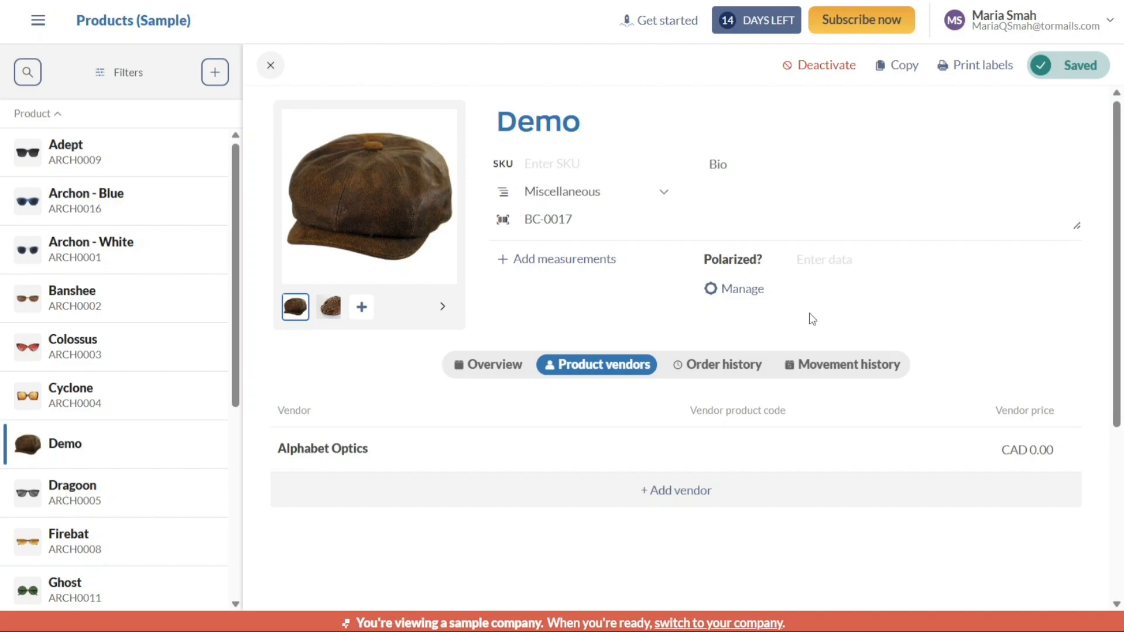